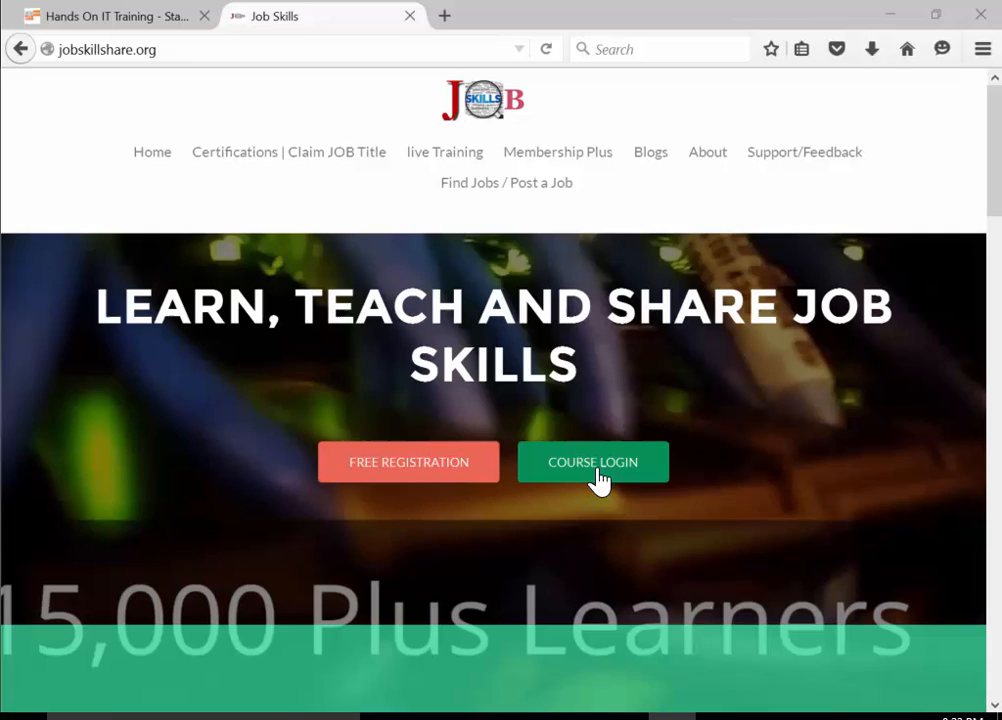
Log into the Jobskillshare course portal and browse the My courses list toward the Office 365 Administrator course
click(592, 460)
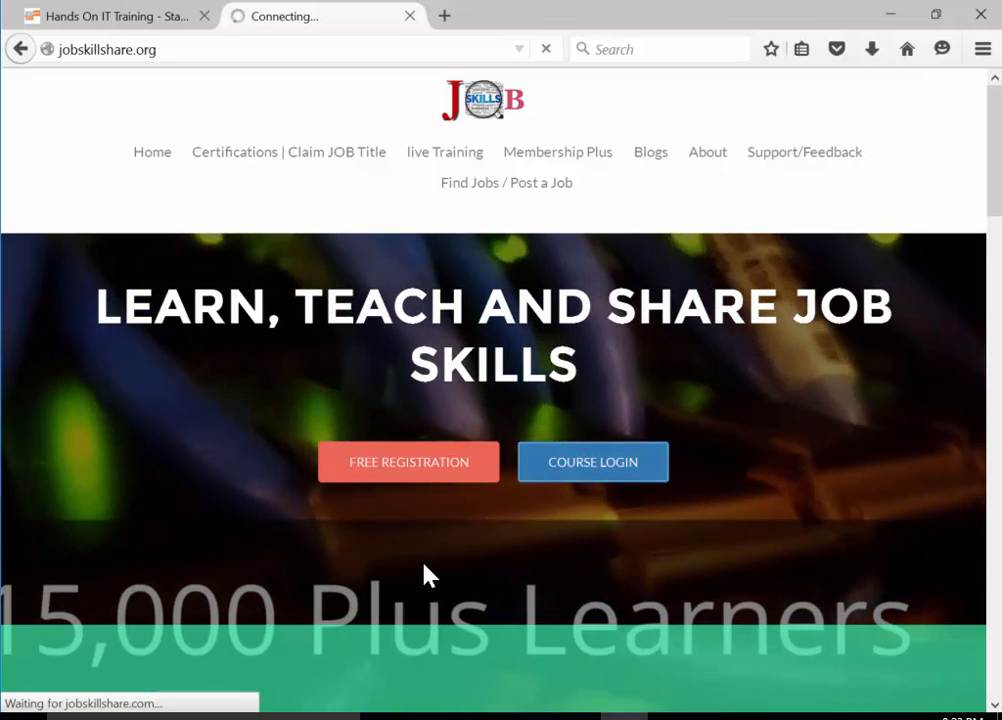
click(592, 460)
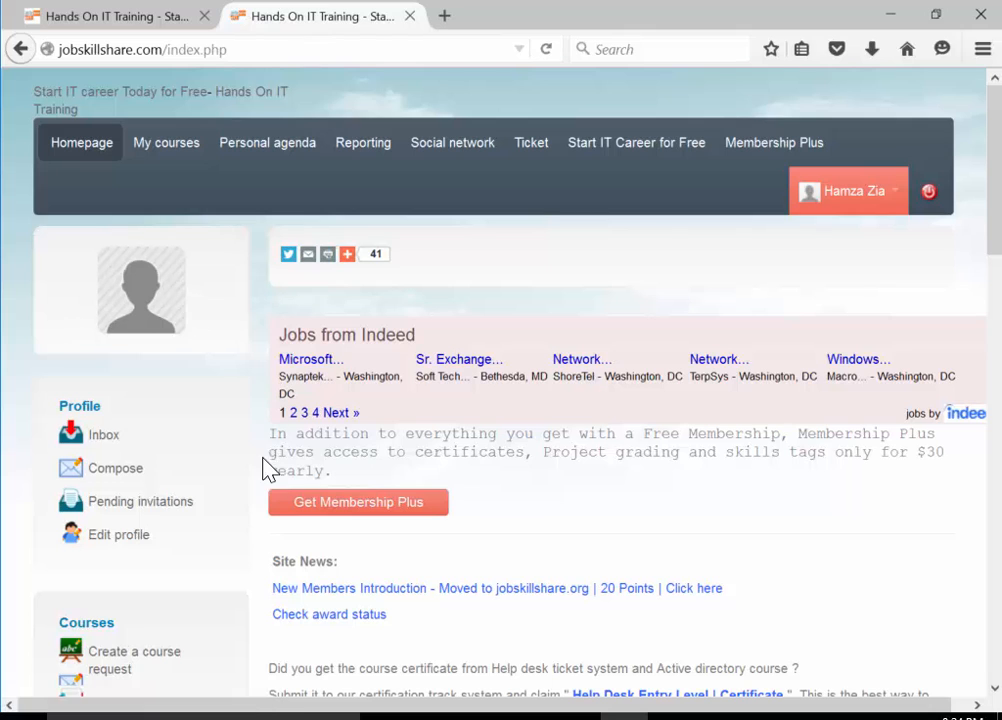
scroll(down, 3)
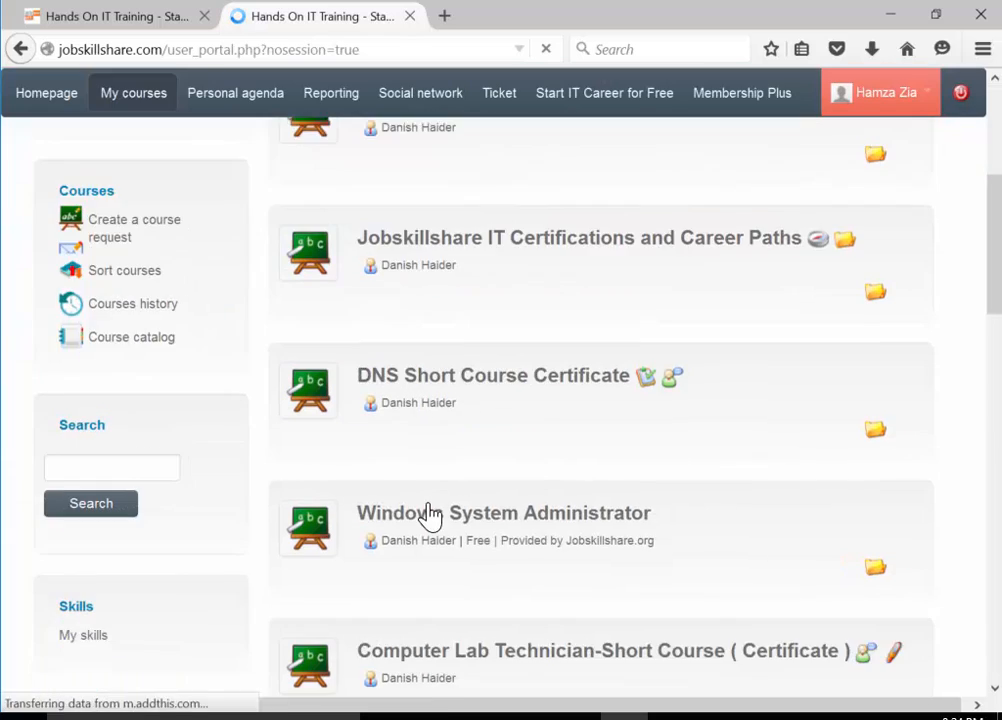
scroll(down, 3)
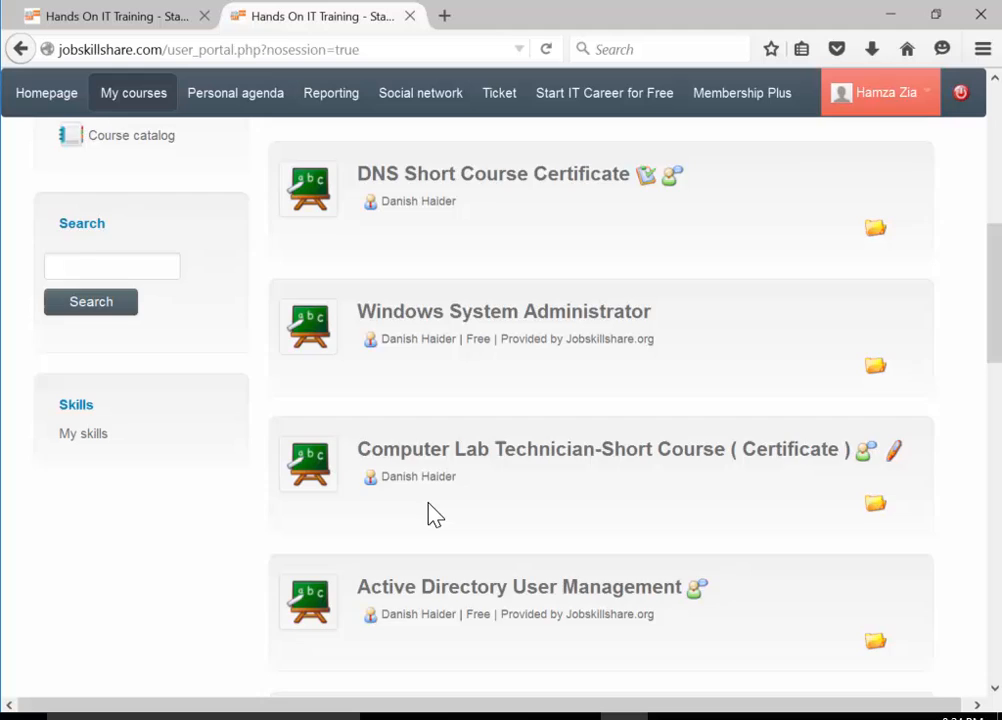
scroll(up, 3)
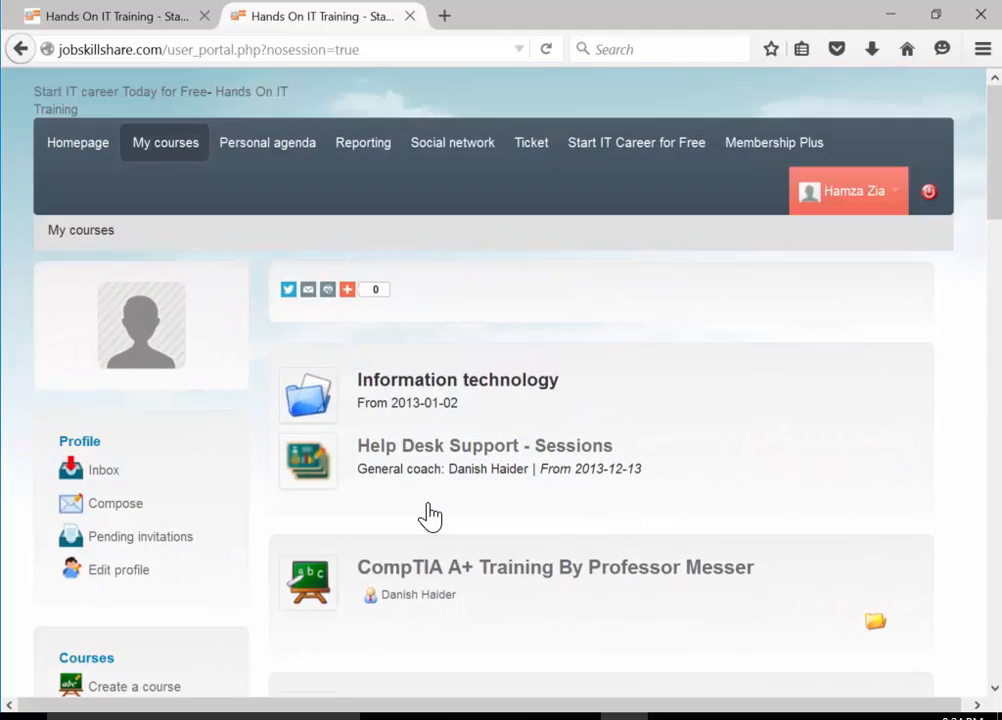
scroll(down, 3)
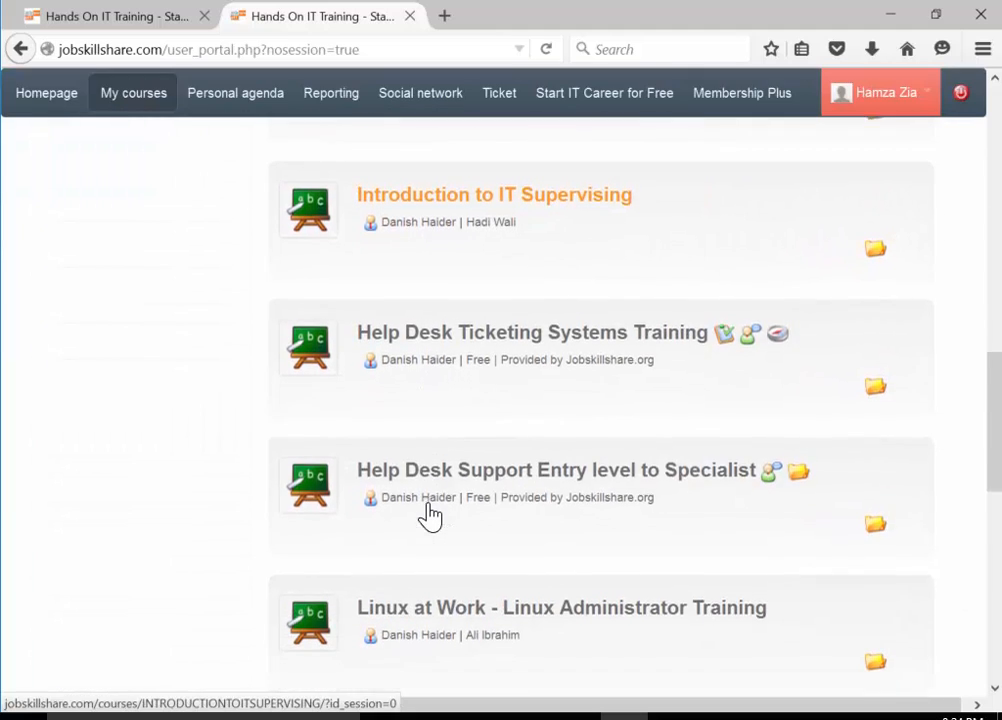
scroll(down, 3)
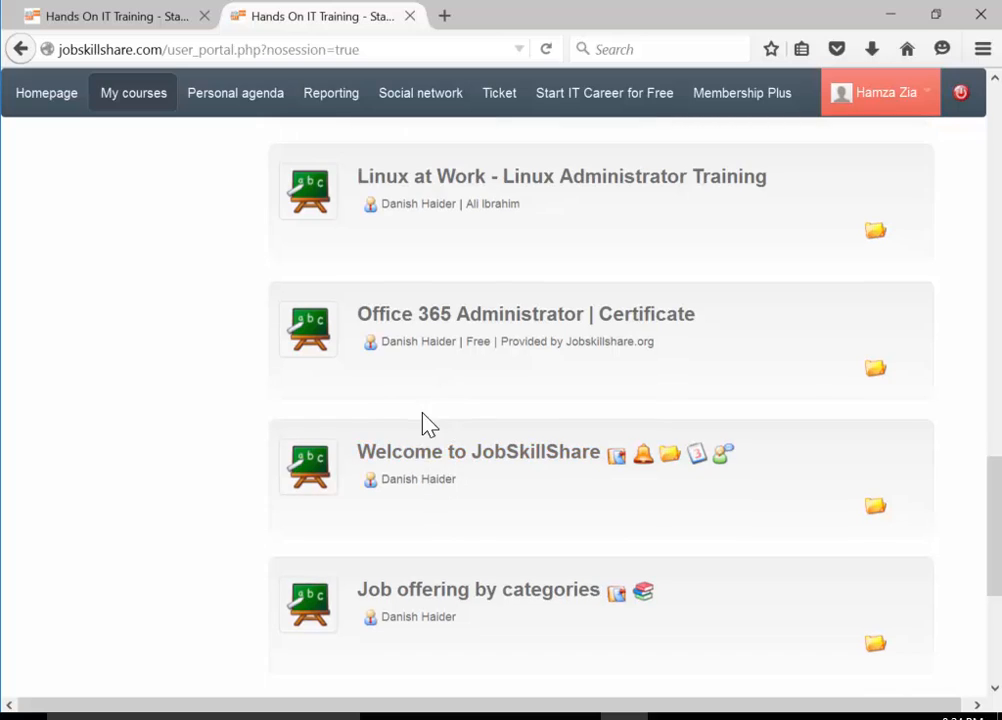
mouse_move(464, 328)
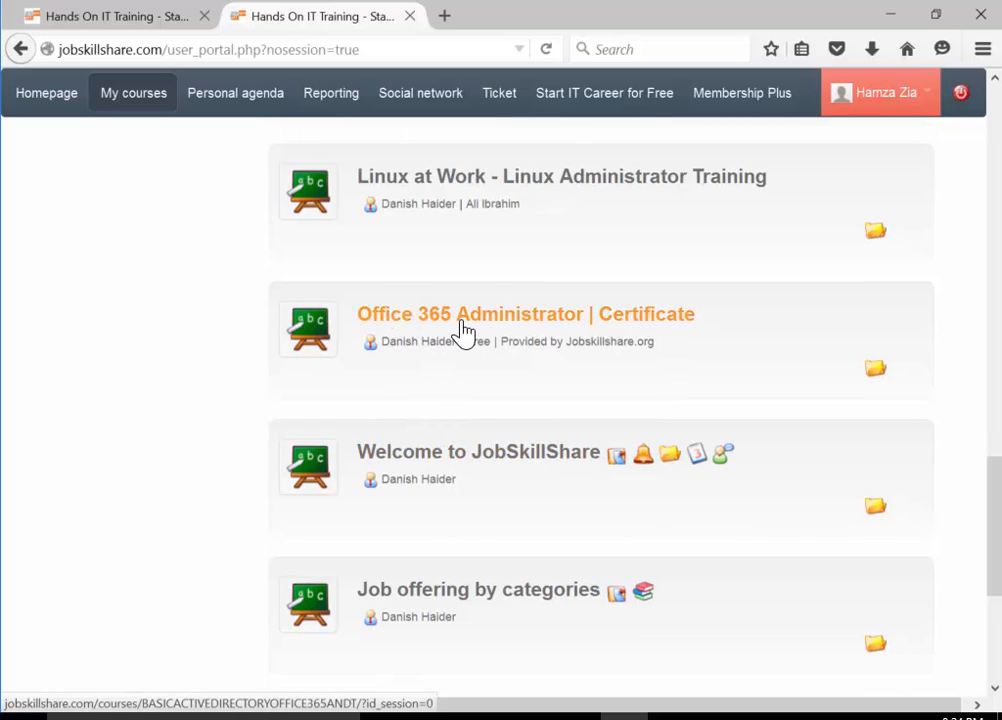
Enter the Office 365 Administrator certificate course, its Learning path, and start Office 365 Administration
click(524, 312)
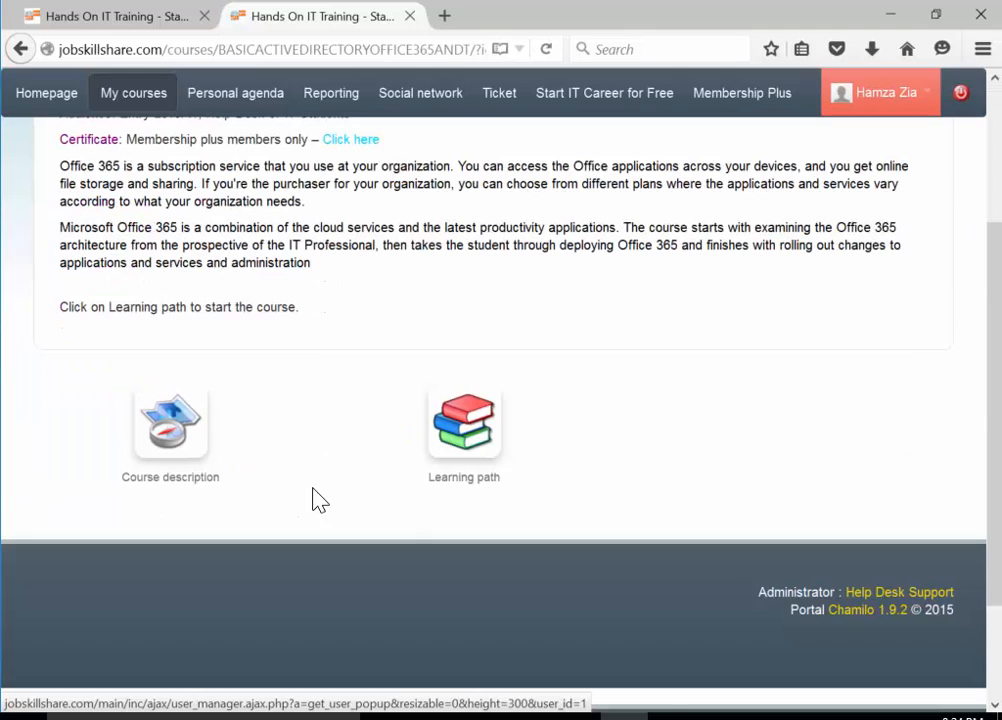
click(464, 420)
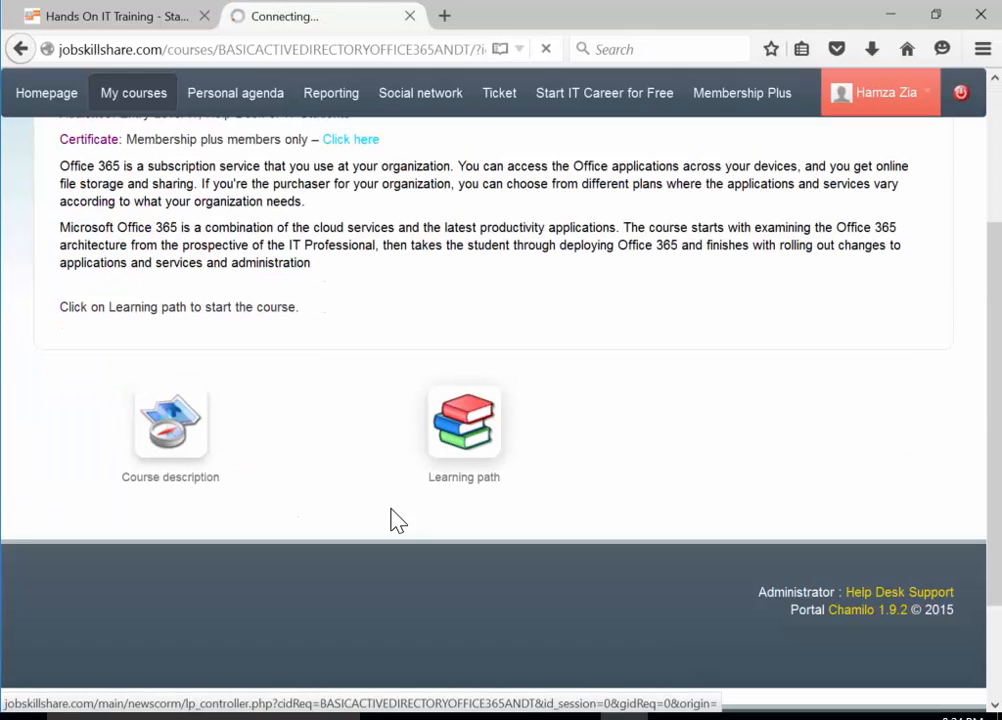
click(464, 420)
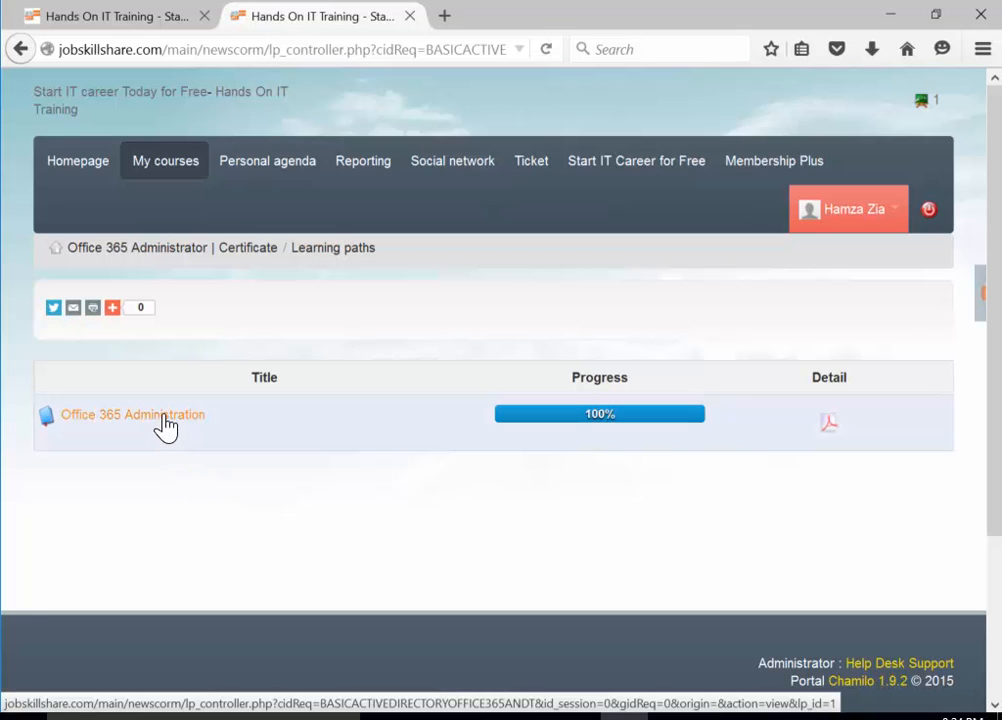
click(132, 414)
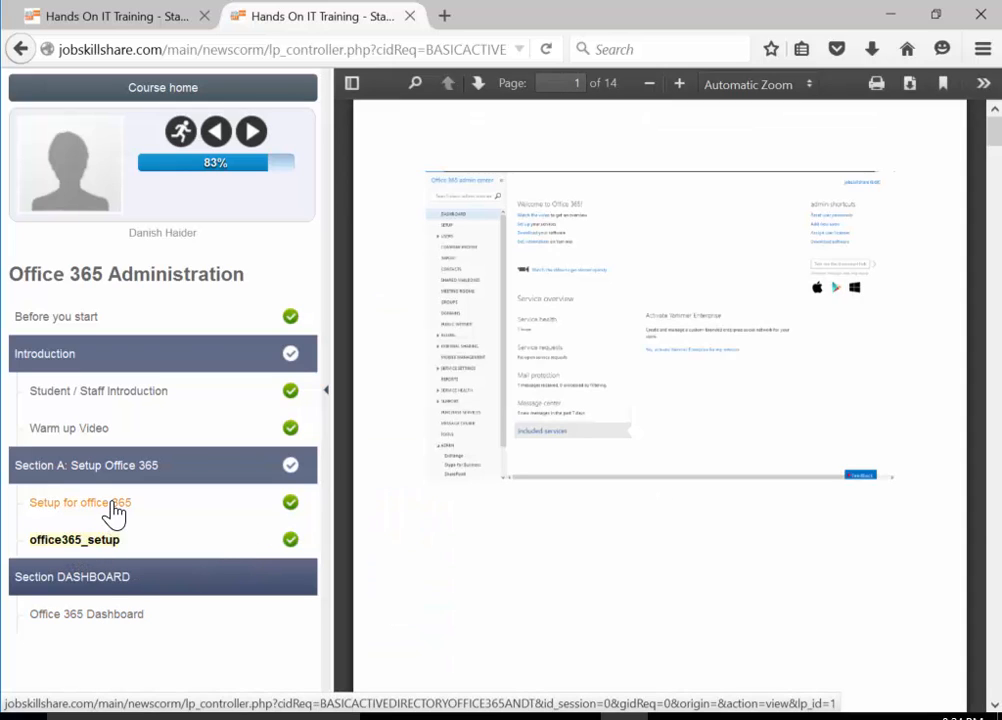
Load the Setup for office 365 video lesson from the left course menu
click(80, 502)
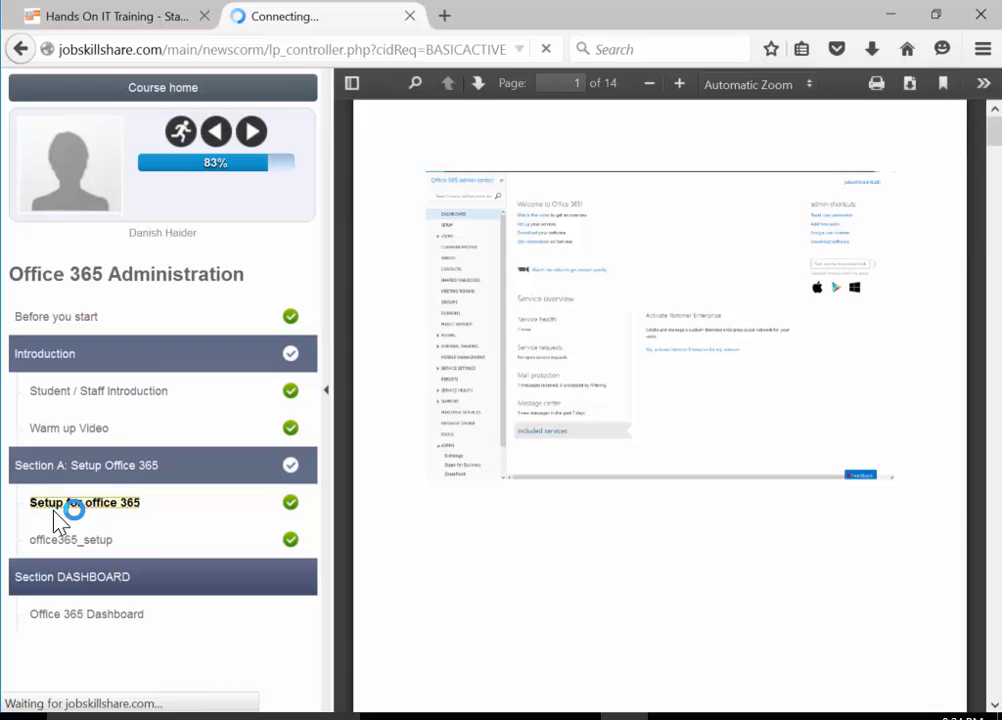
click(84, 502)
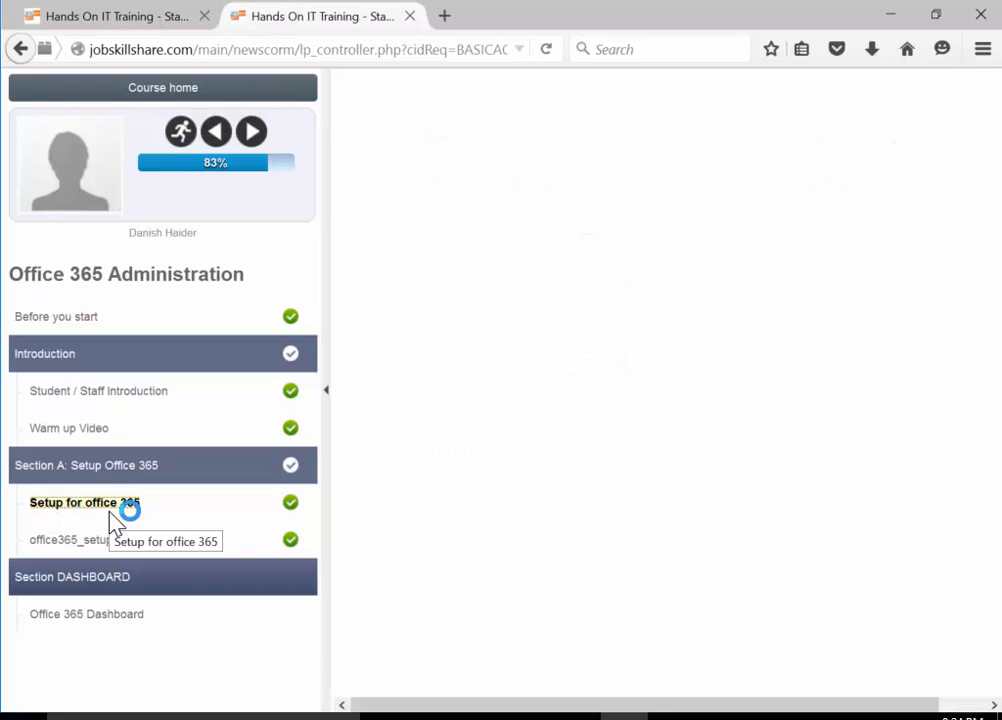
click(84, 502)
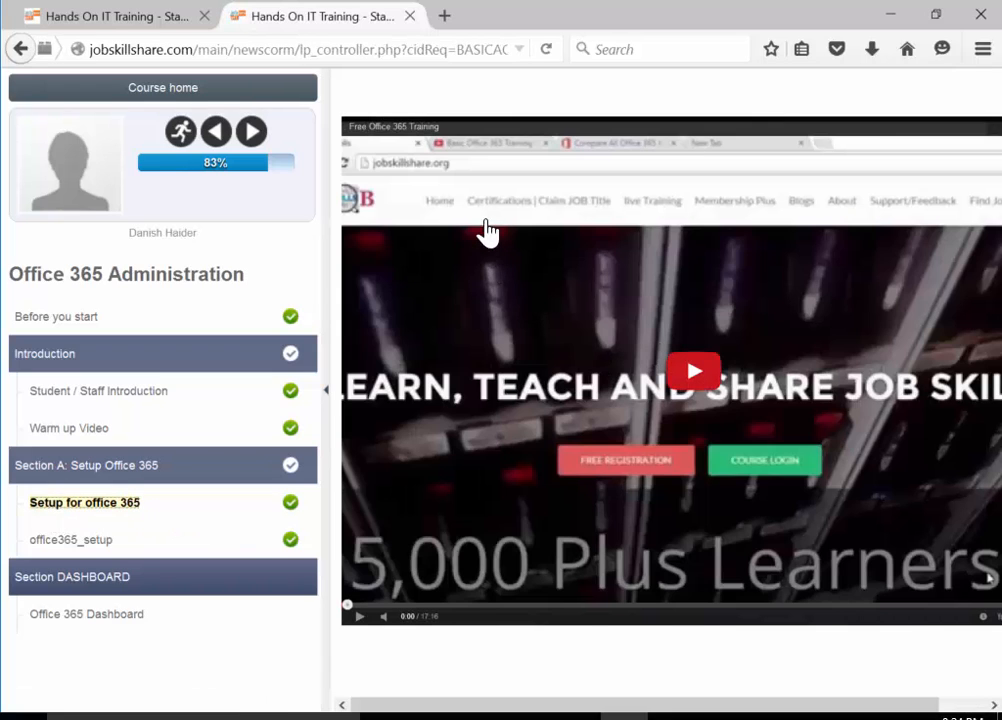
mouse_move(204, 558)
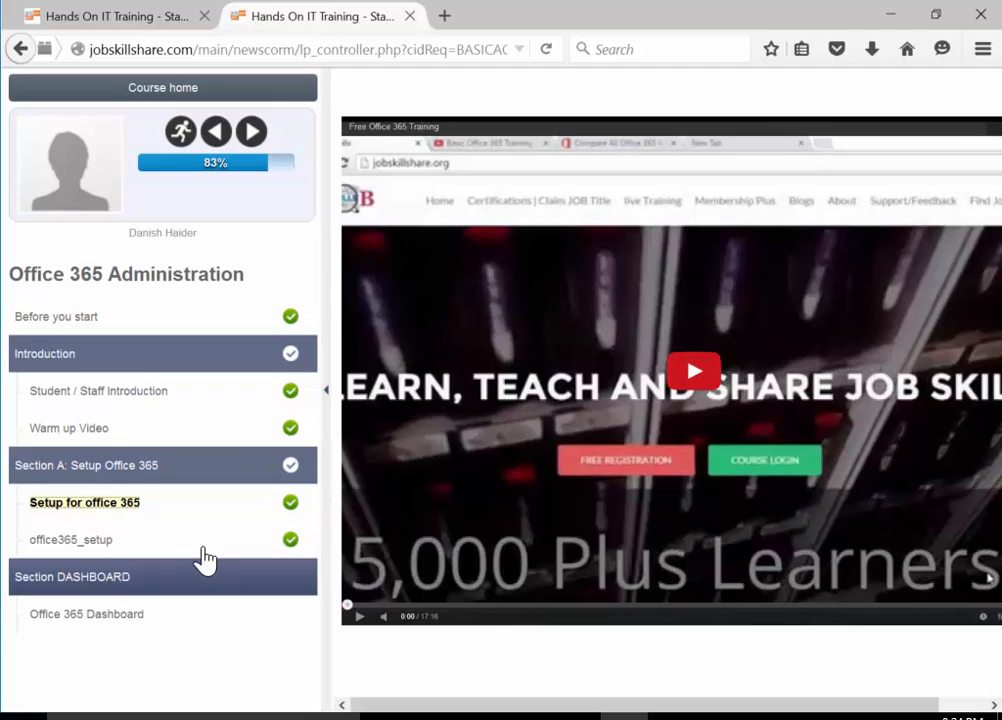
mouse_move(380, 578)
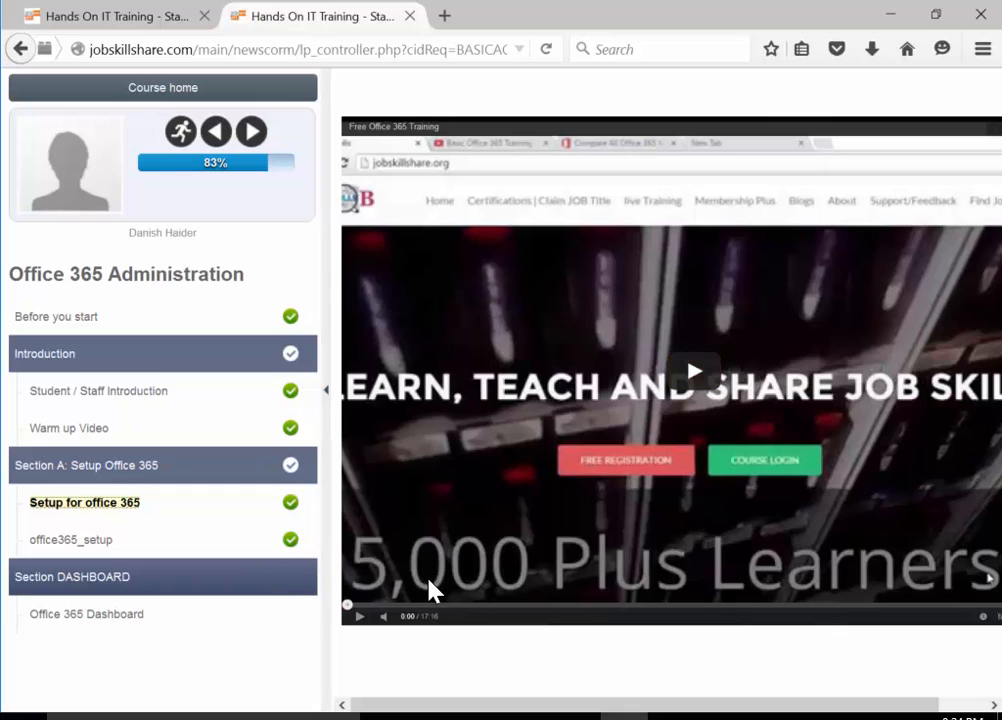
mouse_move(200, 578)
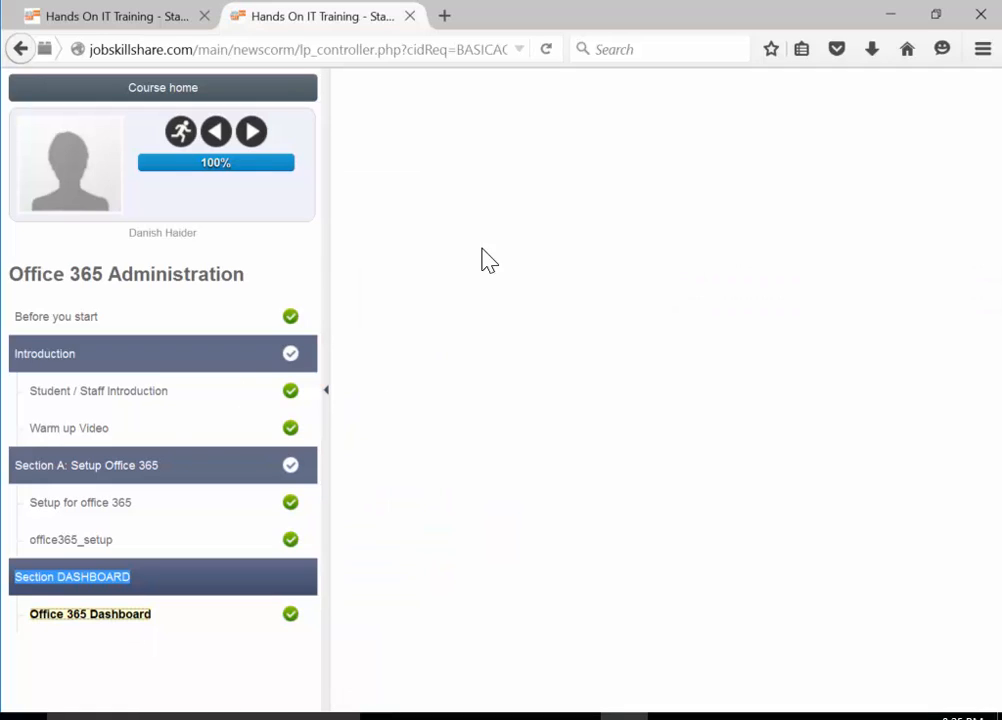
mouse_move(410, 144)
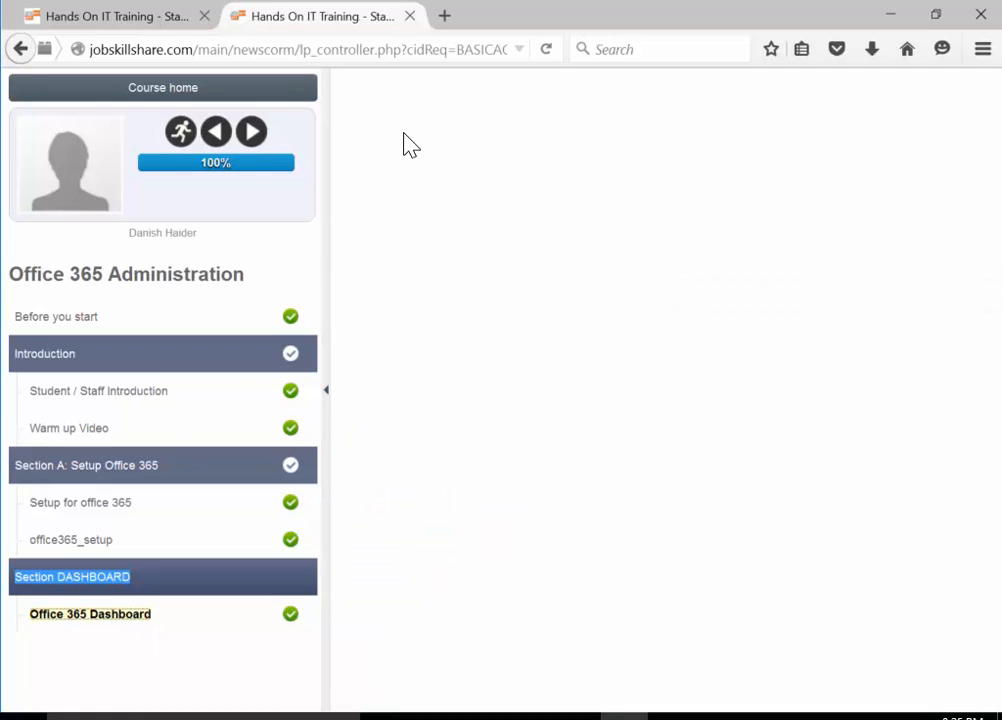
mouse_move(618, 216)
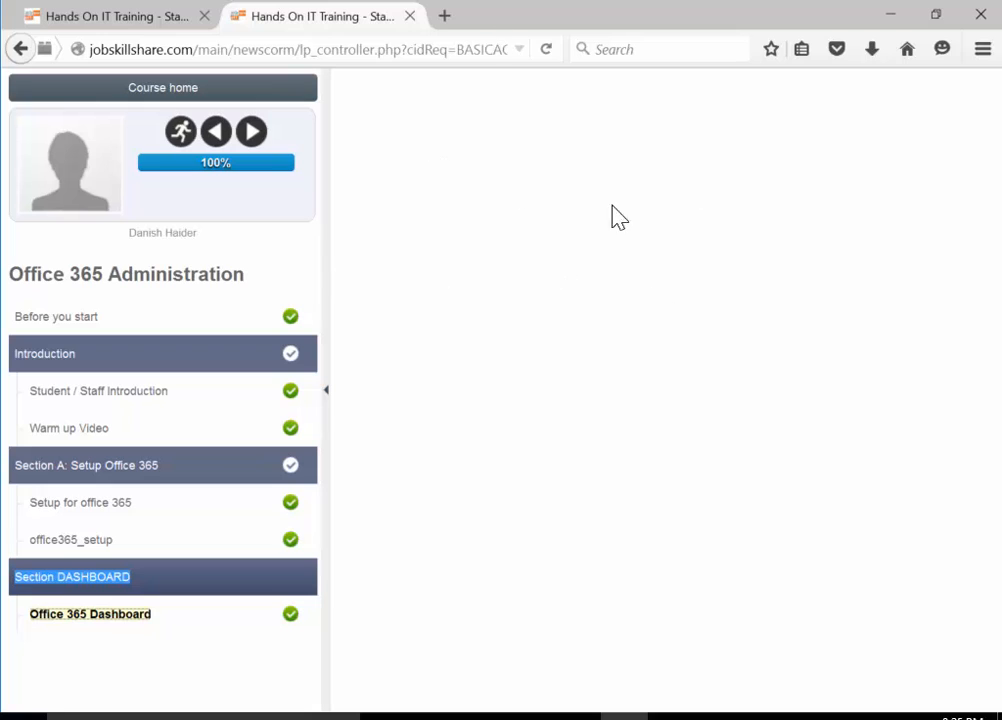
mouse_move(668, 48)
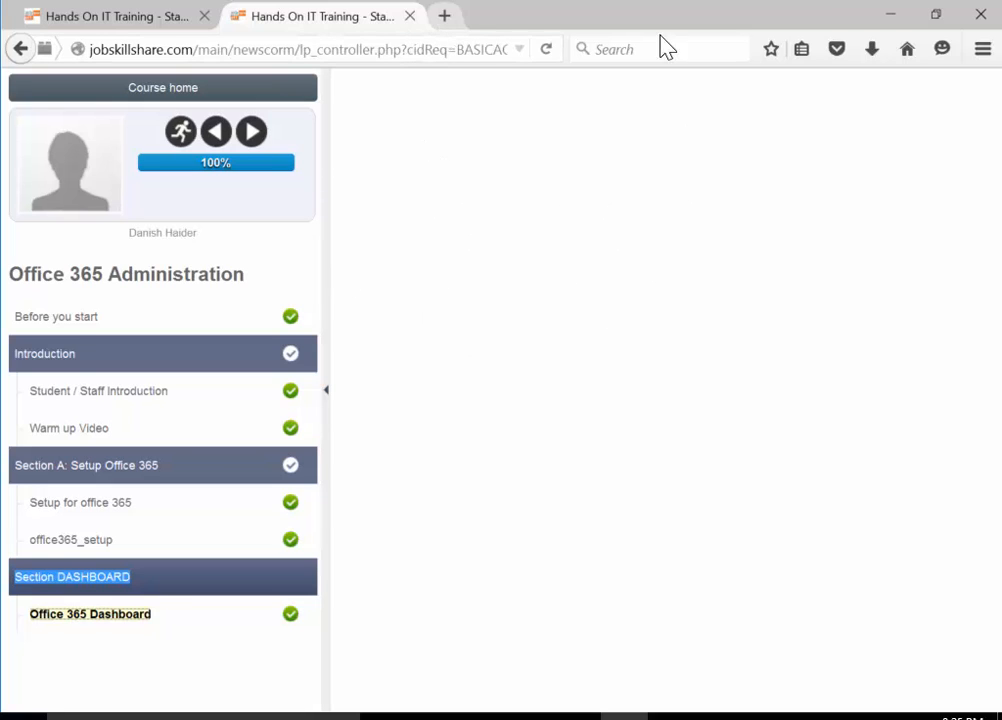
Go to portal.office.com and return from the verification page to the Office 365 home
click(444, 16)
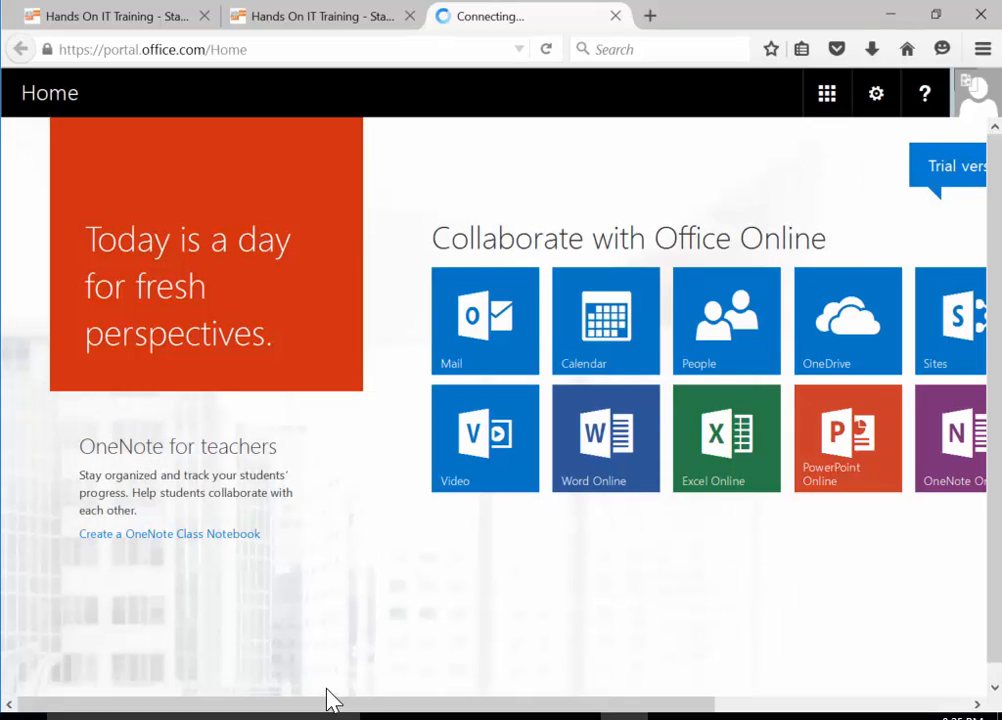
scroll(right, 3)
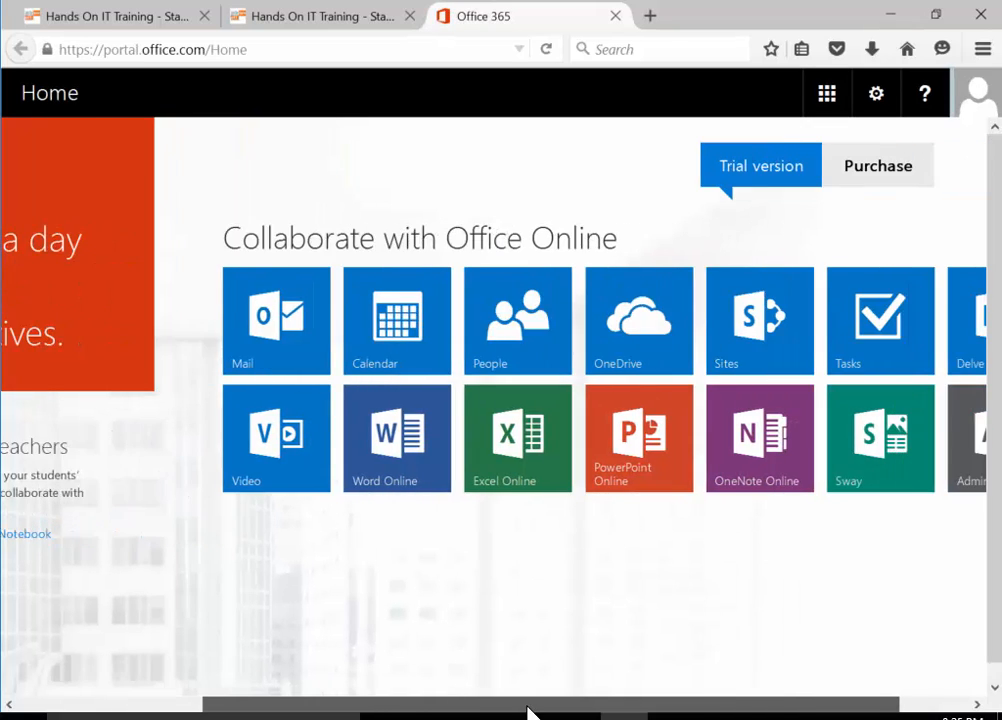
scroll(left, 3)
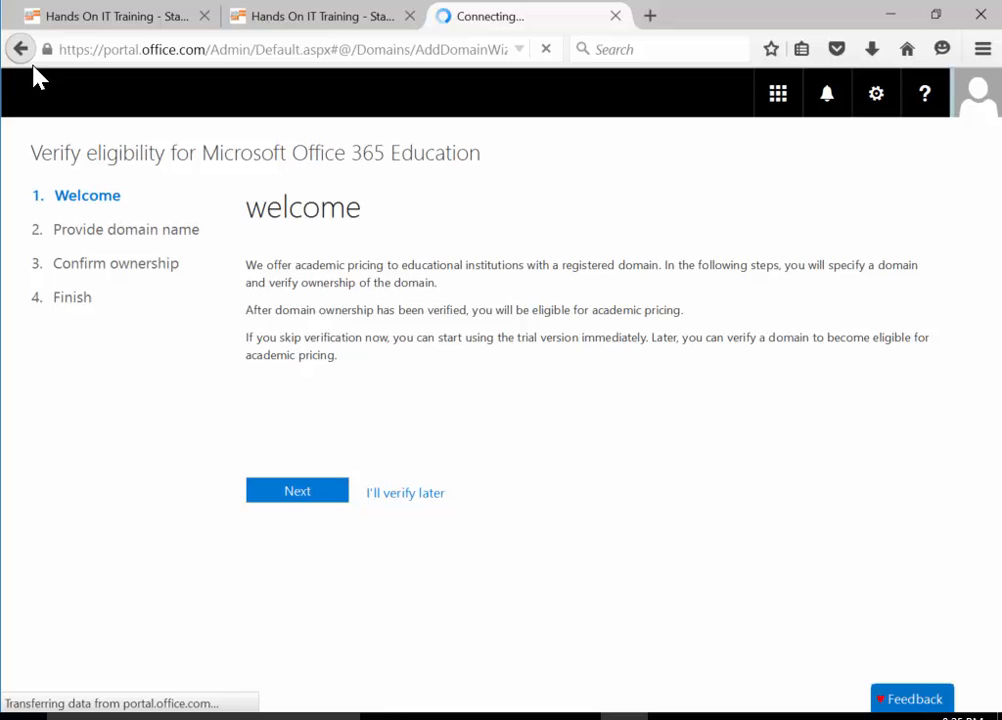
click(404, 492)
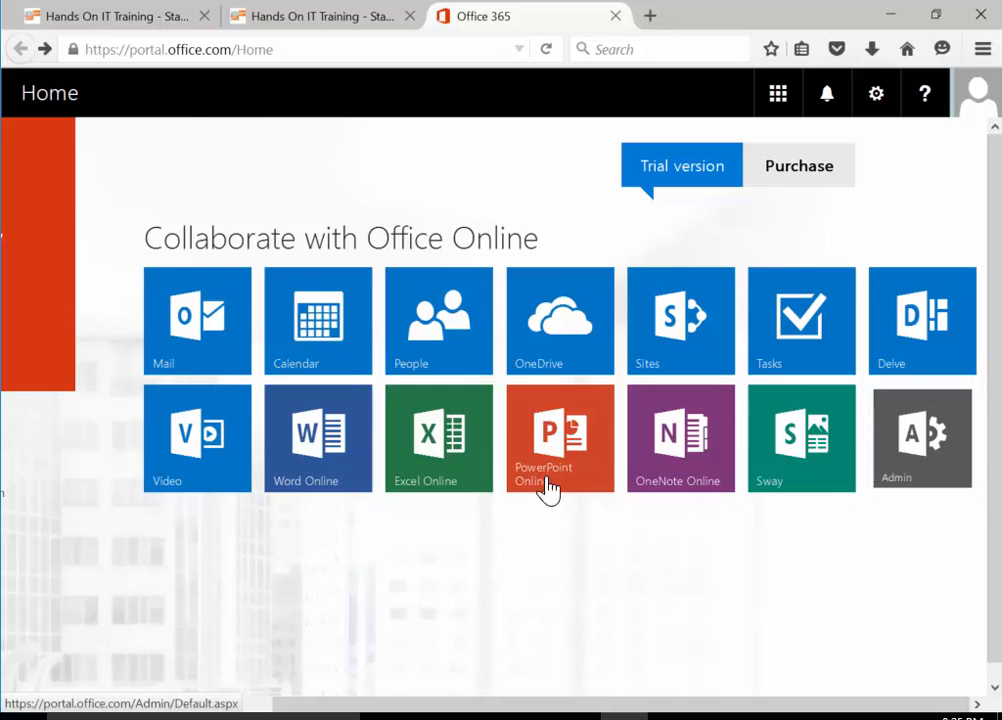
Launch the Office 365 admin center from the Admin tile
click(196, 436)
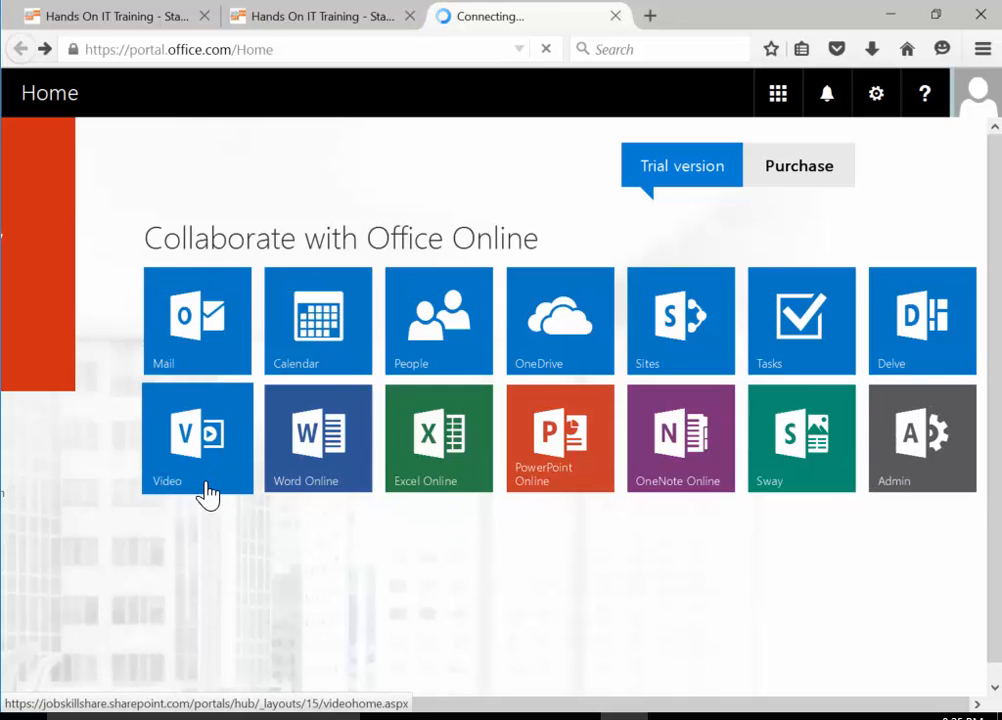
click(920, 436)
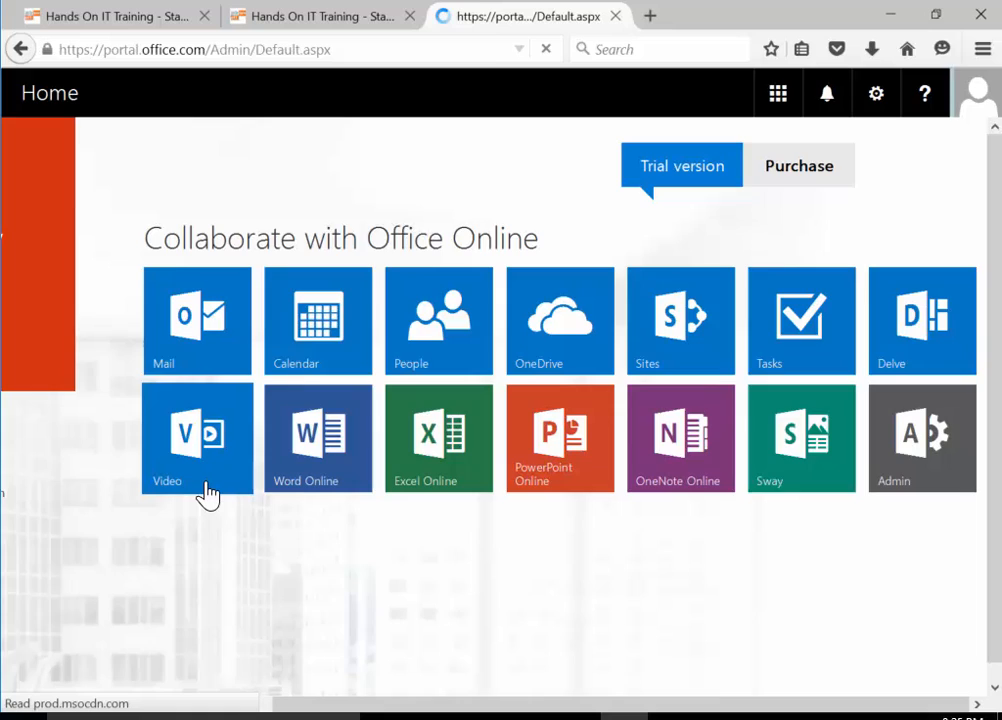
click(920, 436)
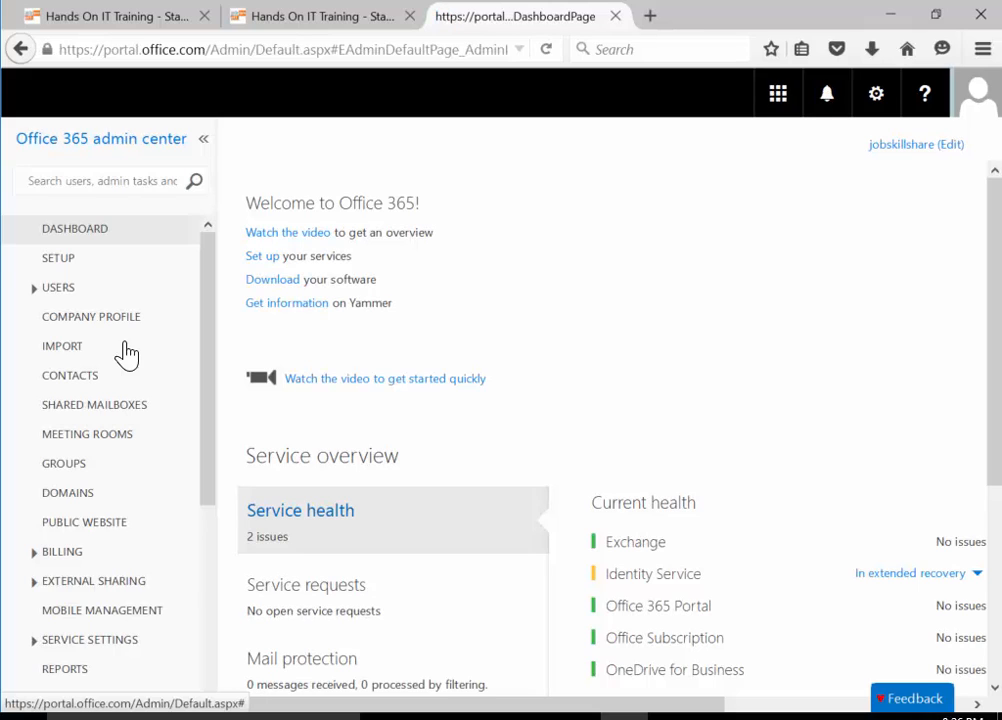
mouse_move(78, 244)
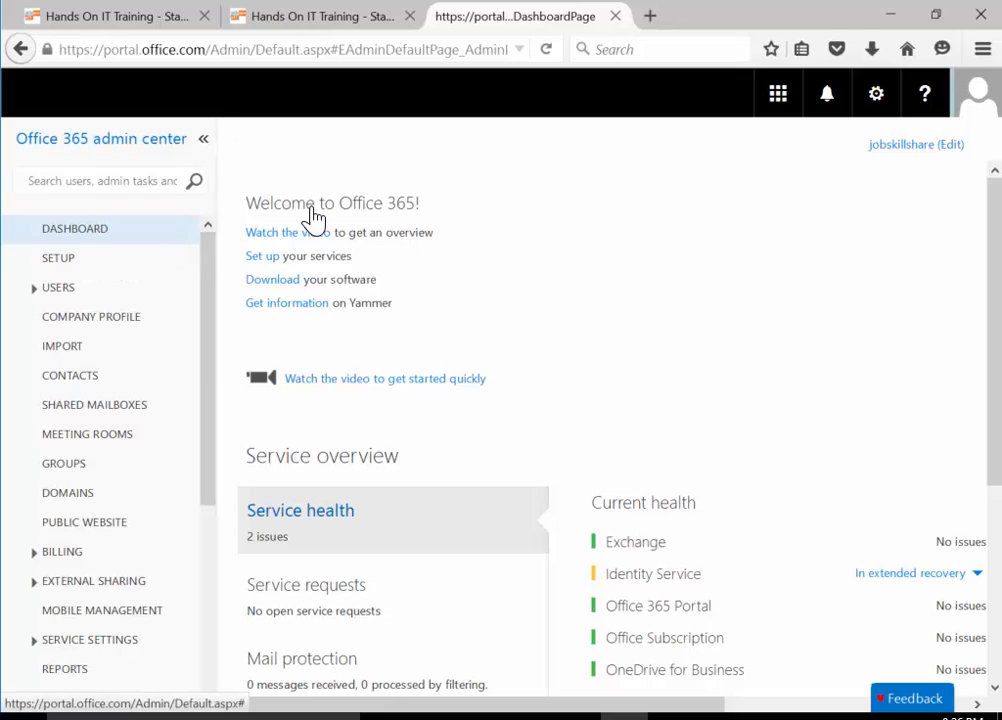
Collapse the left navigation pane so the dashboard widens to show the admin shortcuts
click(204, 140)
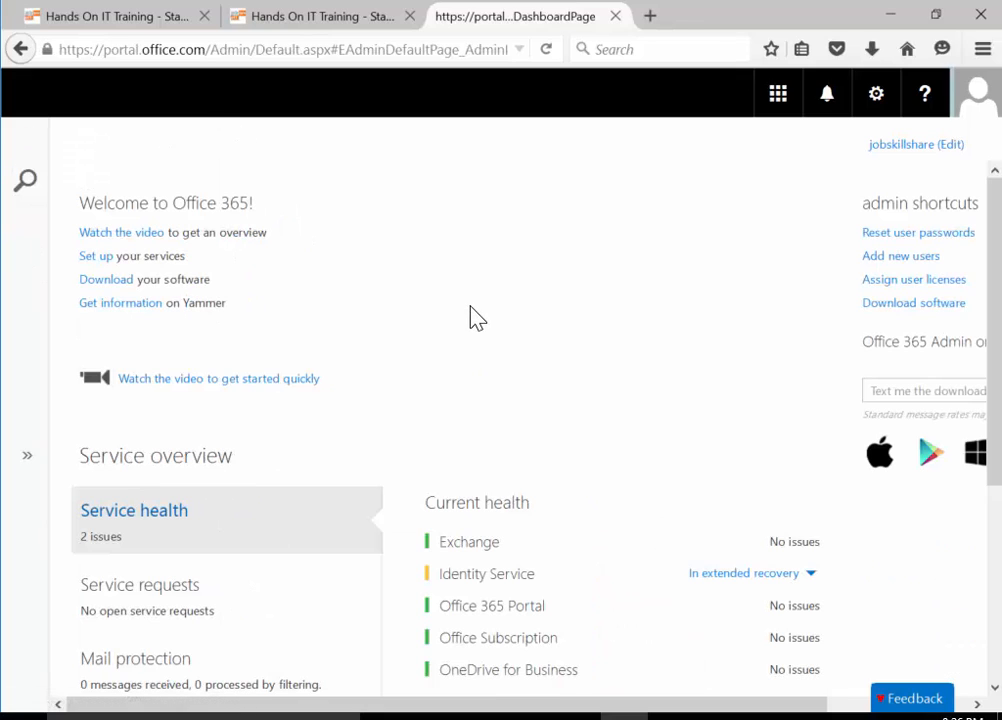
mouse_move(150, 250)
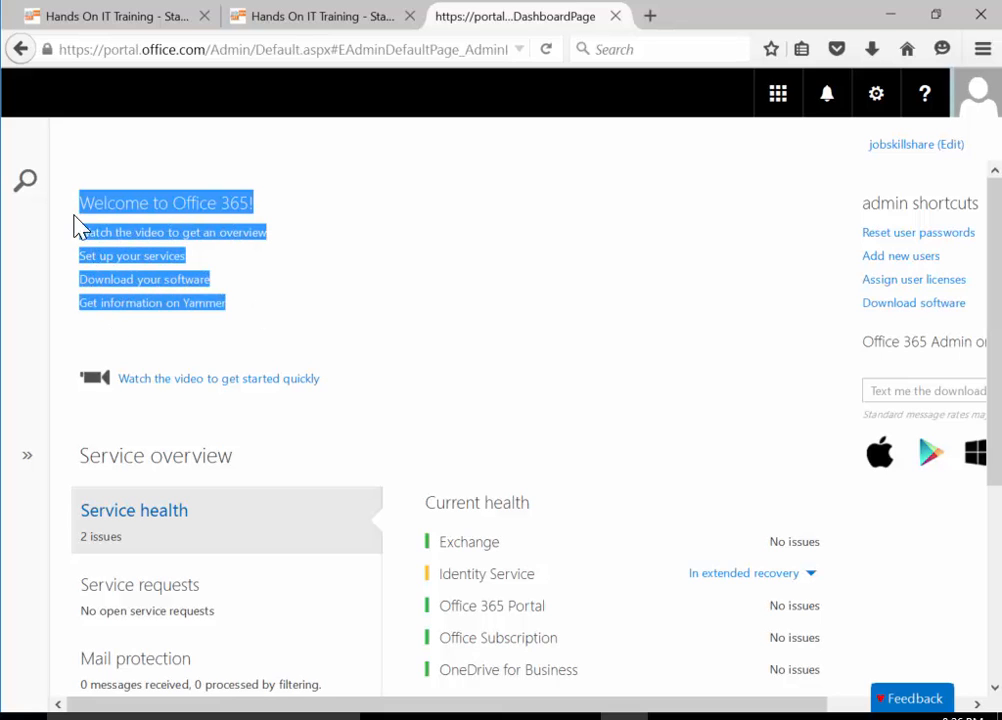
click(112, 260)
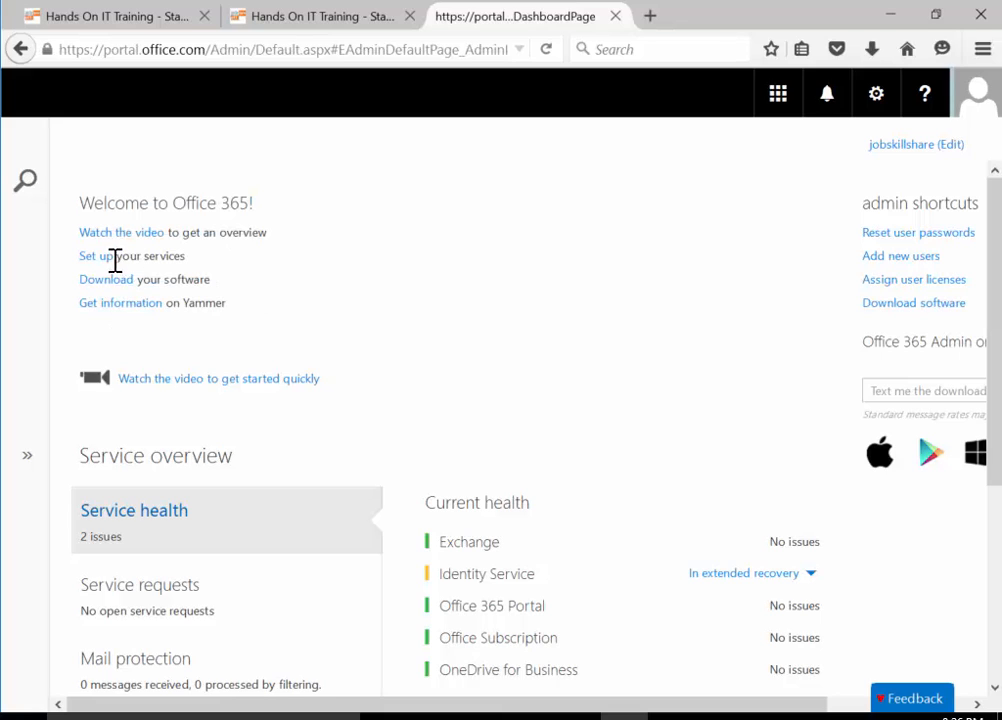
mouse_move(150, 248)
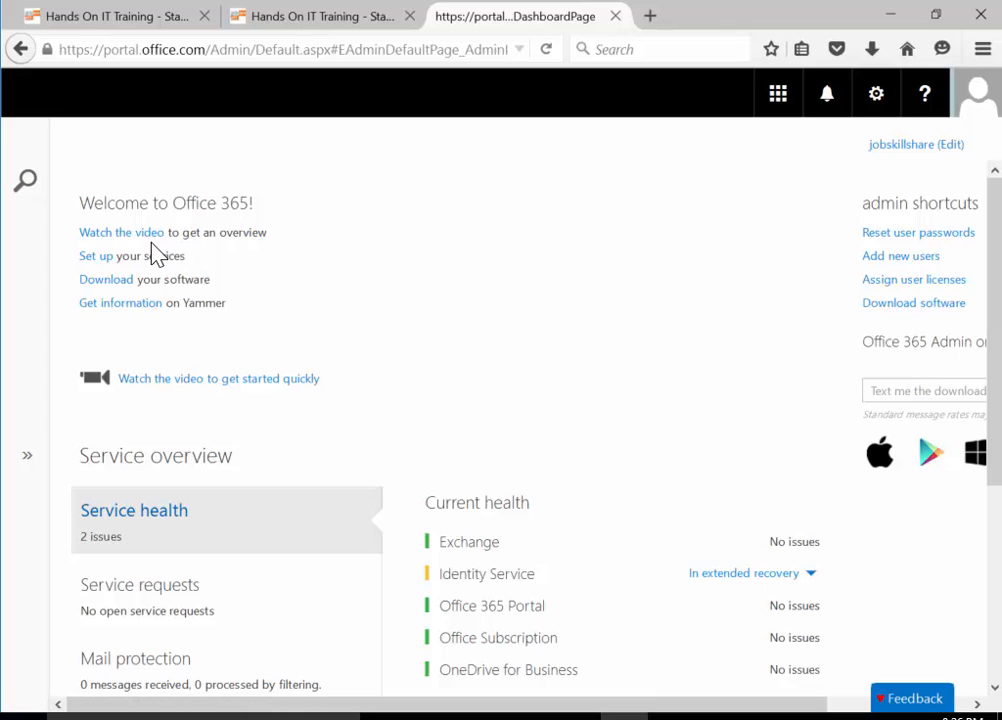
mouse_move(124, 280)
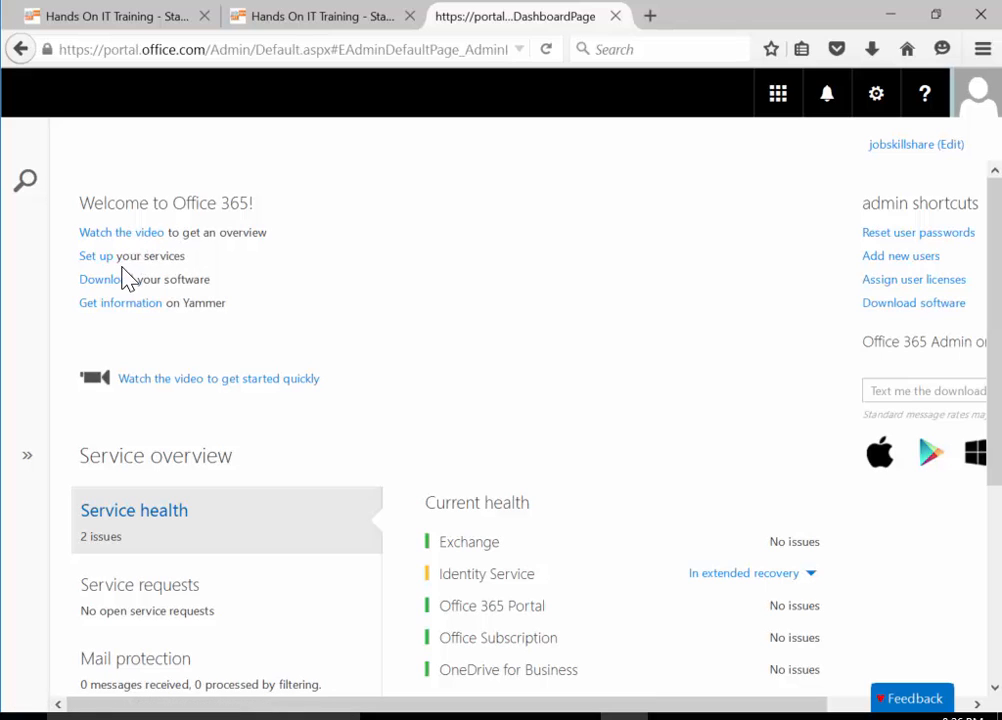
mouse_move(108, 324)
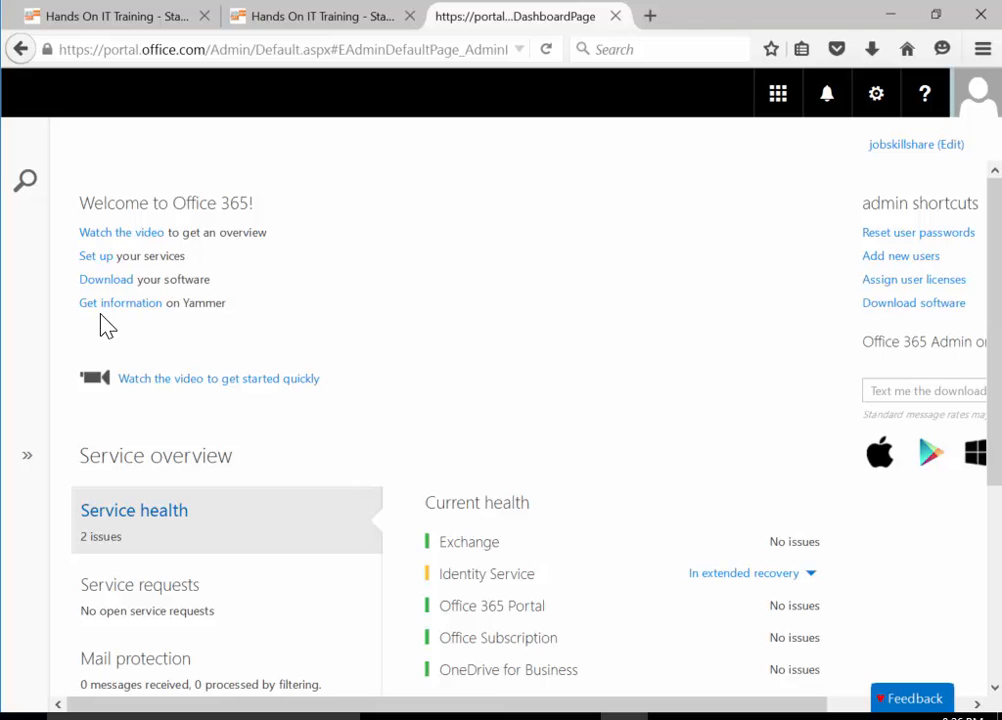
mouse_move(120, 302)
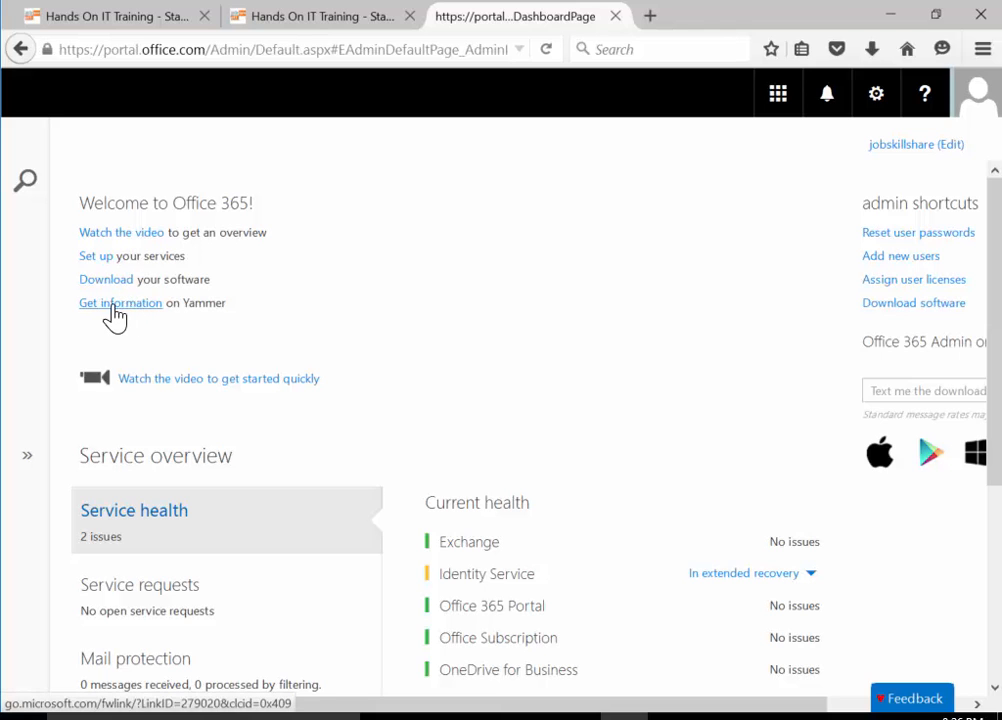
mouse_move(112, 350)
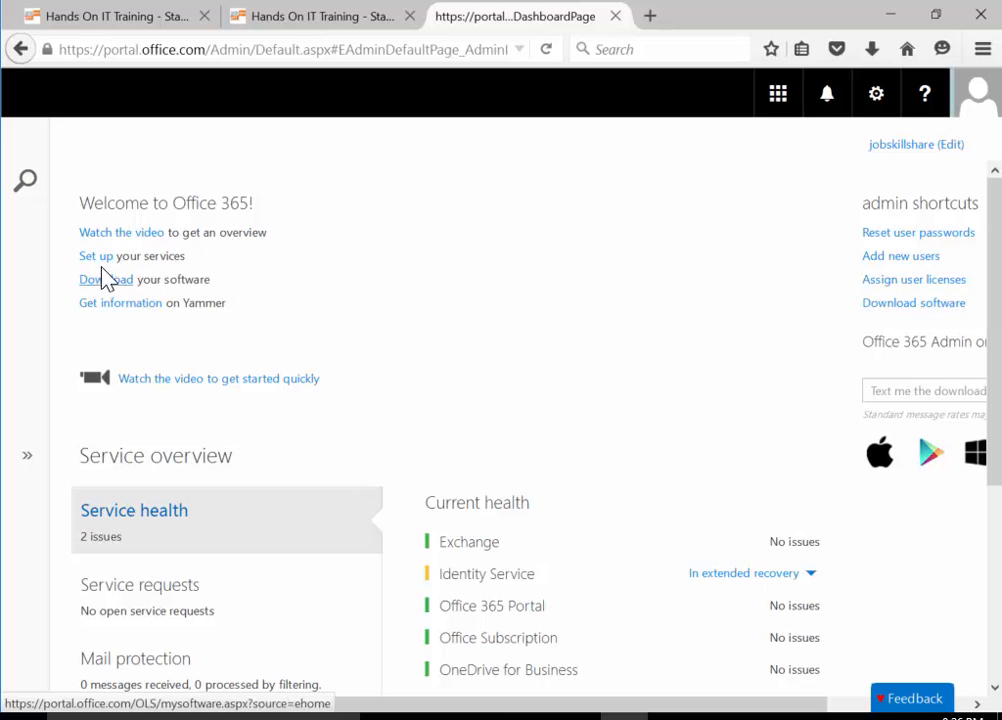
mouse_move(38, 280)
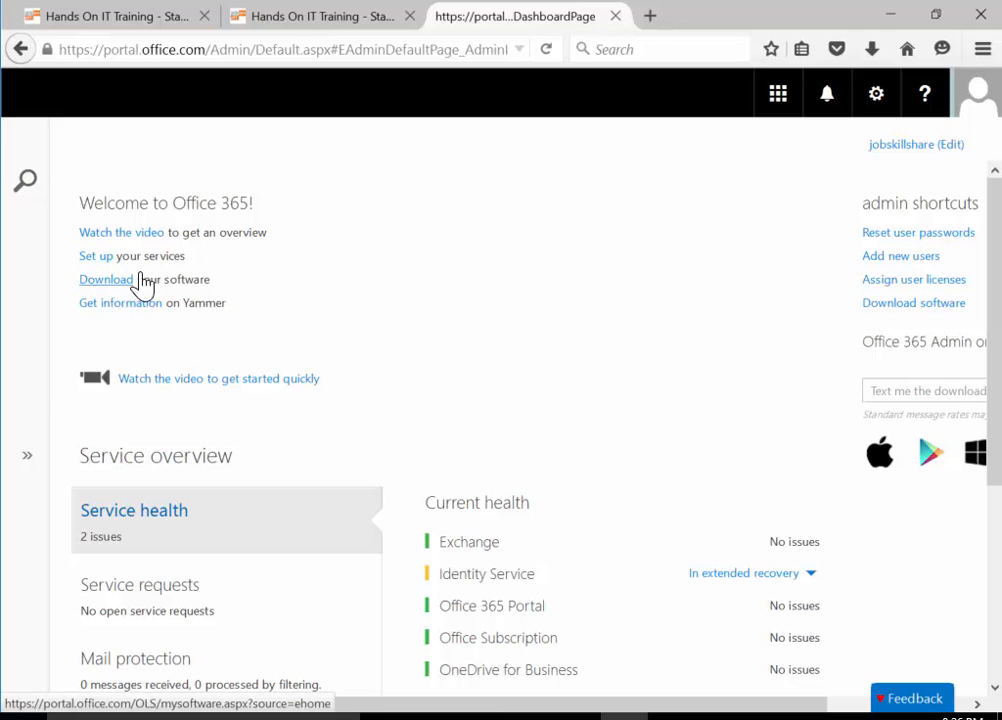
scroll(down, 3)
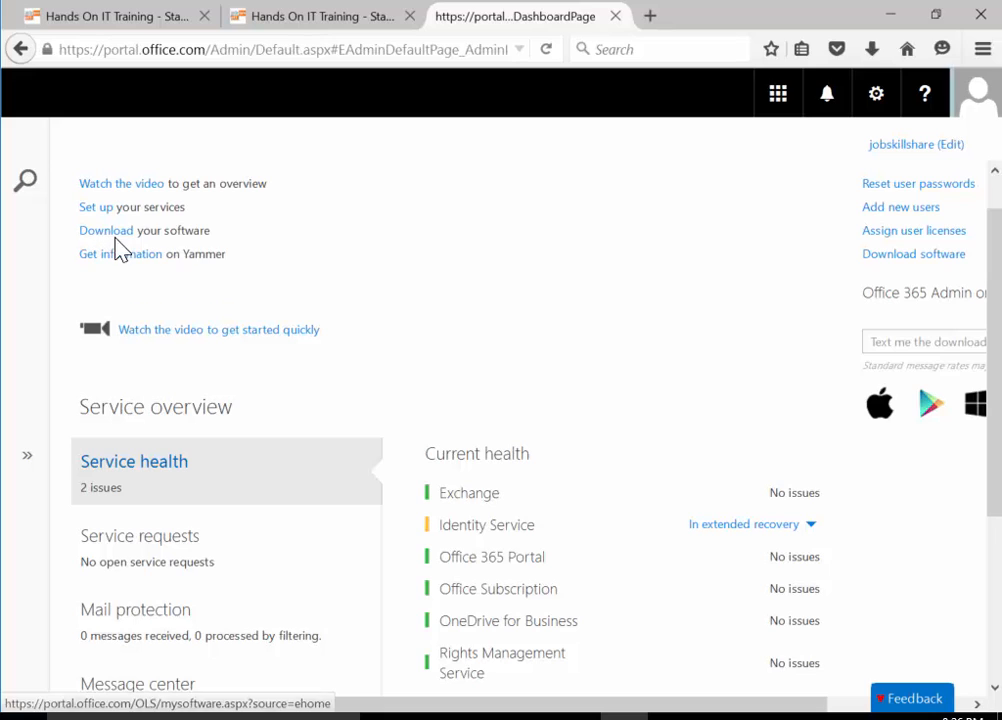
mouse_move(120, 260)
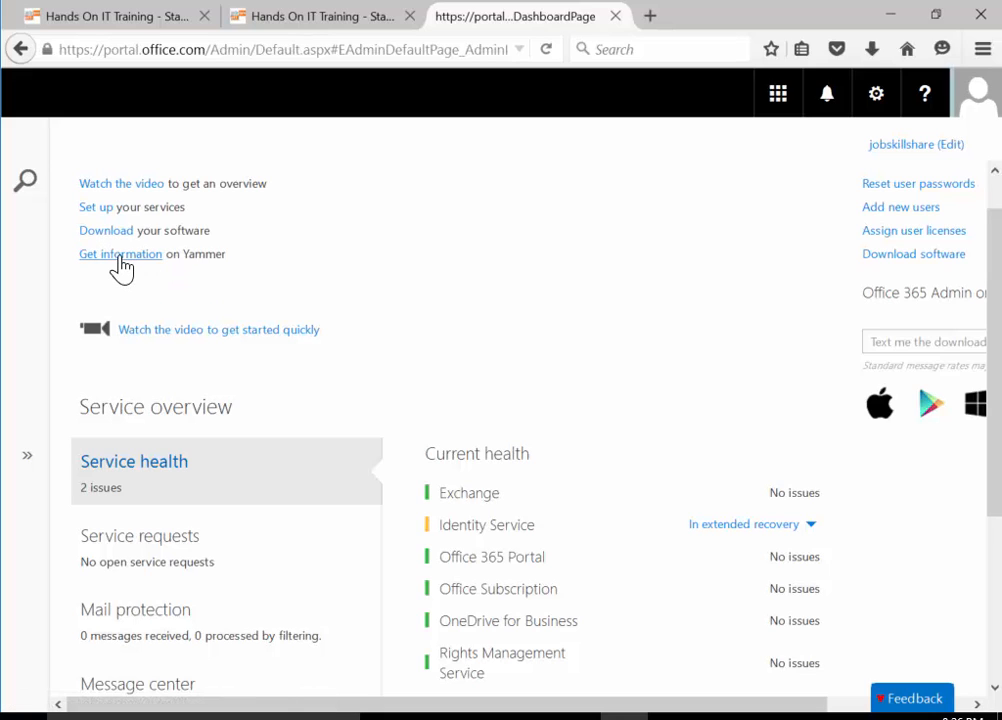
mouse_move(120, 252)
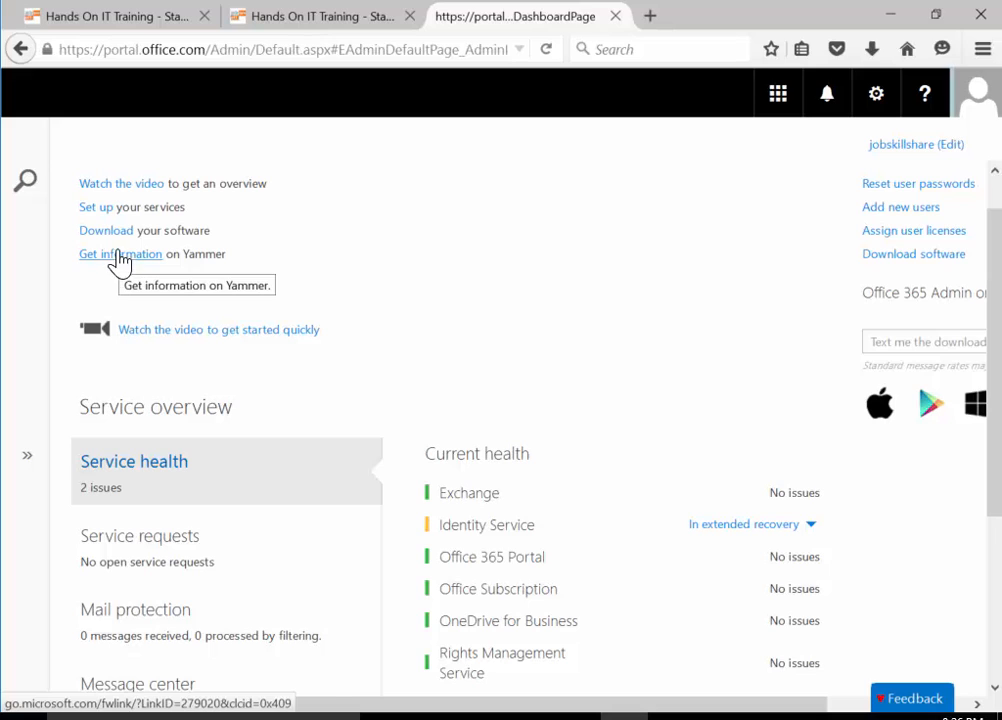
mouse_move(164, 316)
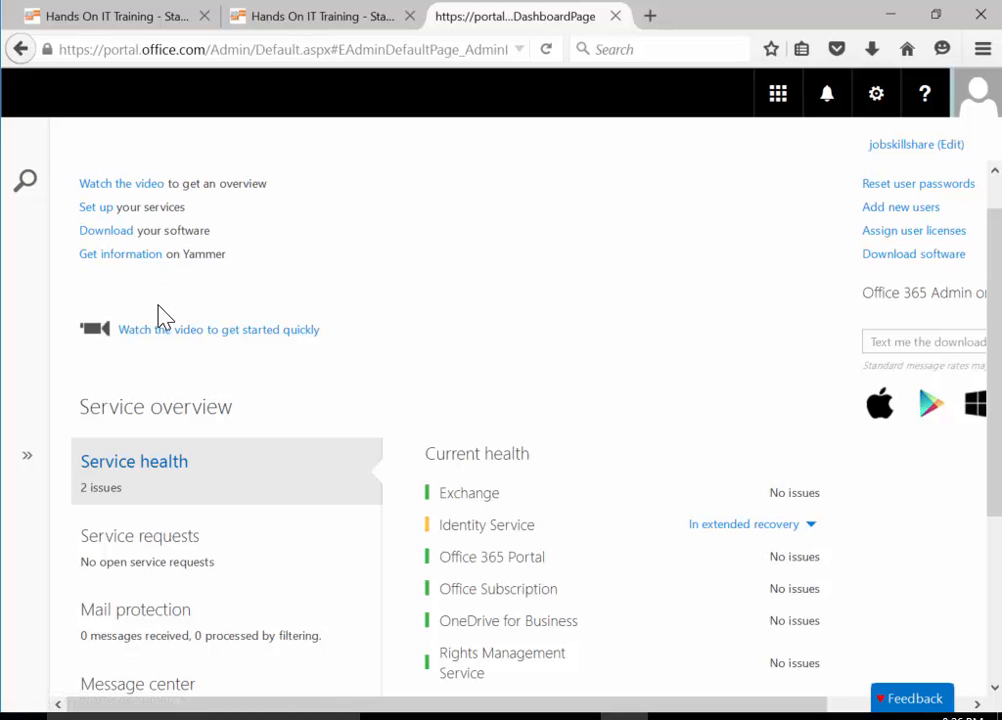
mouse_move(110, 278)
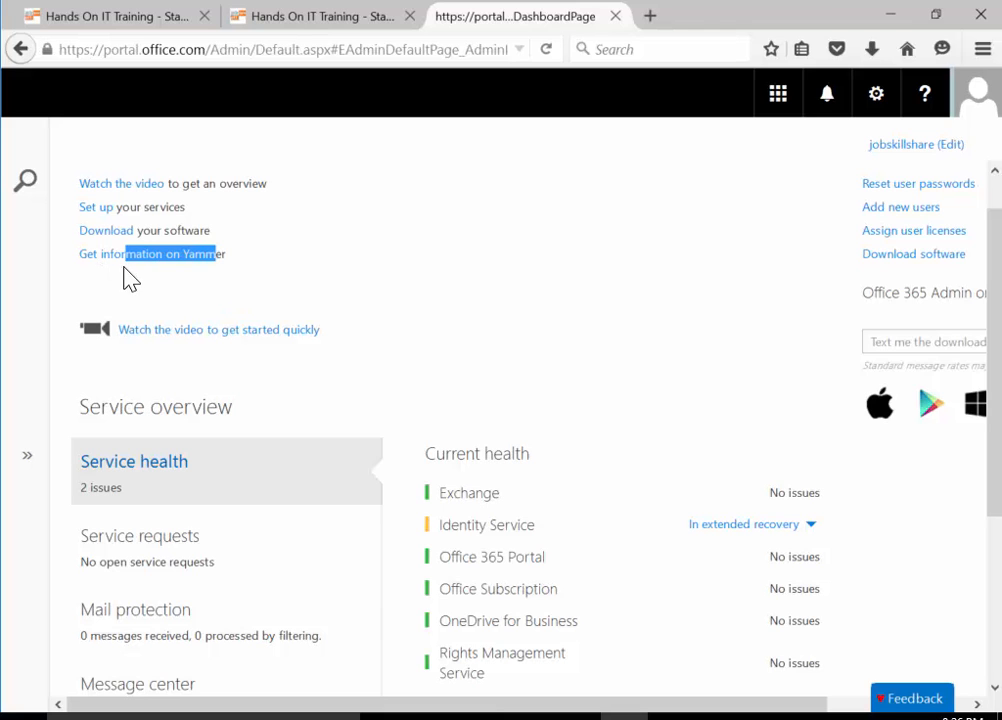
scroll(down, 3)
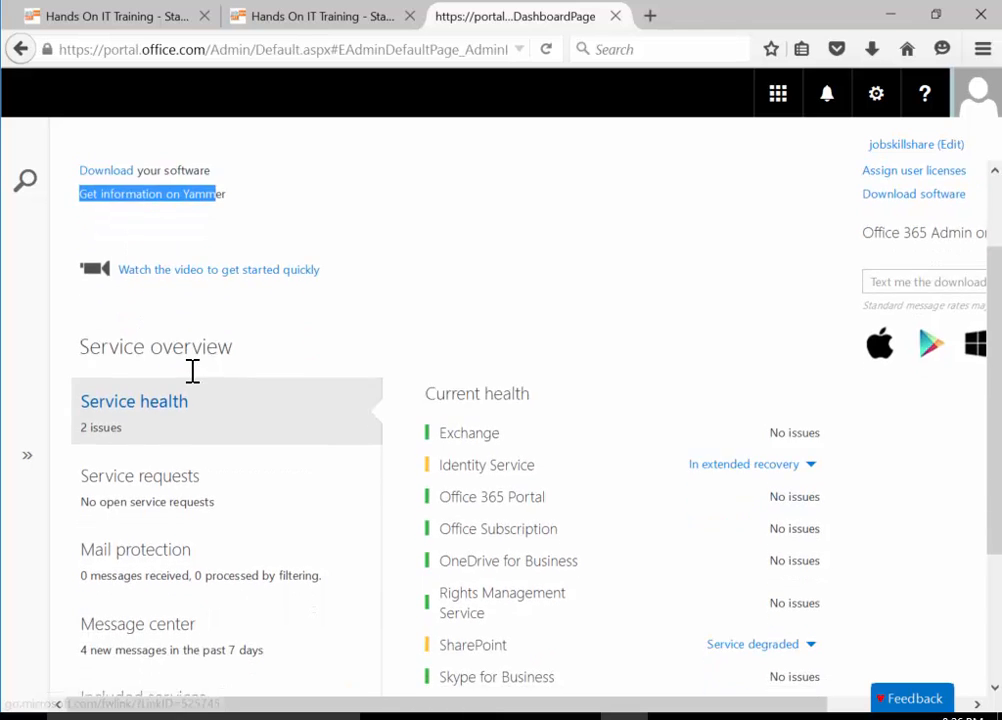
scroll(down, 3)
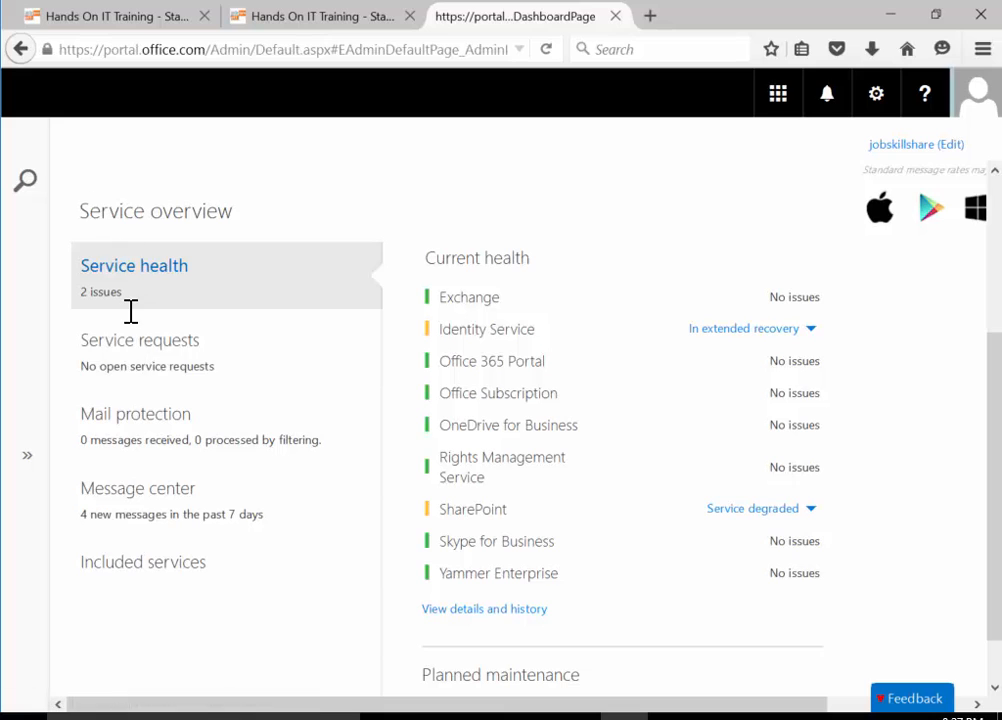
double_click(156, 212)
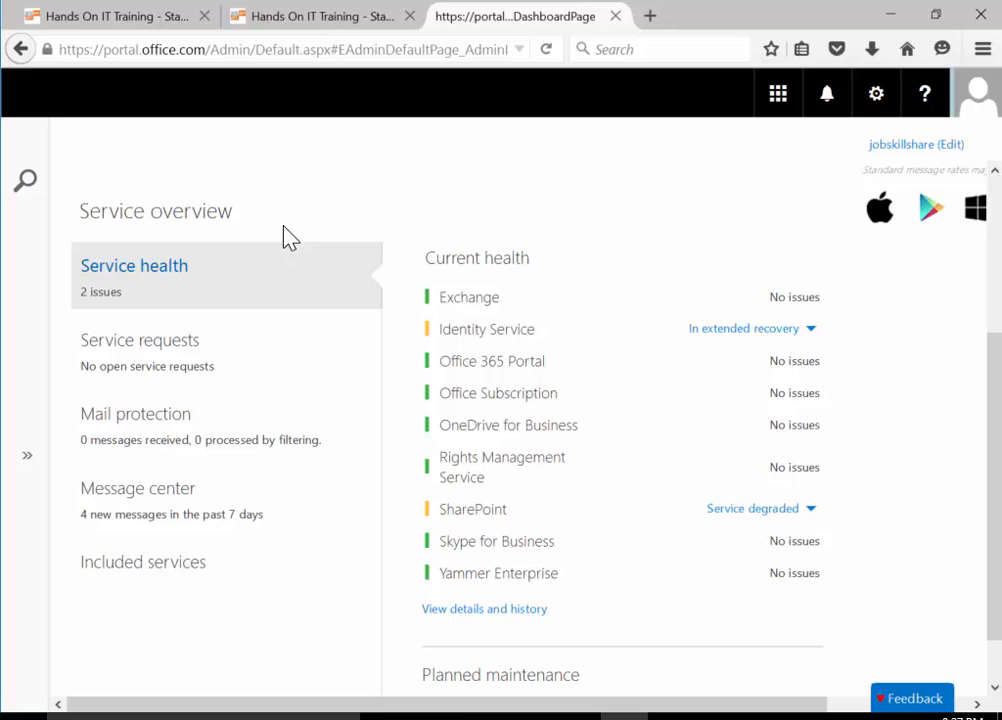
mouse_move(204, 340)
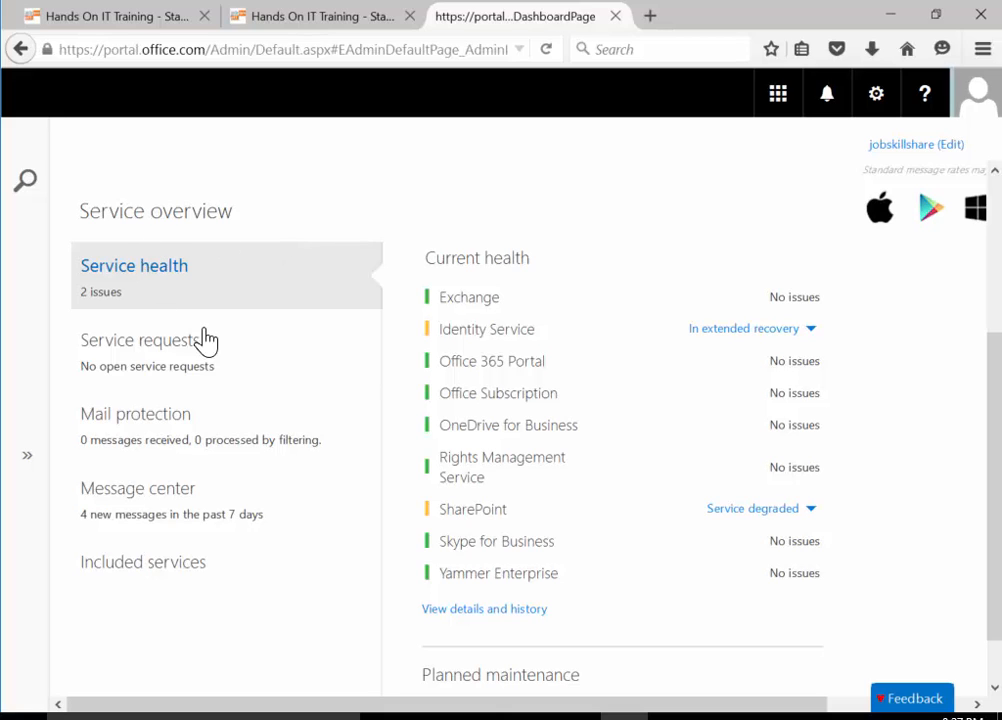
mouse_move(196, 332)
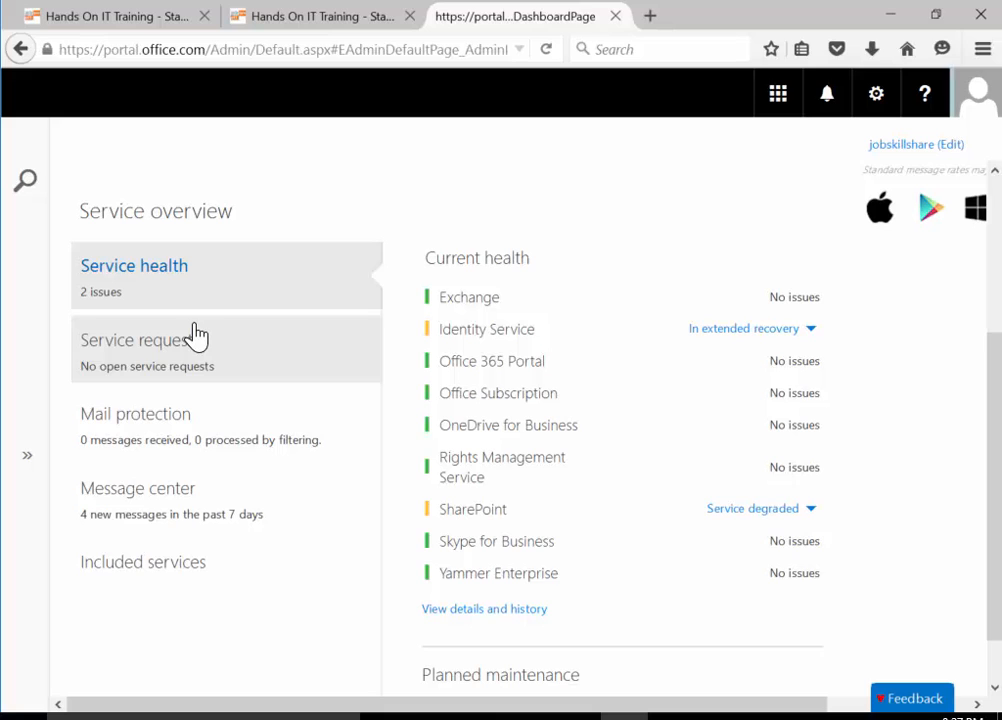
mouse_move(490, 328)
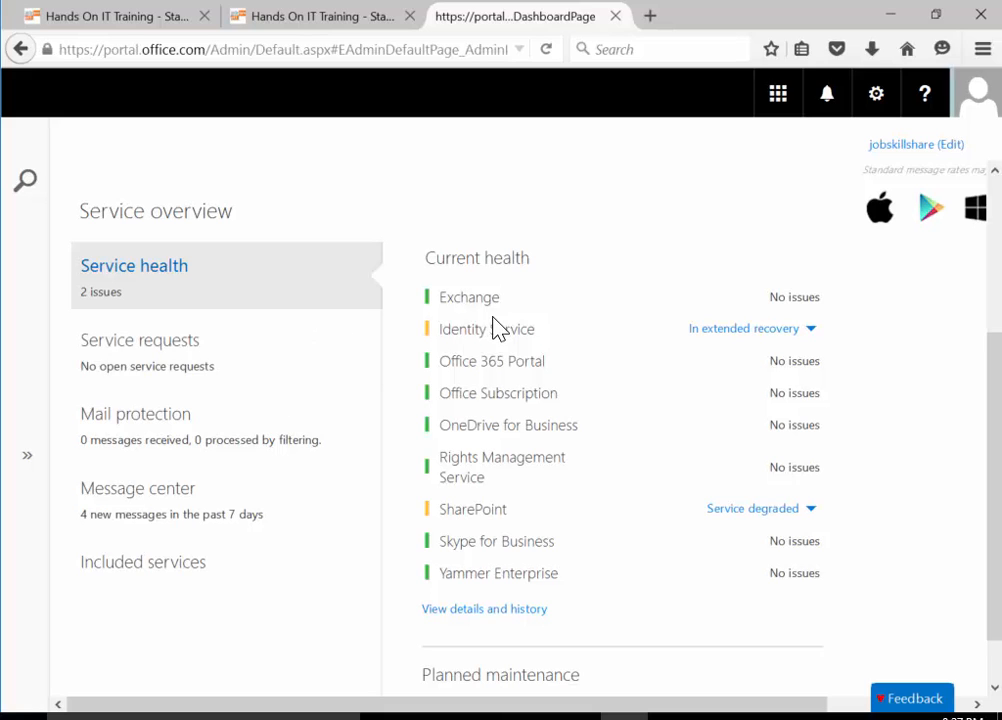
mouse_move(456, 334)
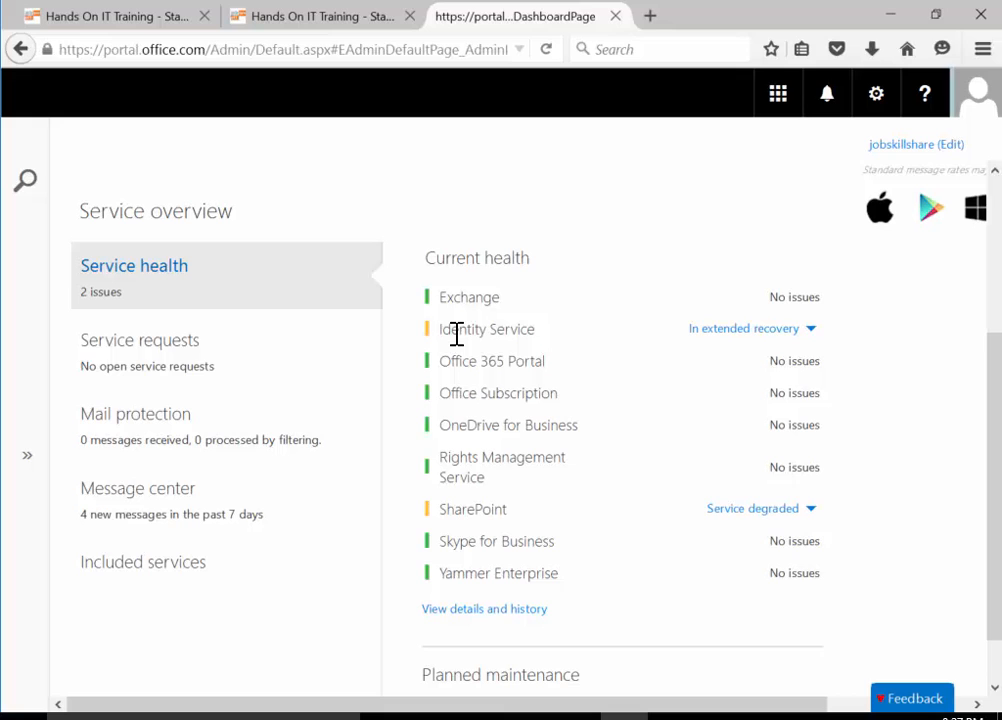
mouse_move(824, 512)
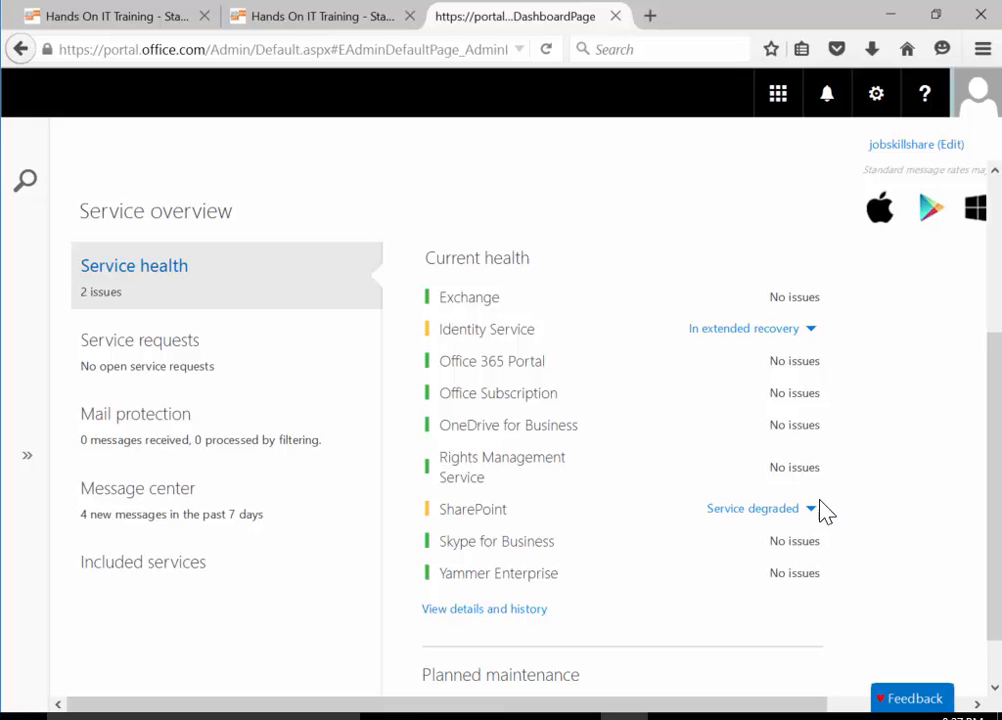
double_click(486, 328)
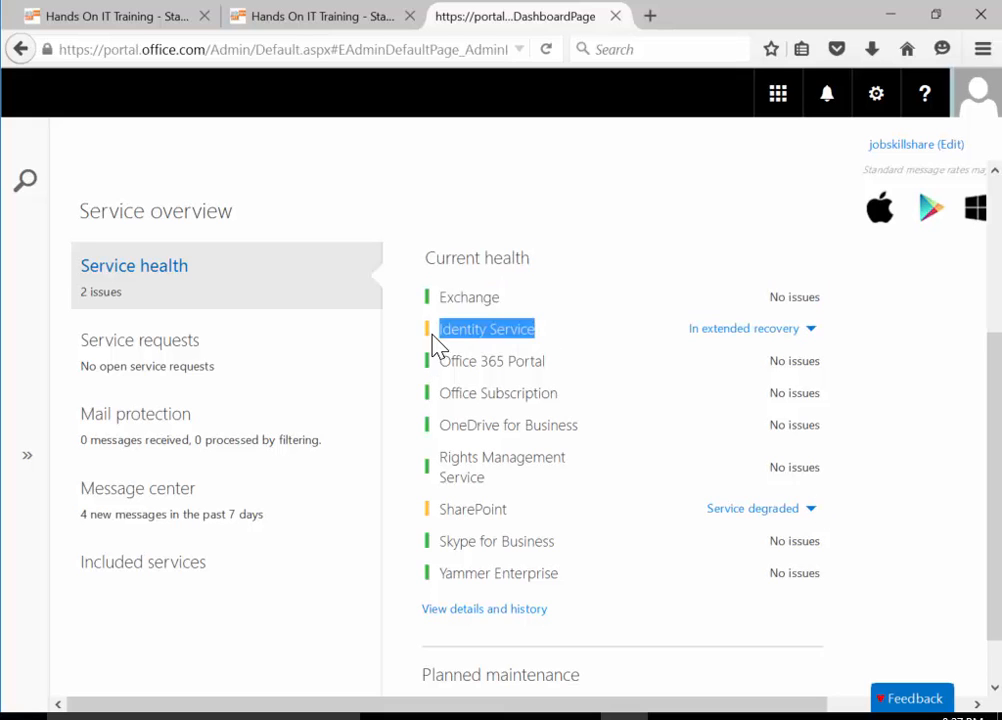
mouse_move(470, 352)
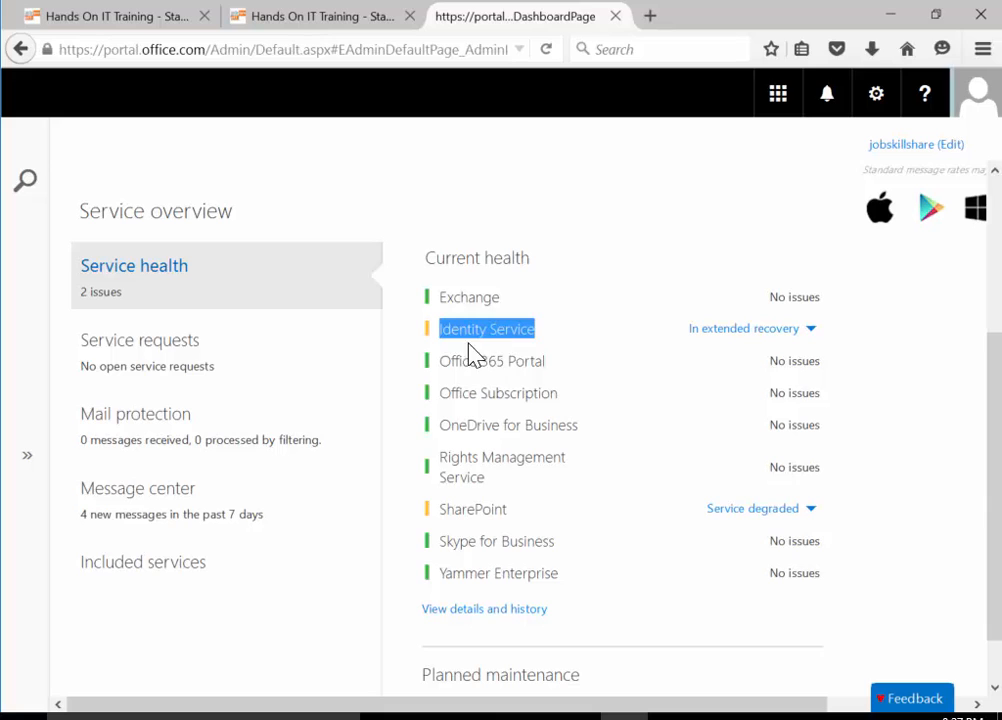
mouse_move(556, 350)
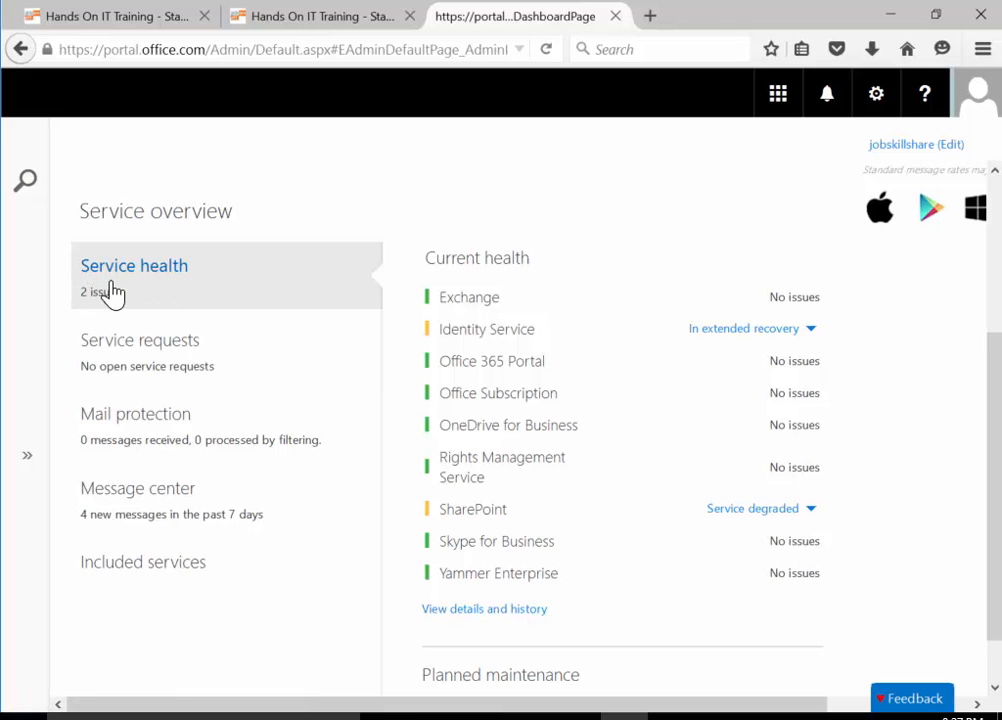
mouse_move(444, 342)
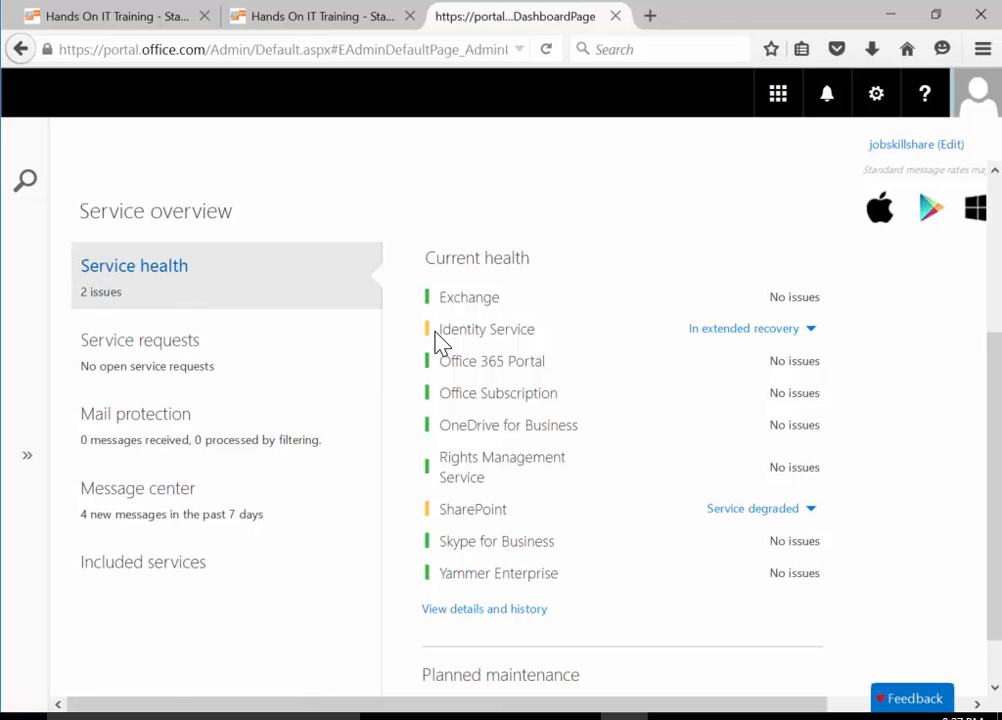
mouse_move(458, 476)
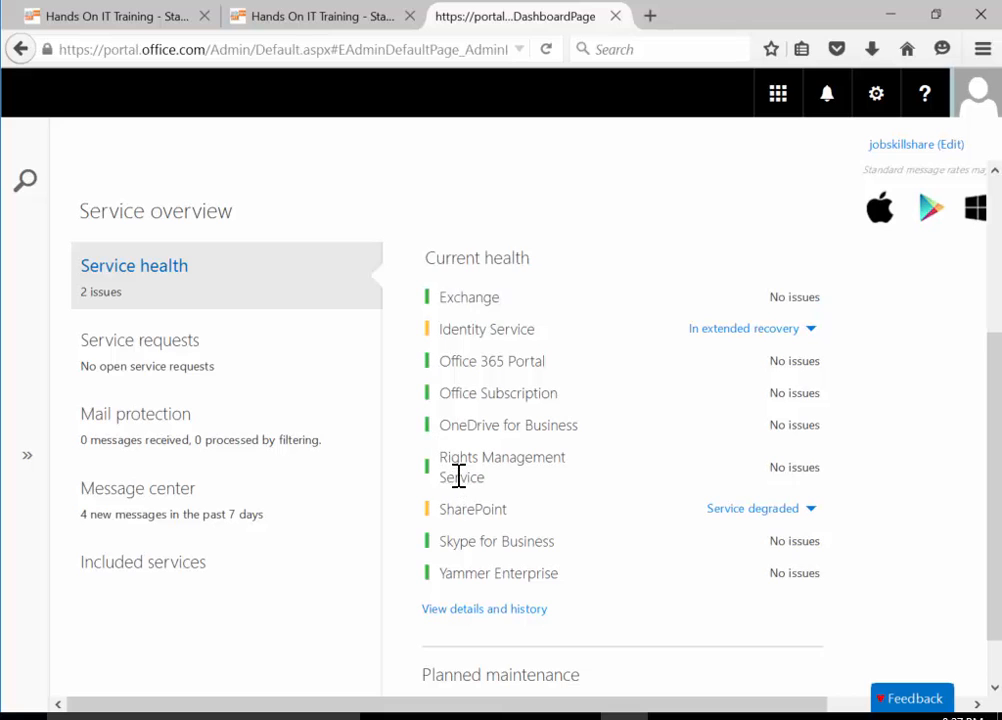
mouse_move(700, 356)
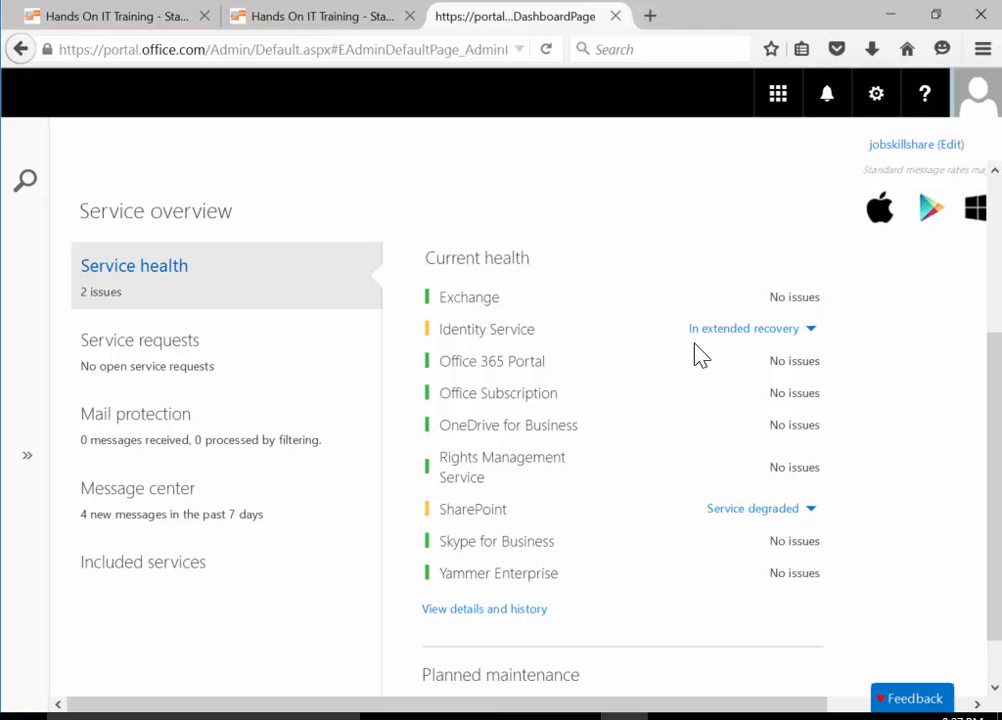
mouse_move(530, 352)
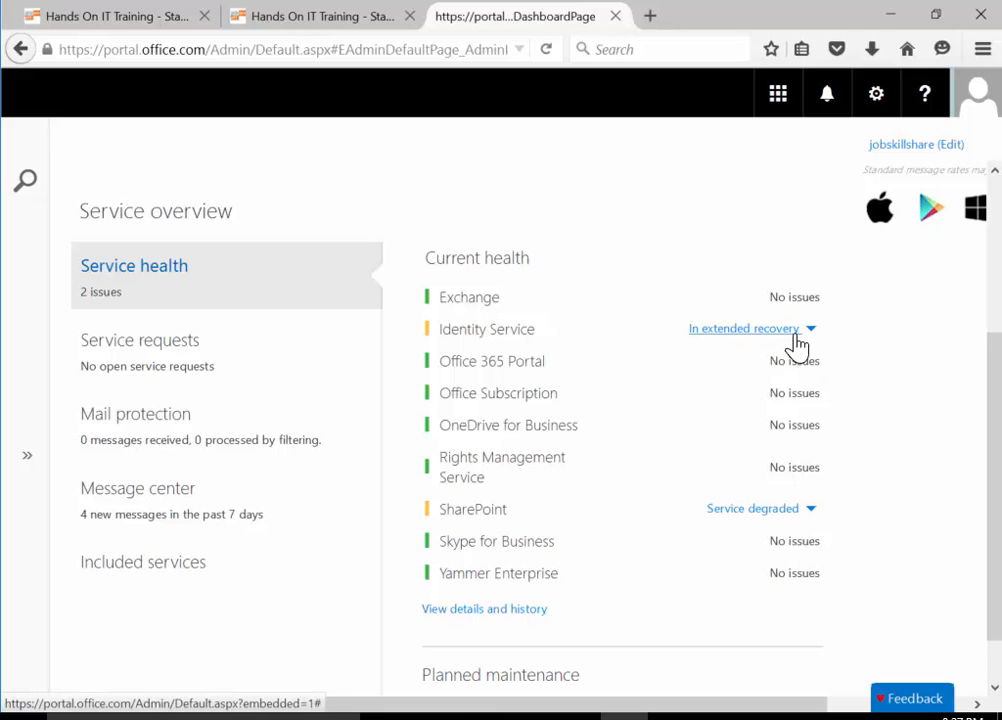
mouse_move(782, 356)
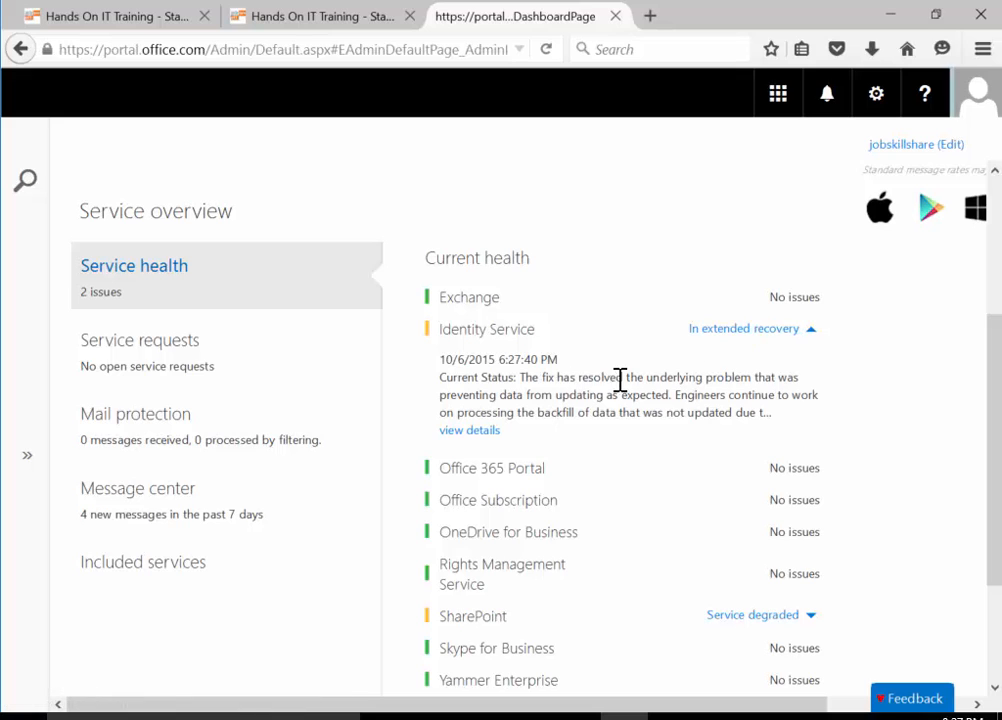
Select the Identity Service status text and view its full incident details
drag(440, 376, 744, 394)
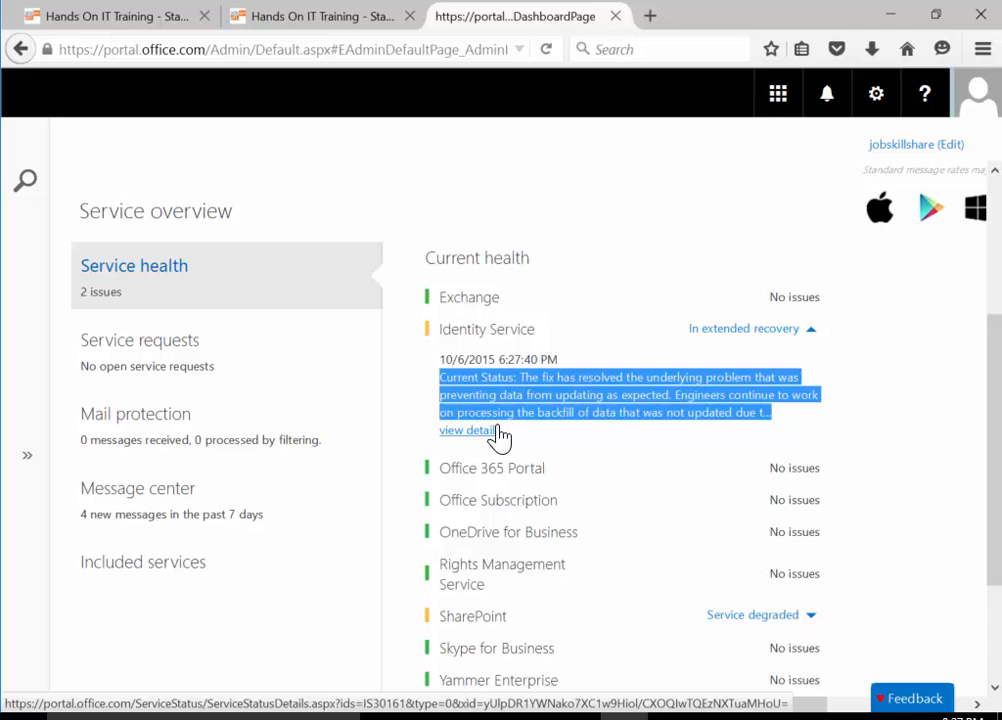
click(468, 430)
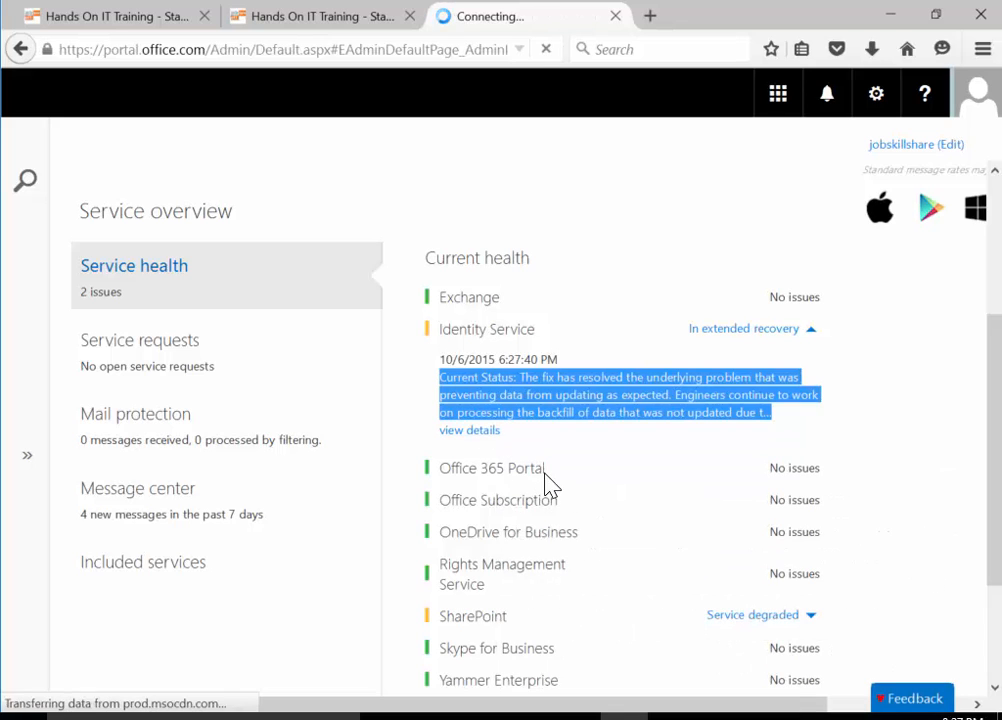
Scroll through the Identity Service incident history table, then return to the admin dashboard
click(468, 430)
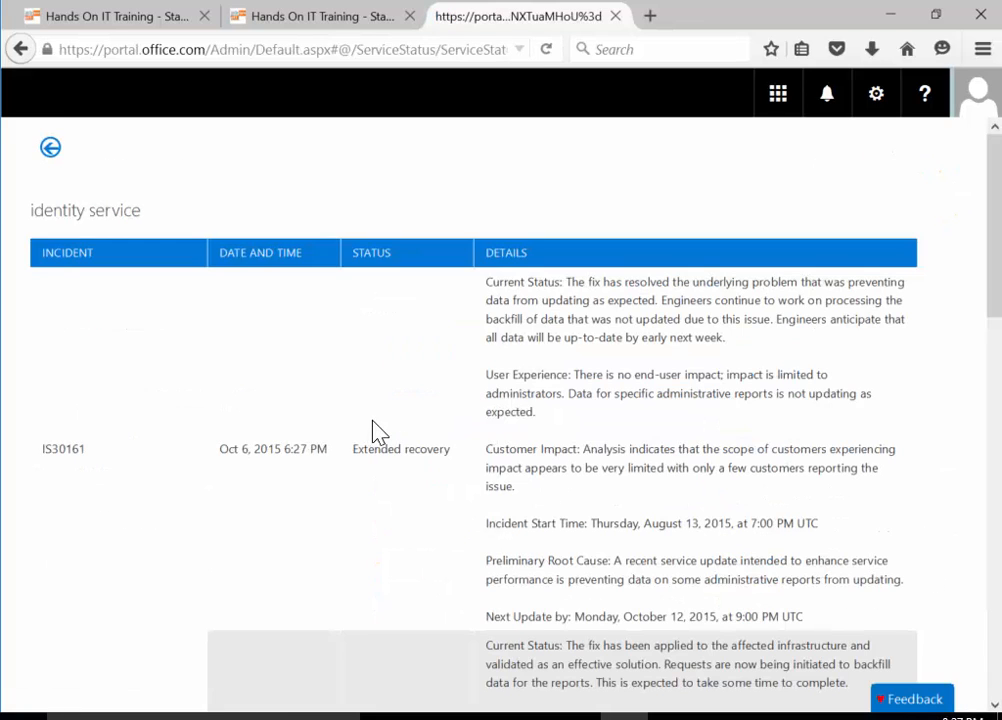
scroll(down, 3)
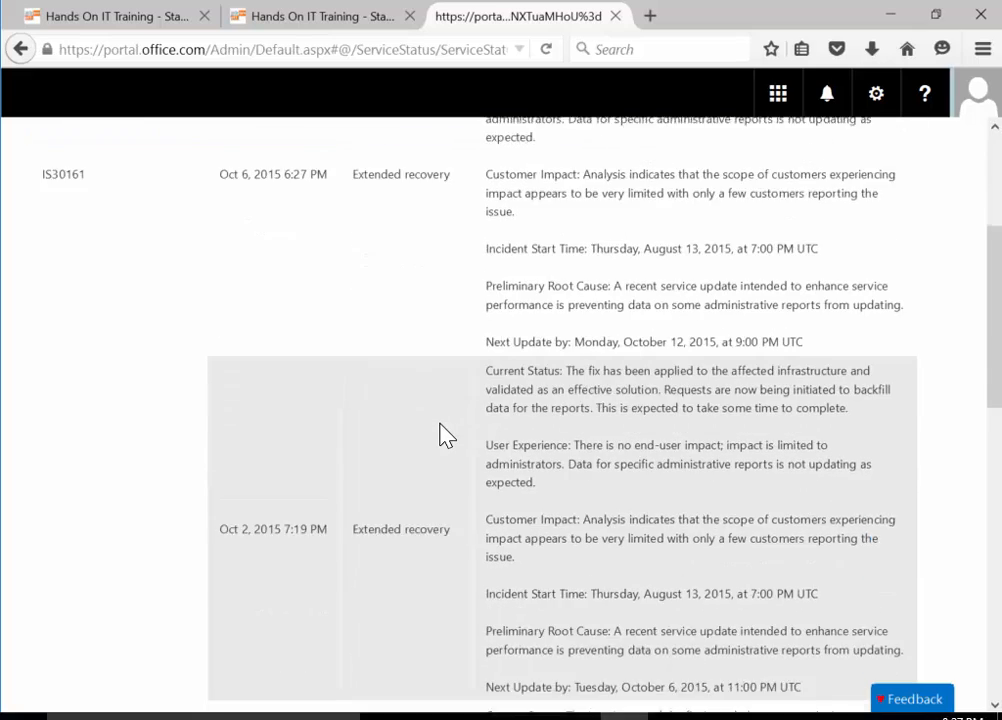
scroll(down, 3)
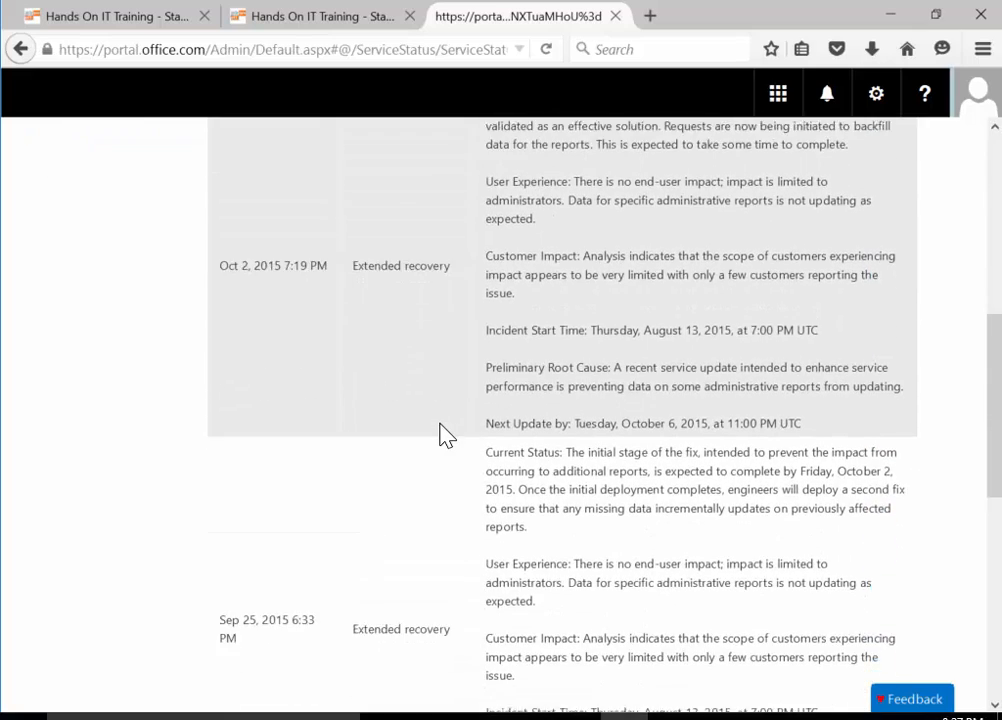
scroll(down, 3)
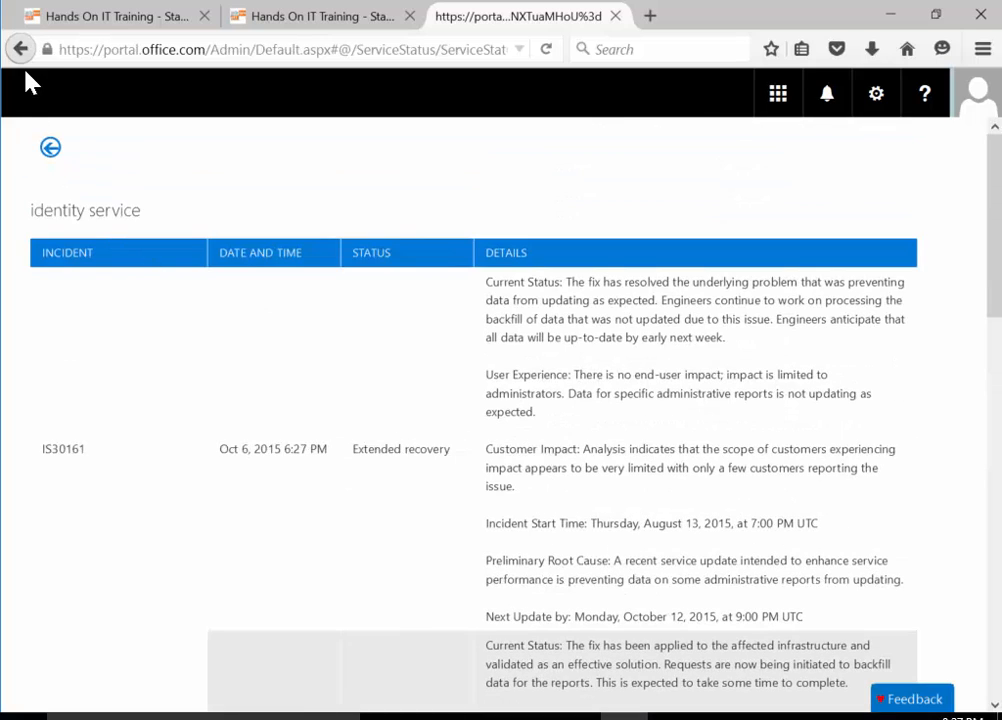
click(20, 48)
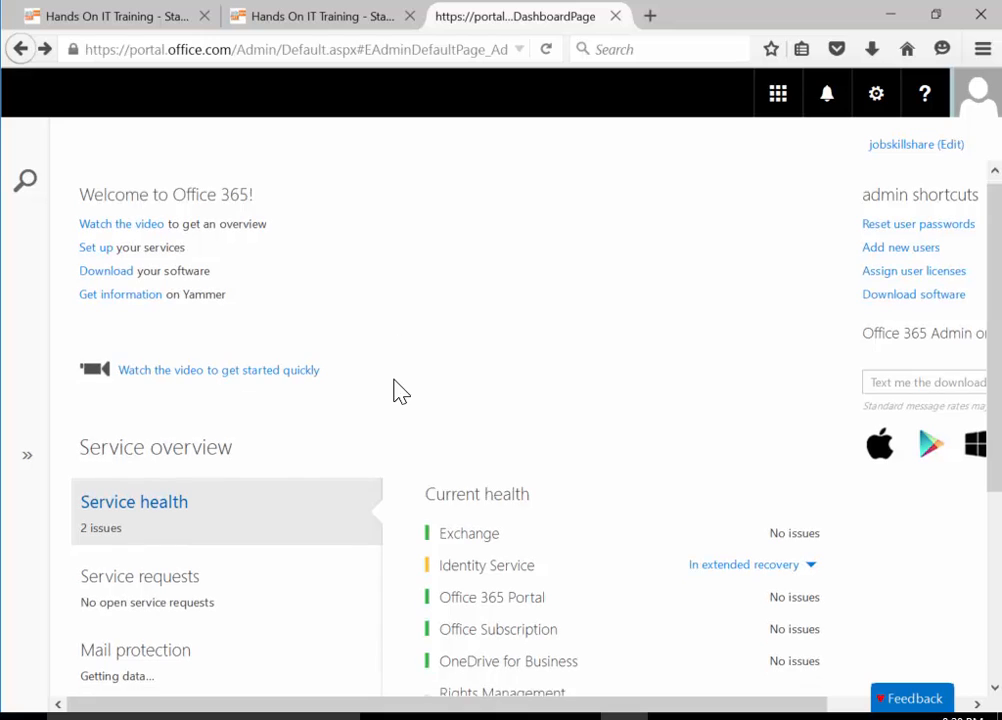
scroll(down, 3)
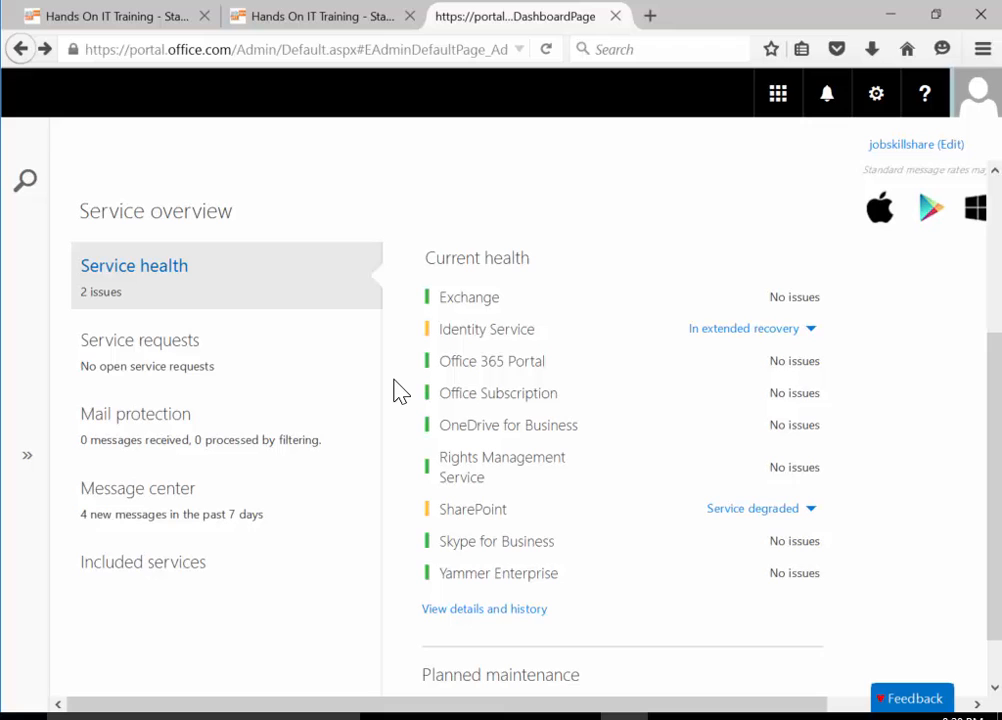
mouse_move(620, 356)
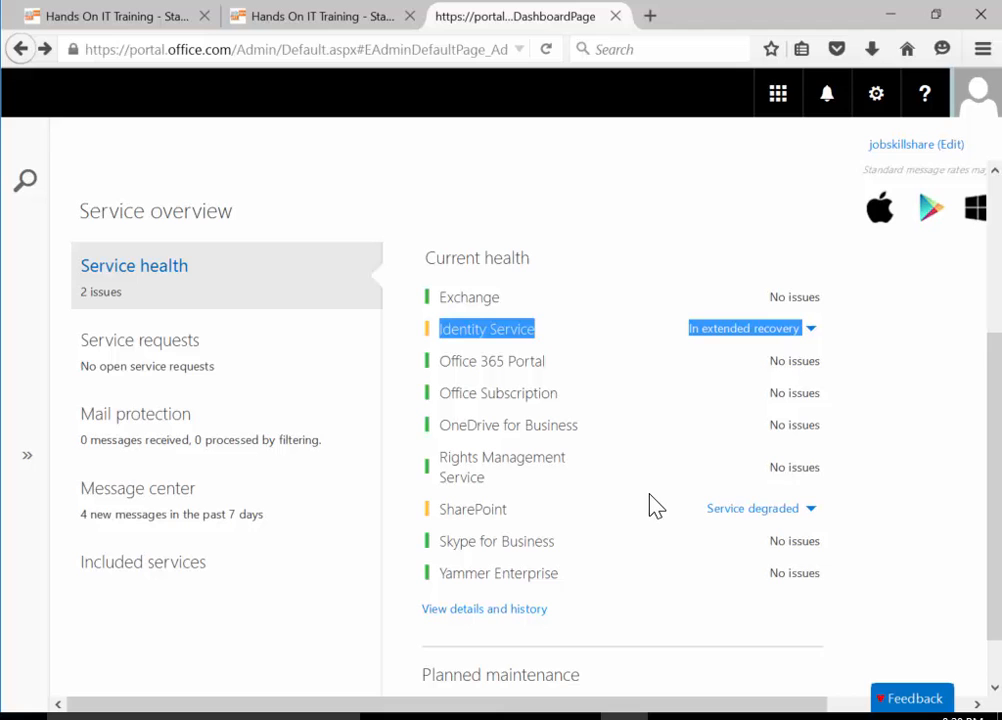
mouse_move(430, 344)
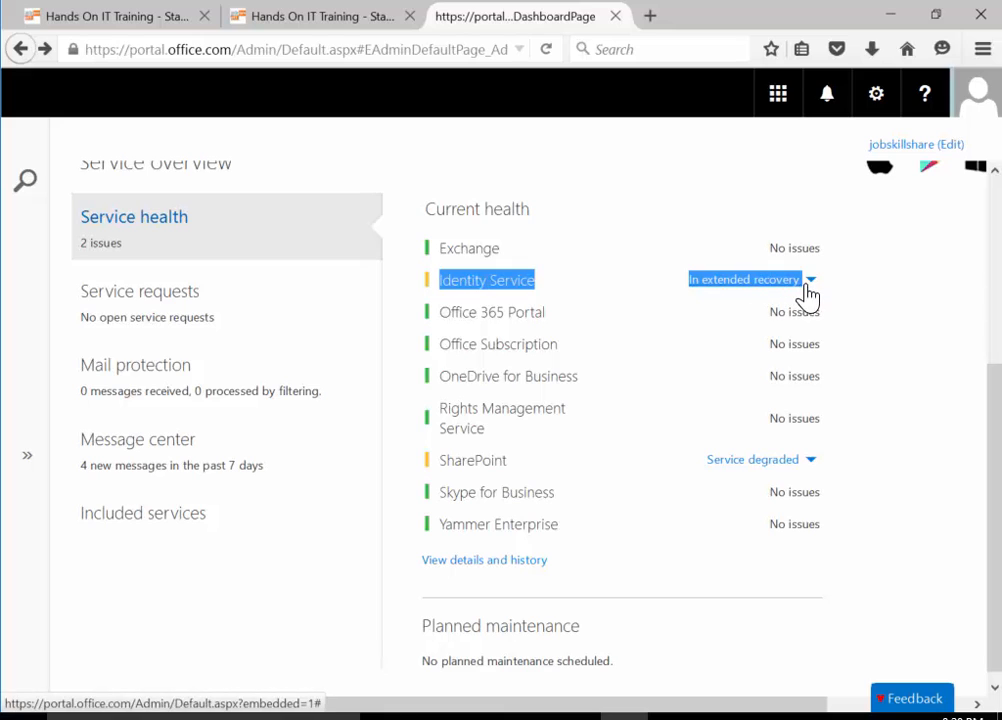
mouse_move(778, 296)
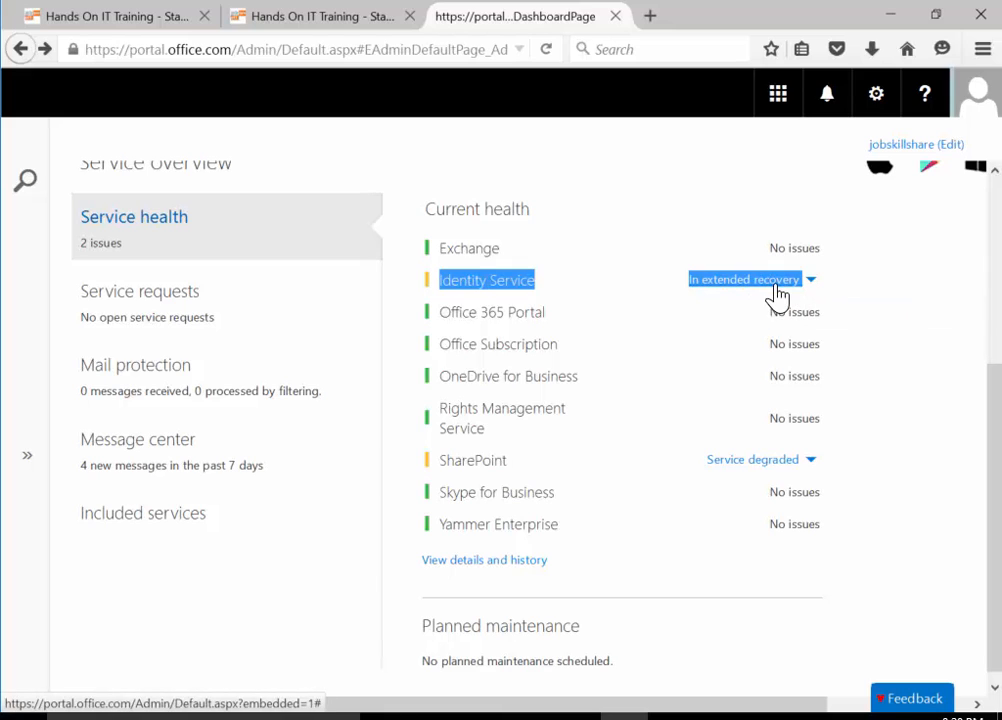
mouse_move(790, 304)
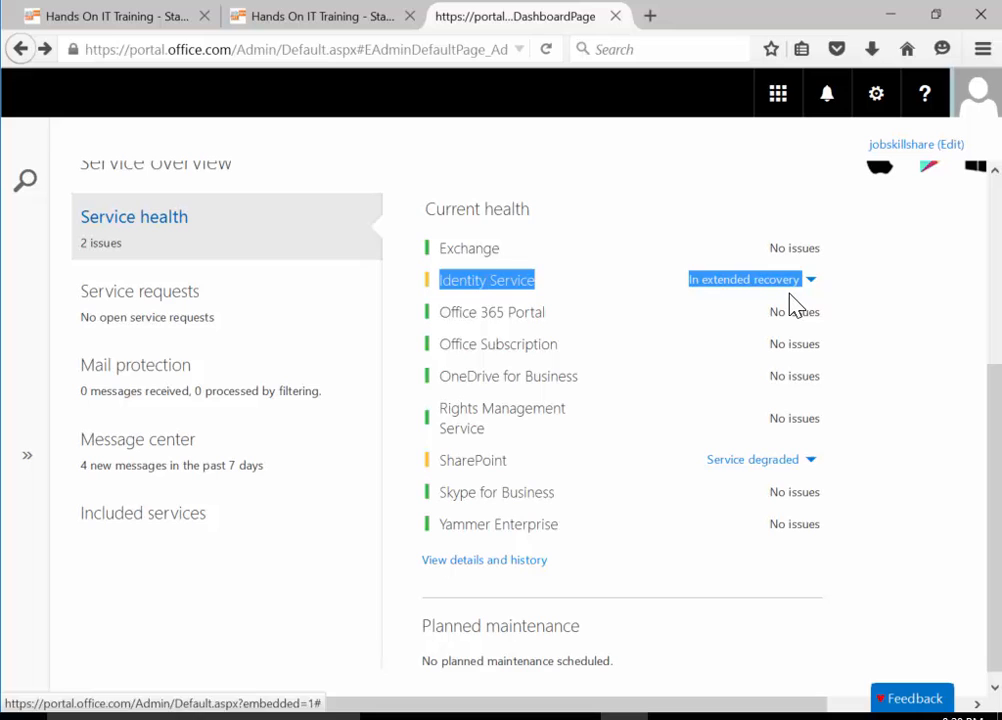
mouse_move(770, 308)
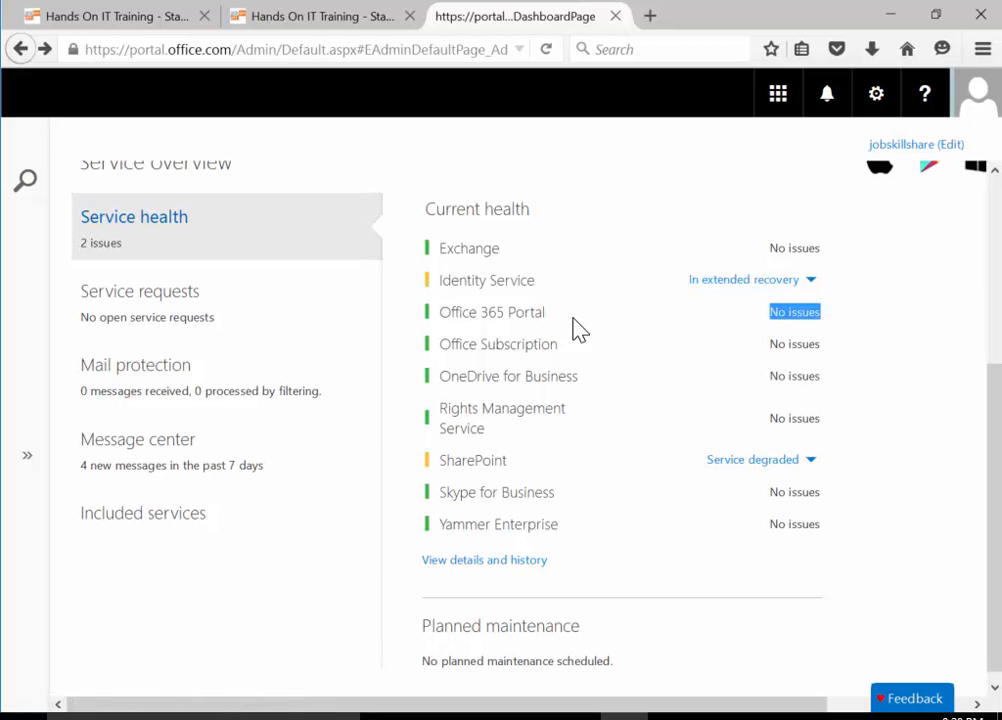
mouse_move(620, 404)
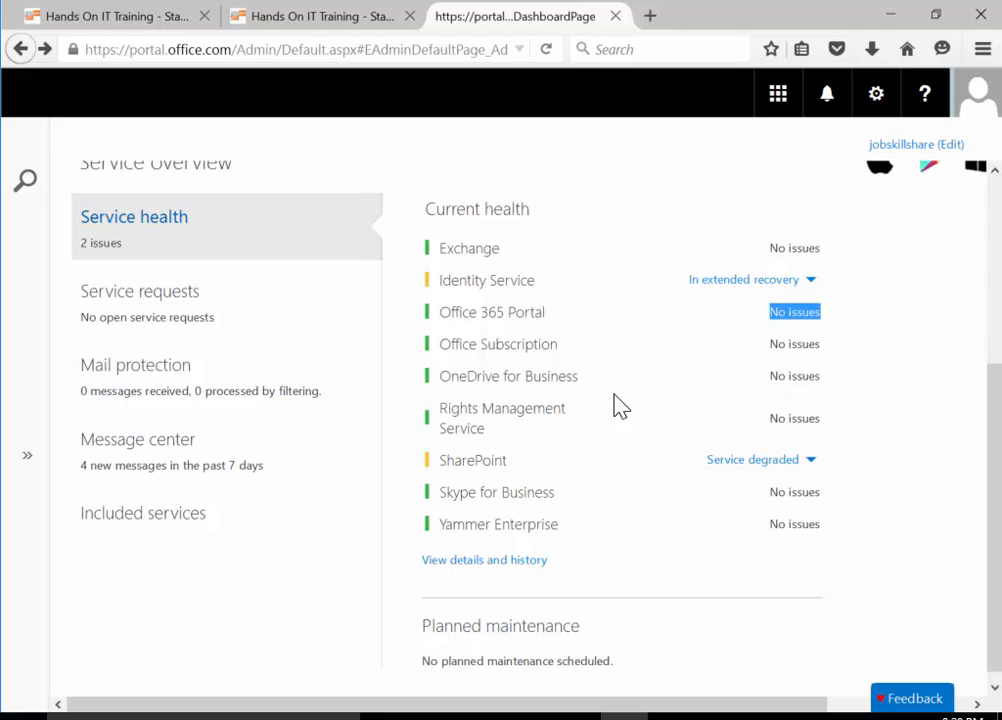
mouse_move(530, 456)
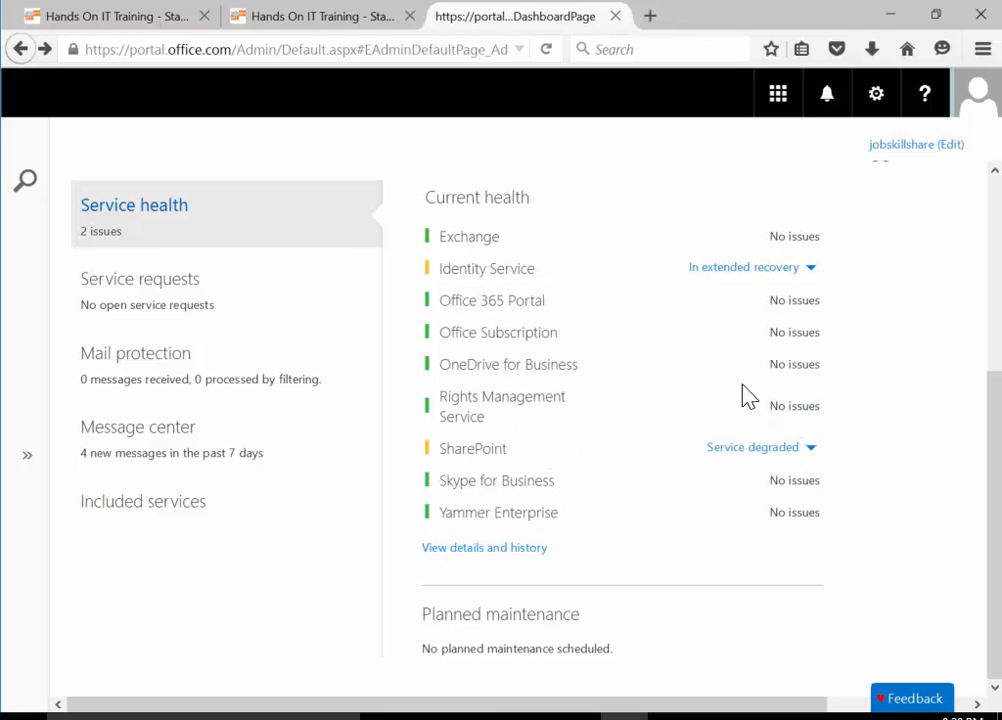
mouse_move(410, 530)
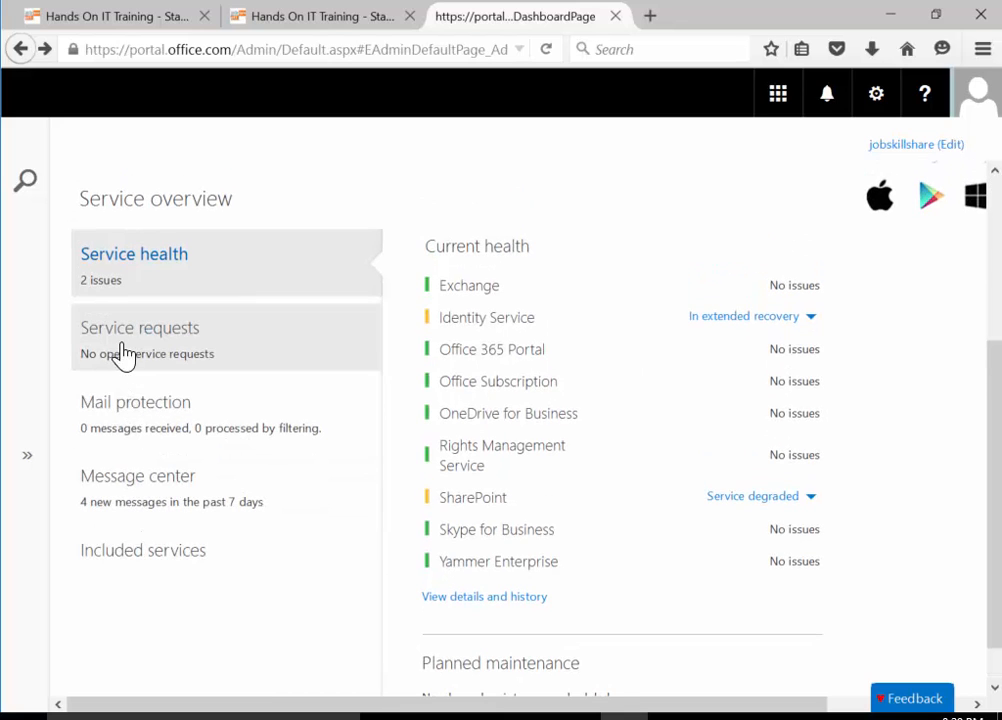
Show the Service requests overview tab and start creating a new service request
click(140, 328)
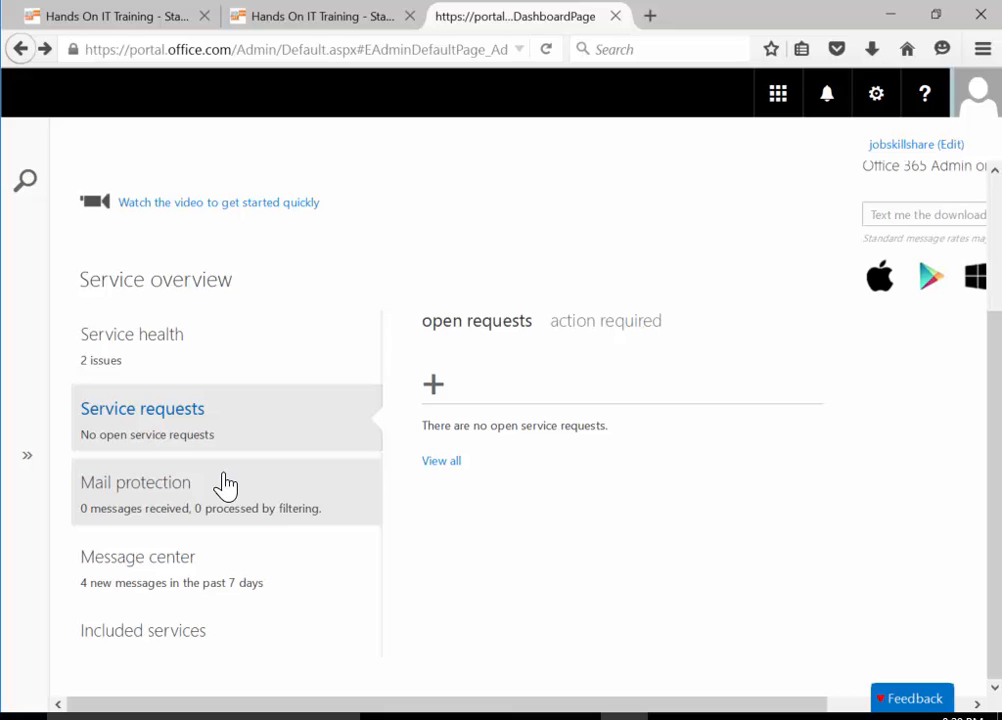
mouse_move(432, 390)
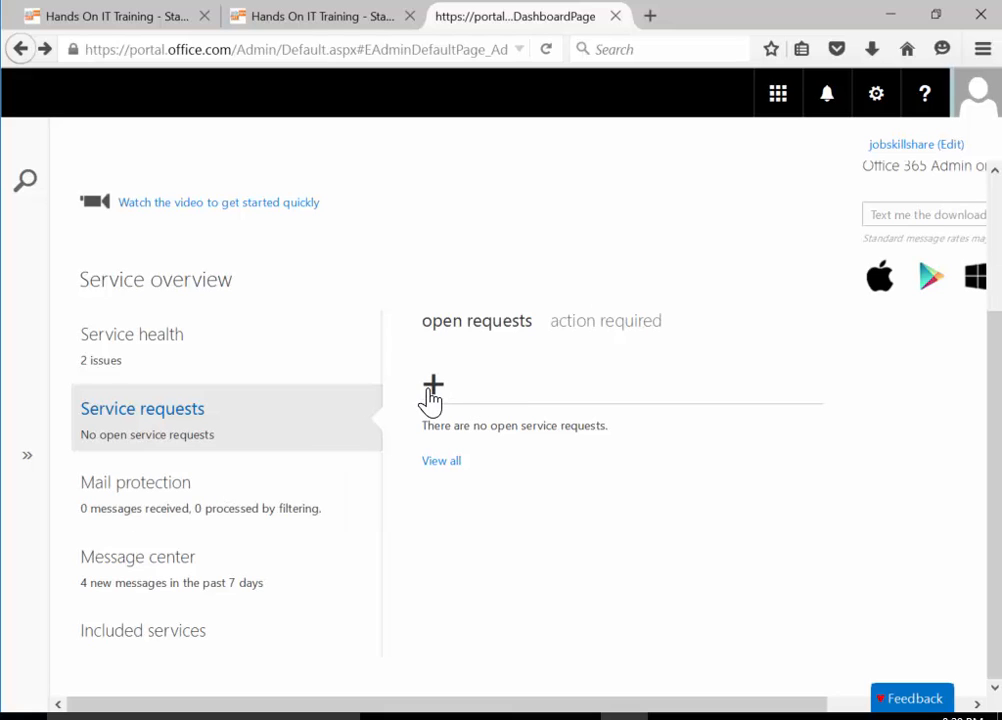
mouse_move(452, 408)
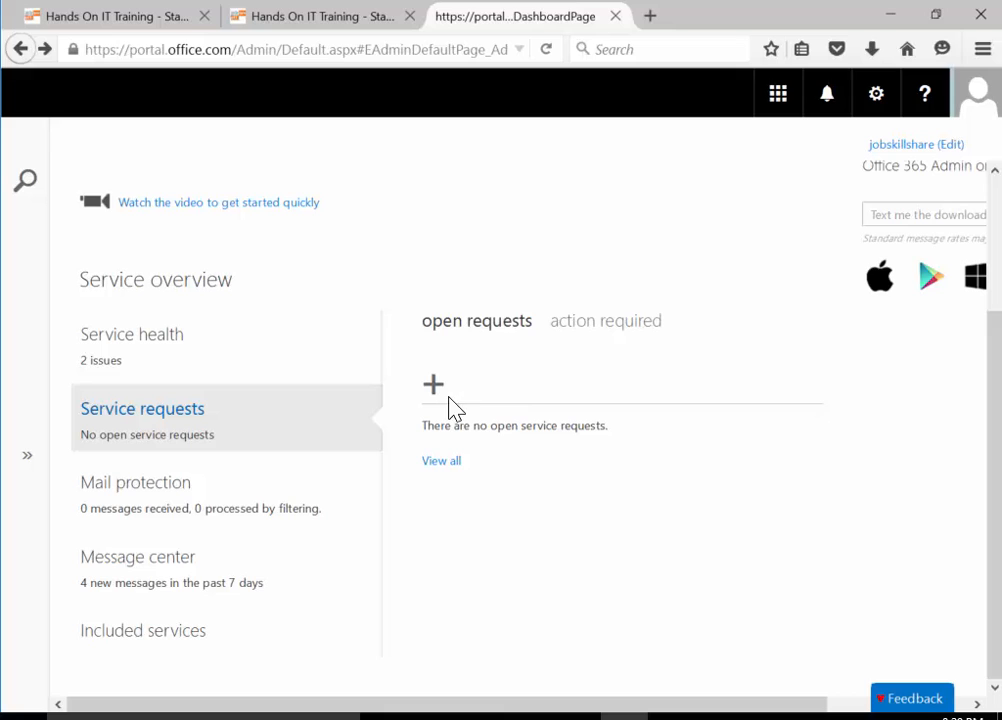
mouse_move(420, 430)
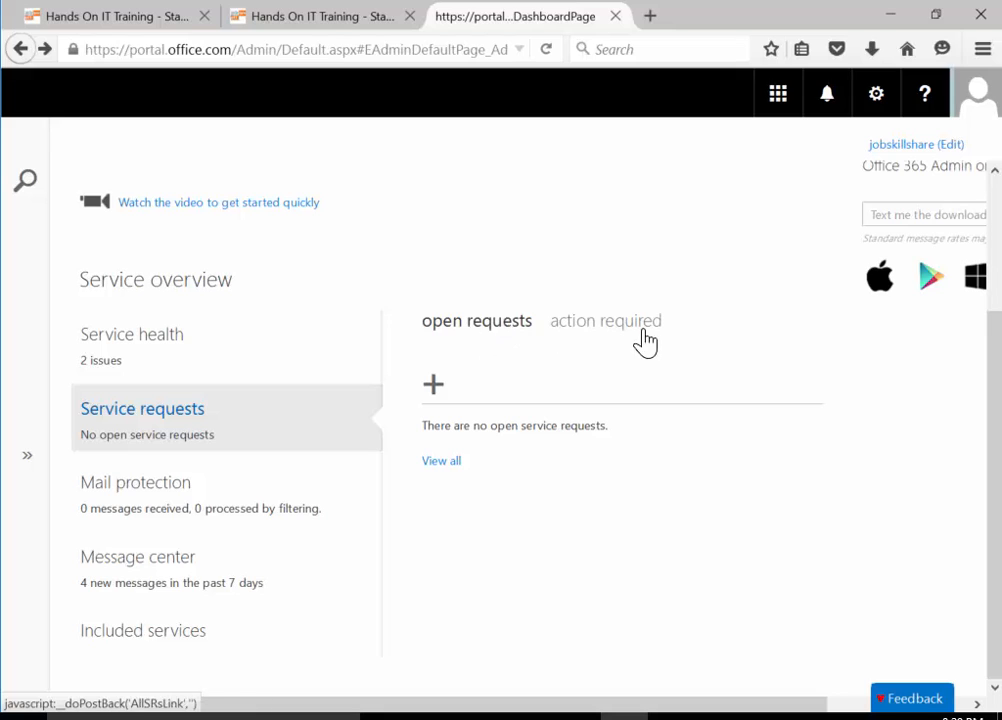
mouse_move(480, 394)
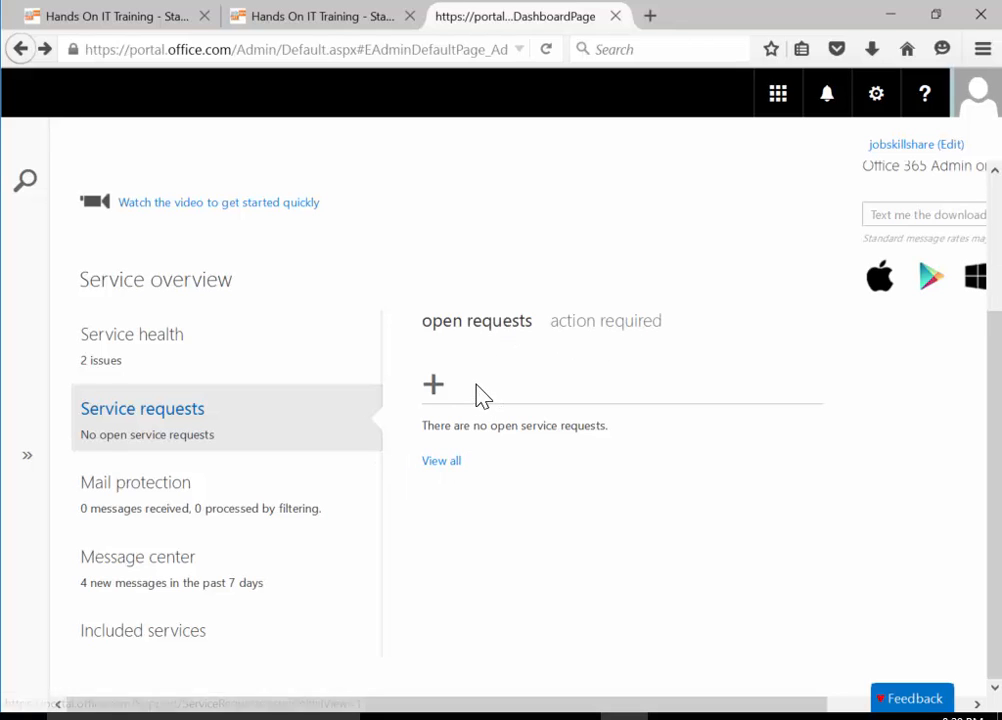
click(440, 460)
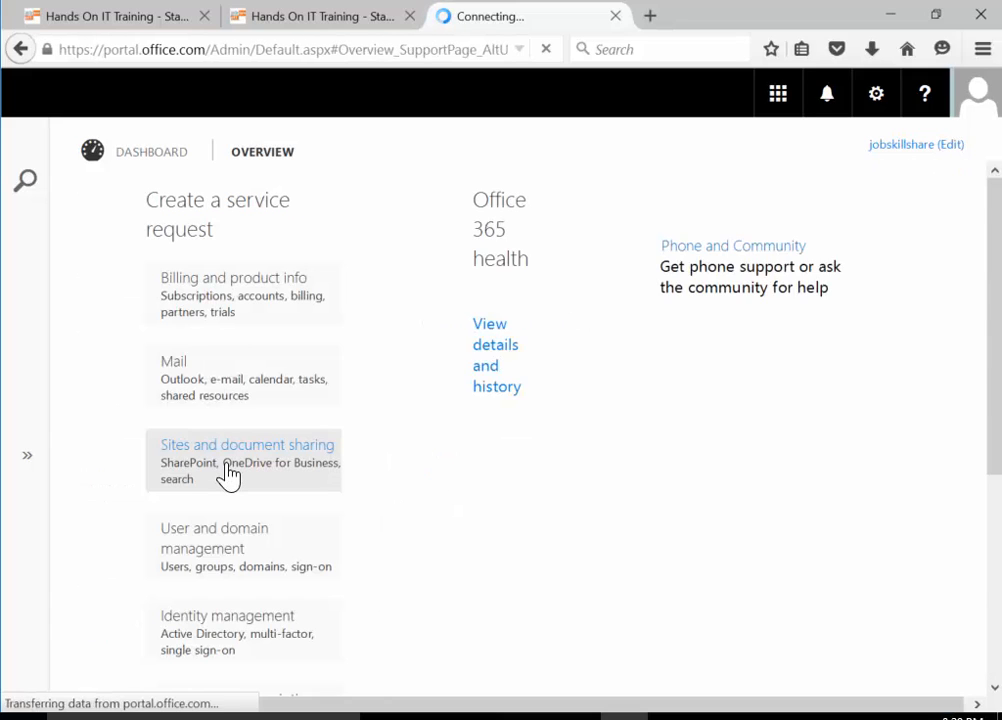
From the support overview, view all support tickets on the Service Requests page
click(496, 356)
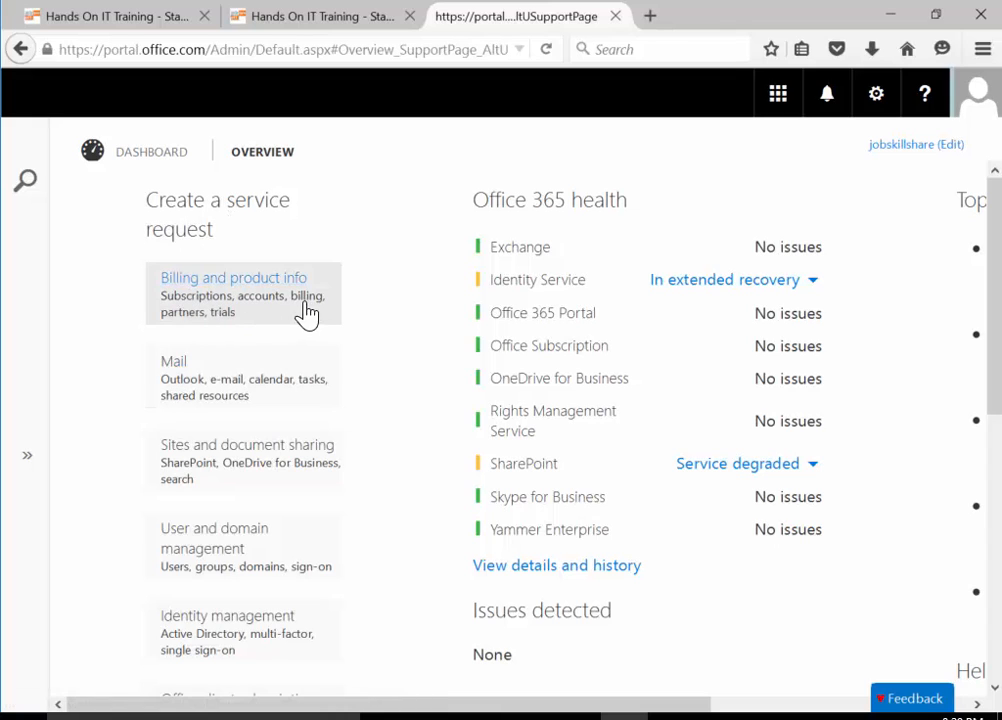
mouse_move(176, 408)
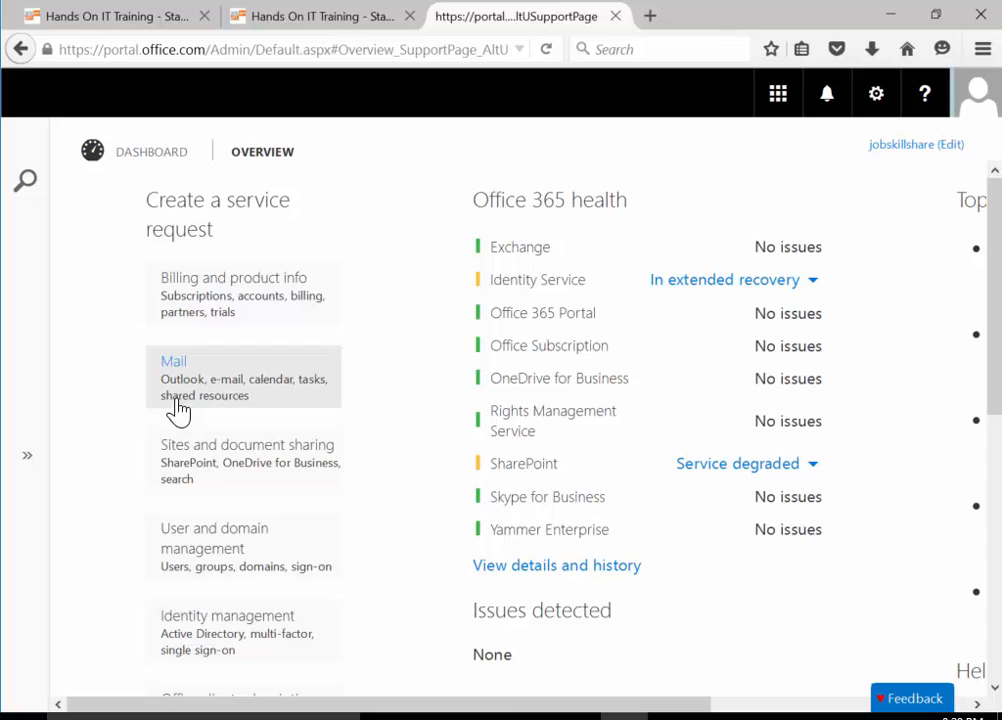
mouse_move(224, 438)
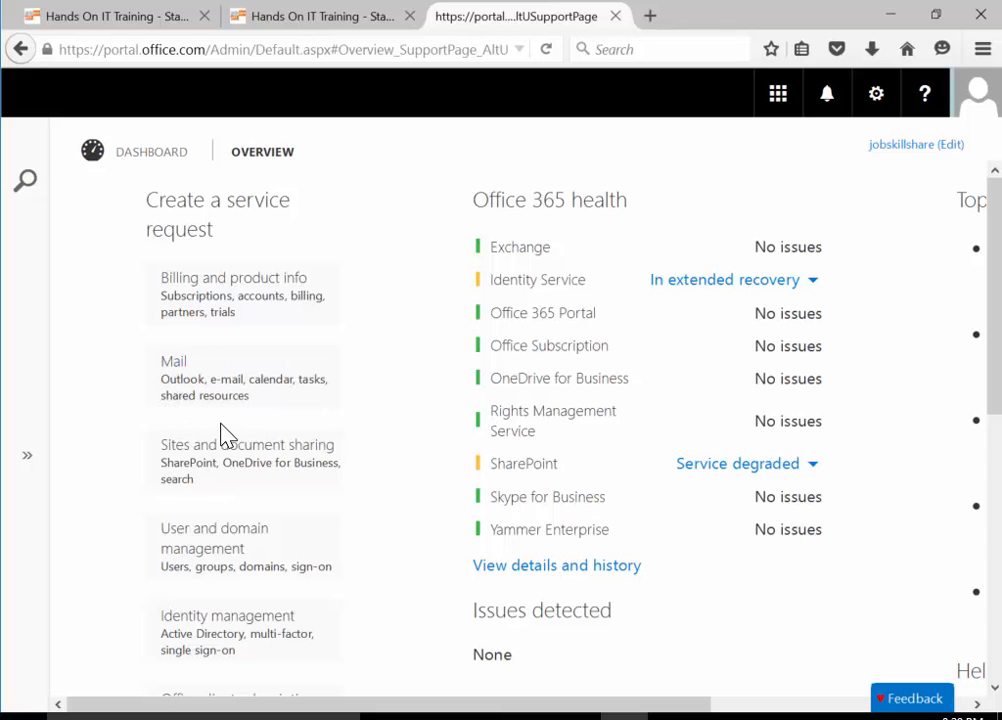
mouse_move(190, 400)
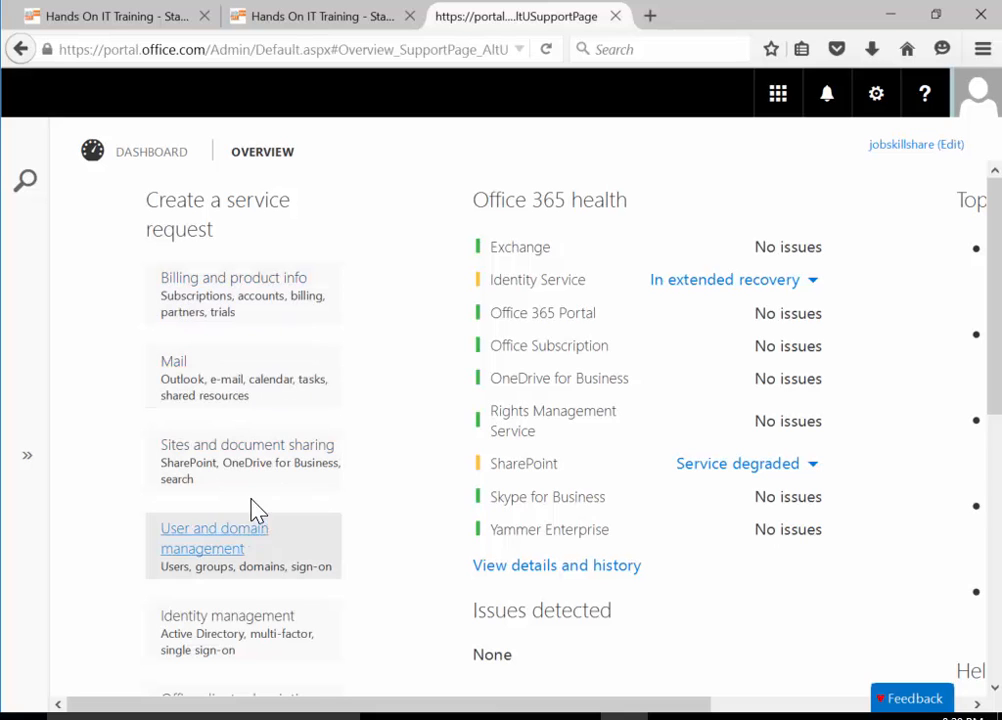
scroll(down, 3)
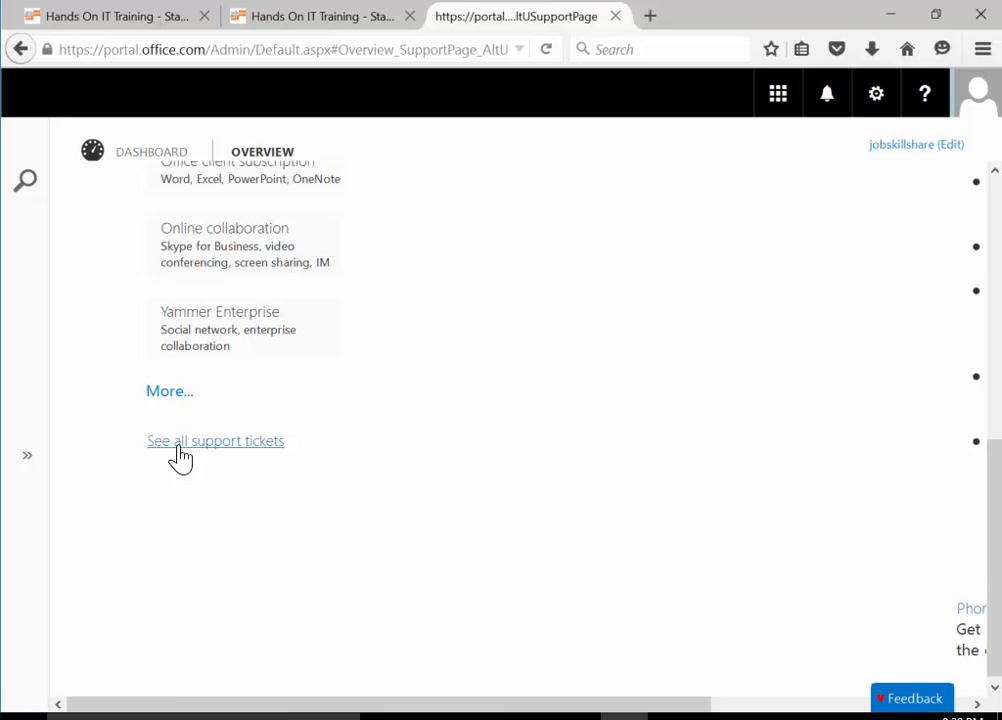
click(216, 440)
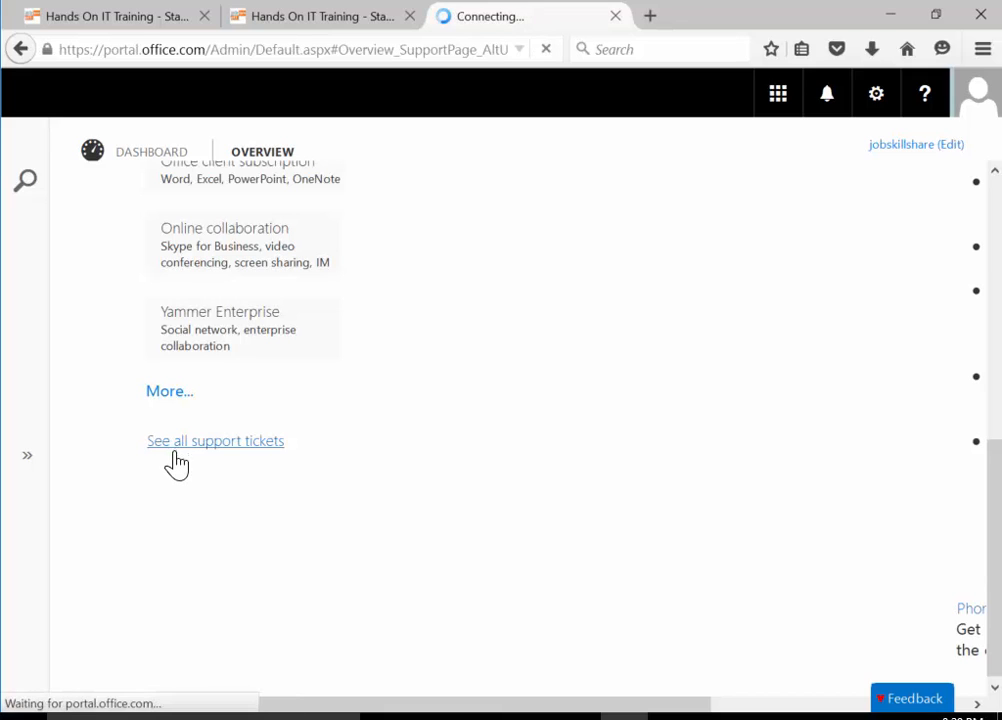
click(216, 440)
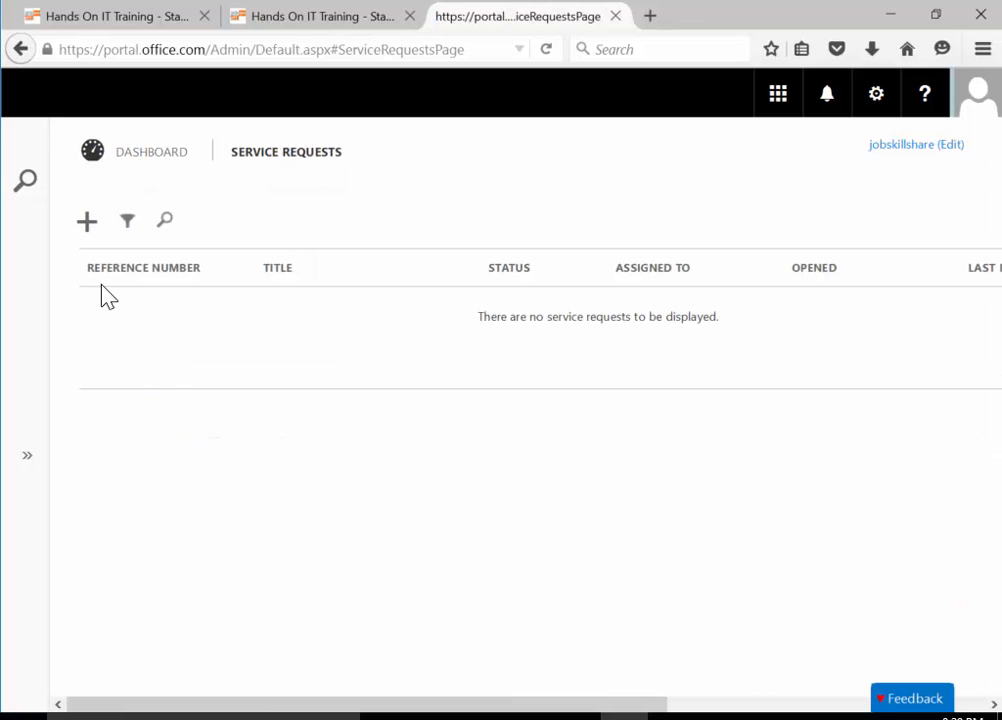
mouse_move(548, 268)
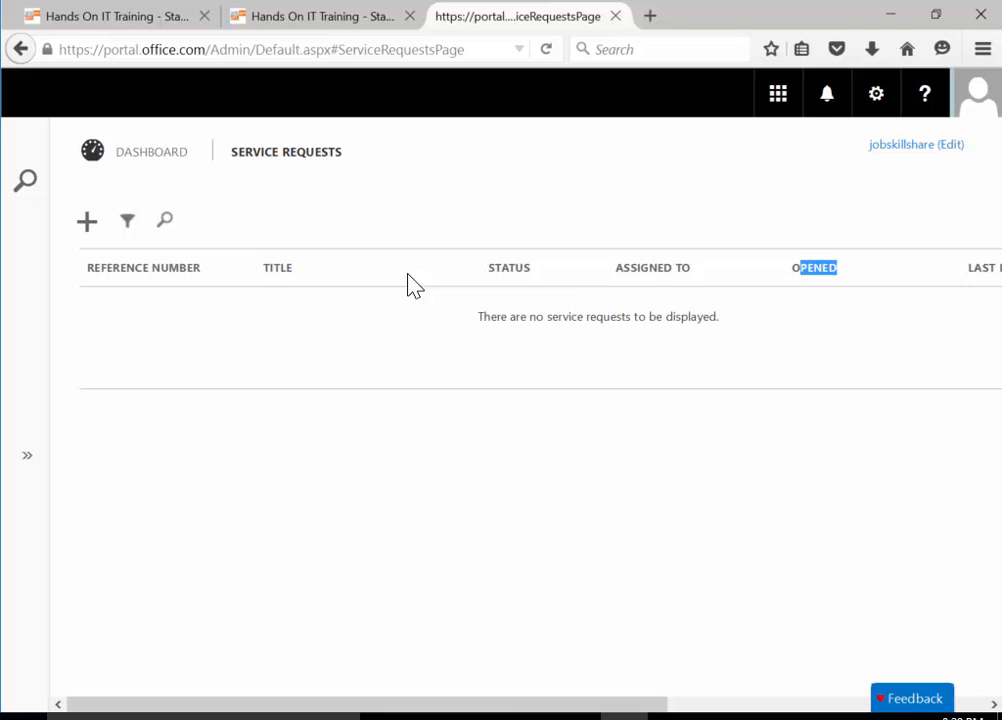
mouse_move(28, 464)
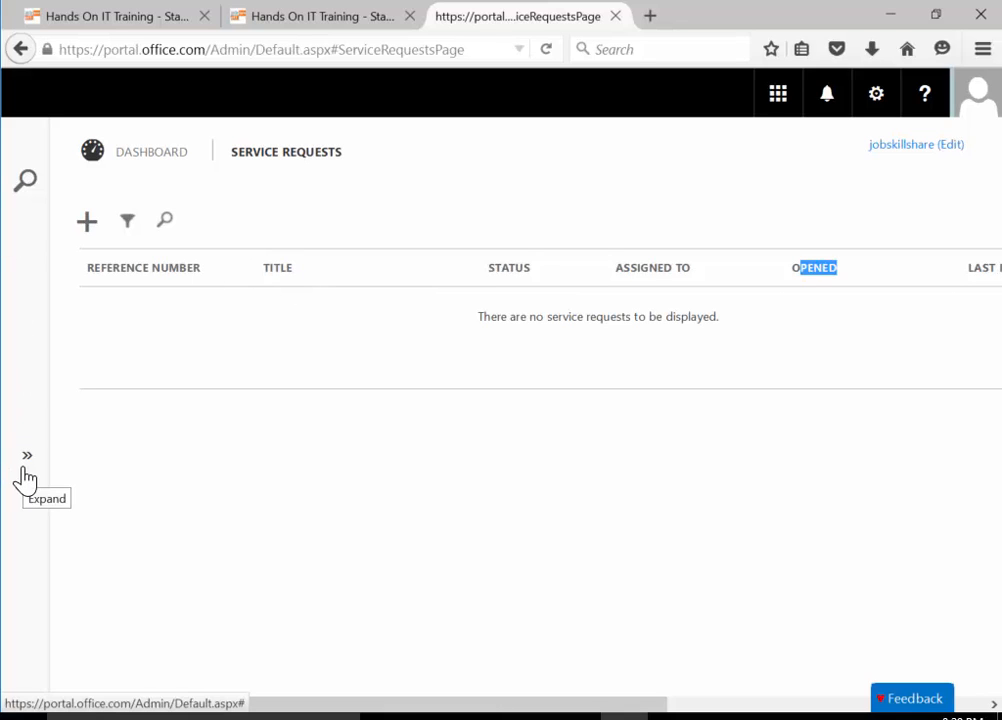
mouse_move(280, 240)
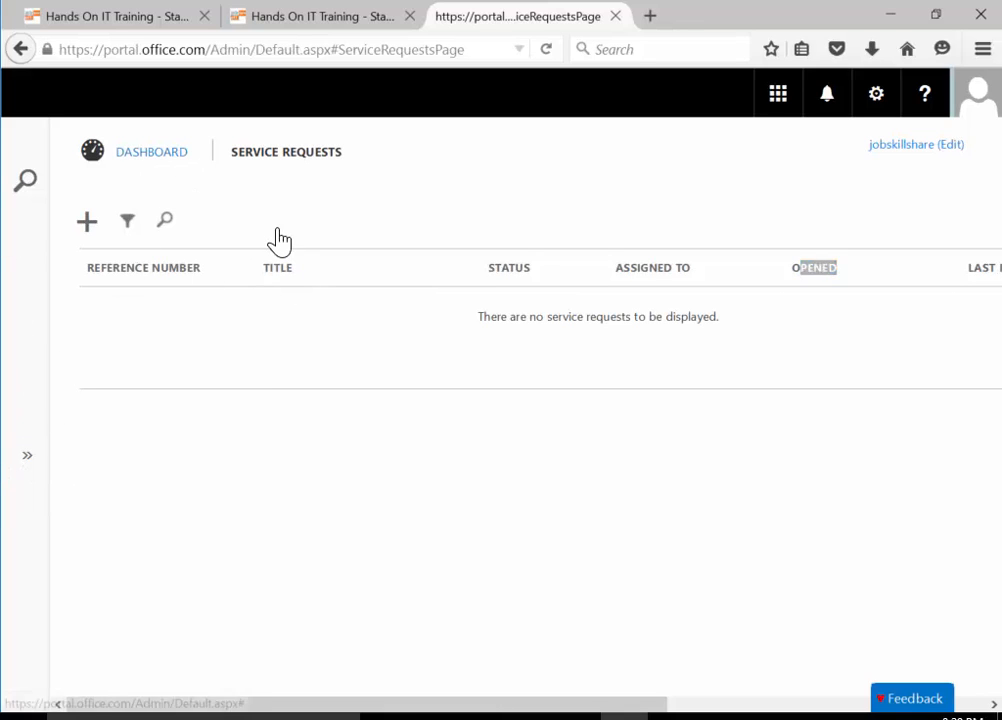
Return to the admin dashboard via the DASHBOARD breadcrumb link
click(152, 152)
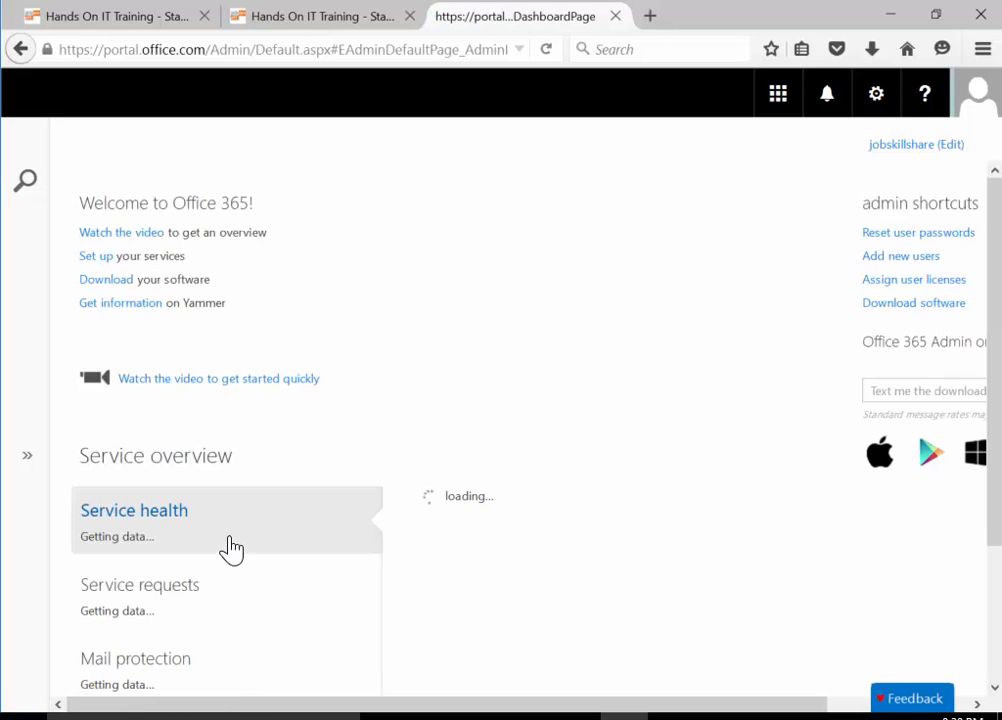
Bring the Service overview's Current health list into view, showing the SharePoint and Identity Service issues
scroll(down, 3)
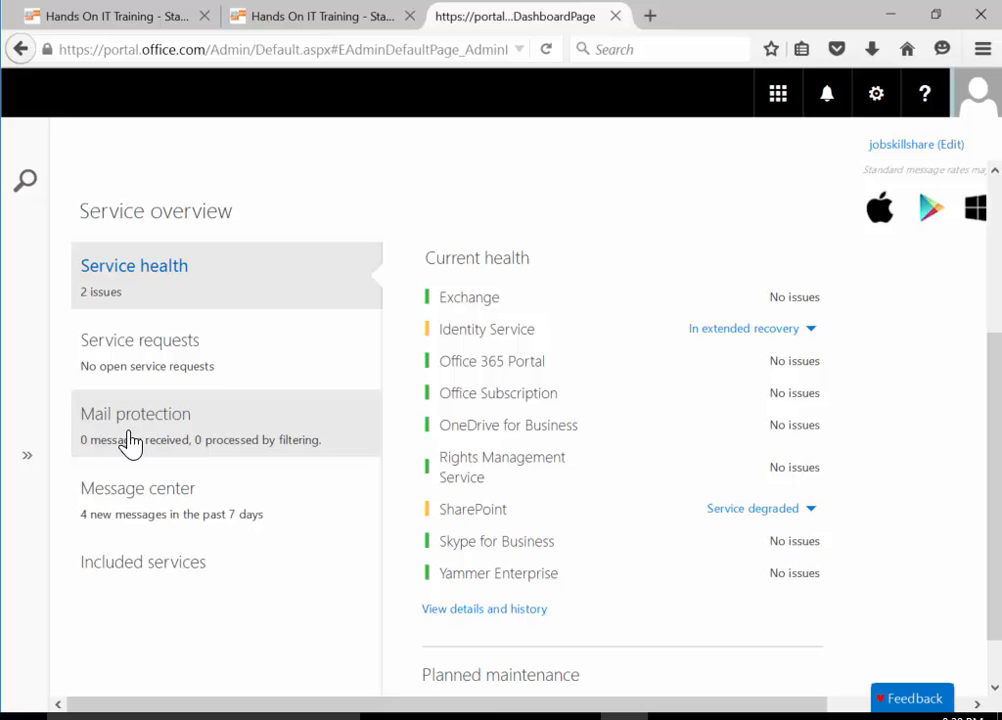
mouse_move(96, 456)
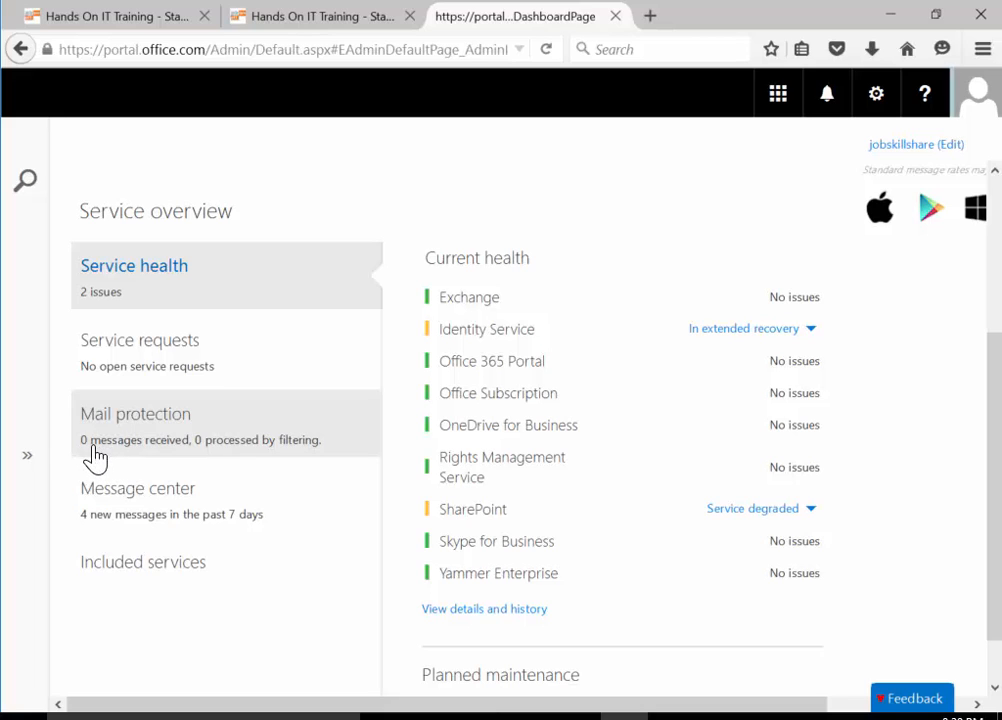
mouse_move(220, 464)
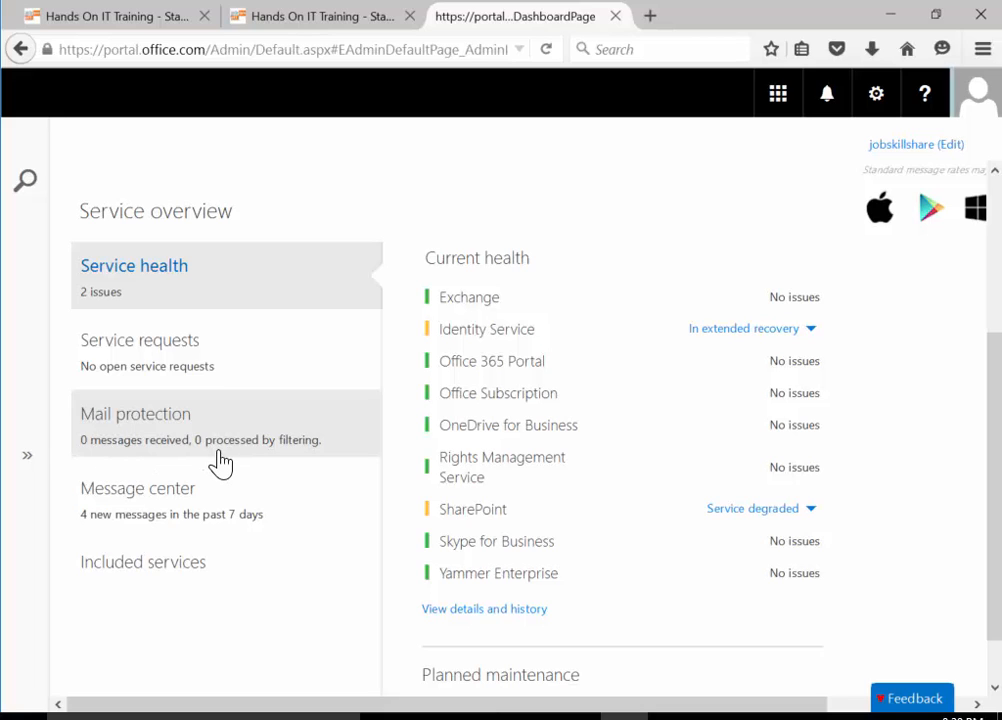
mouse_move(192, 464)
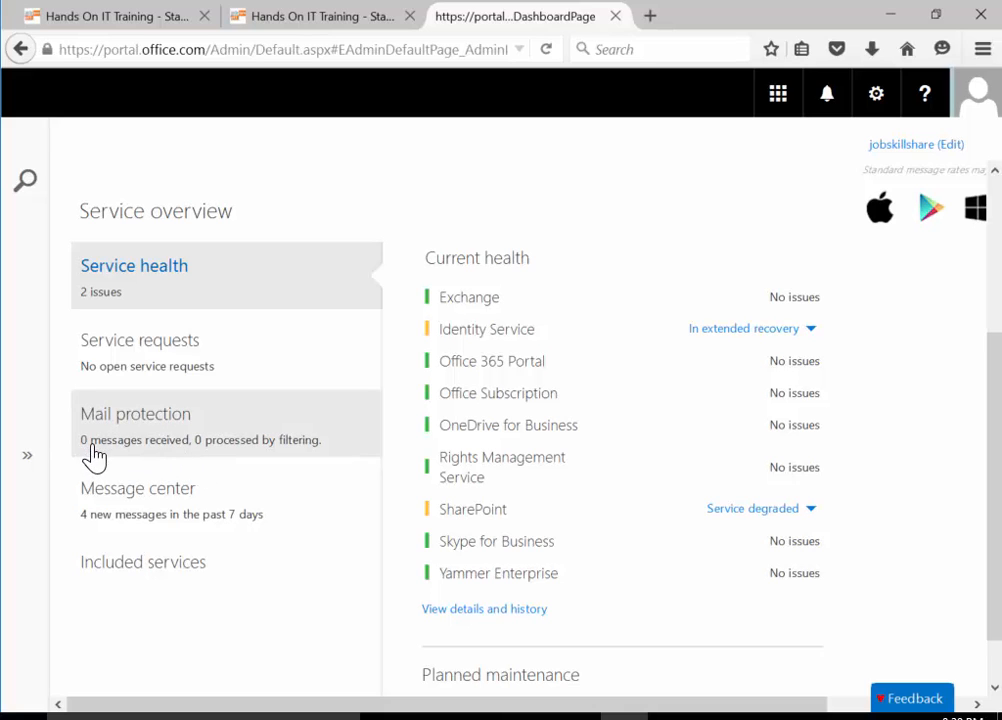
mouse_move(210, 460)
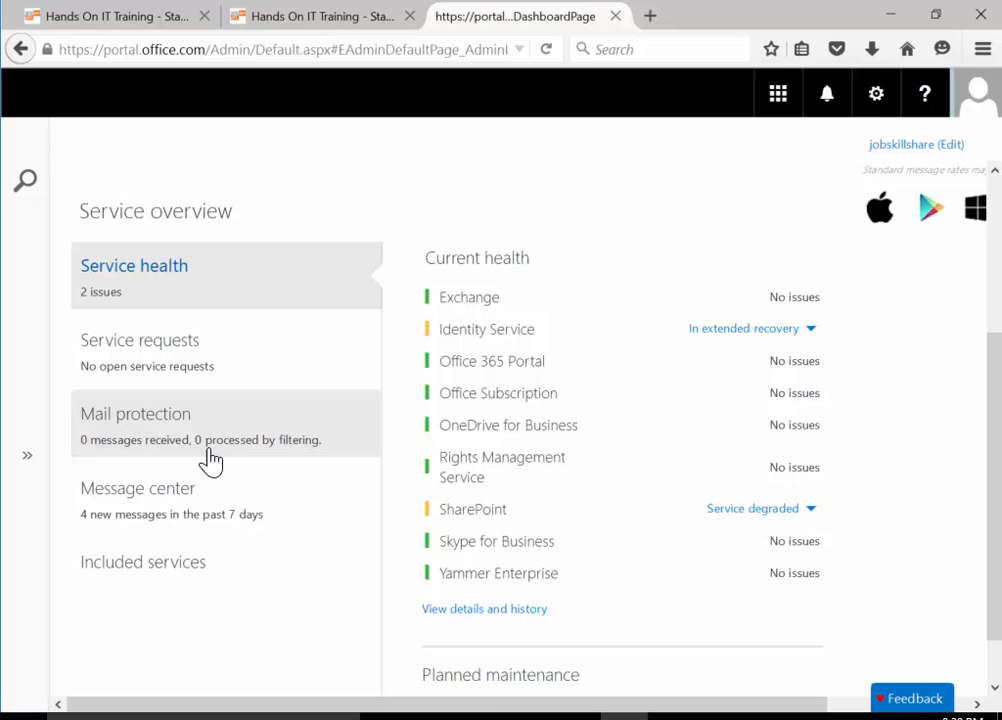
mouse_move(196, 464)
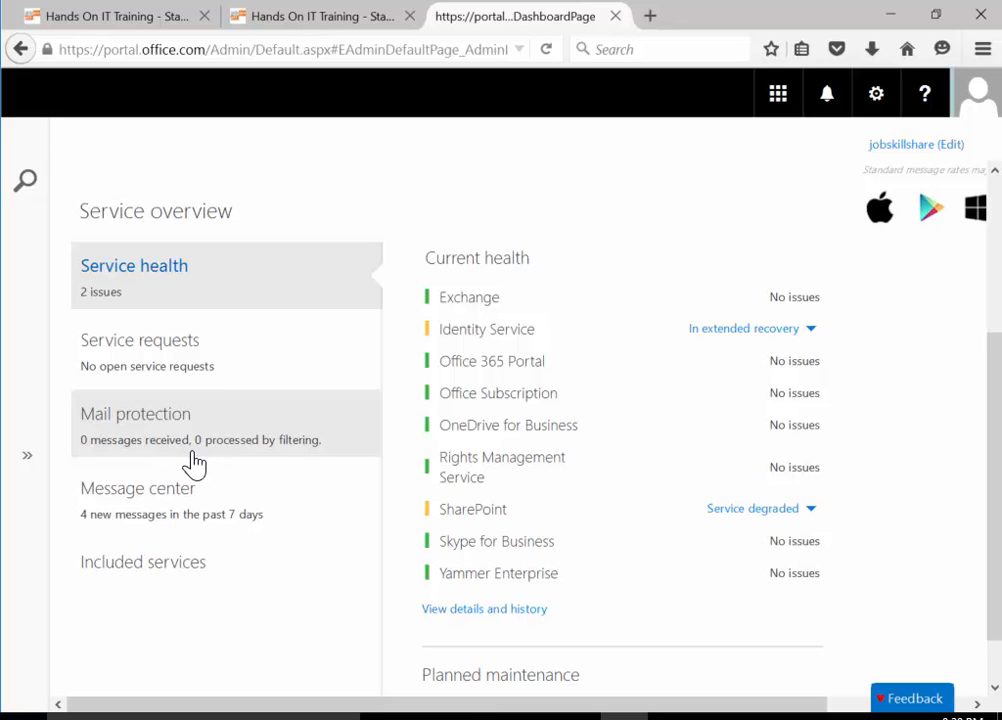
mouse_move(208, 460)
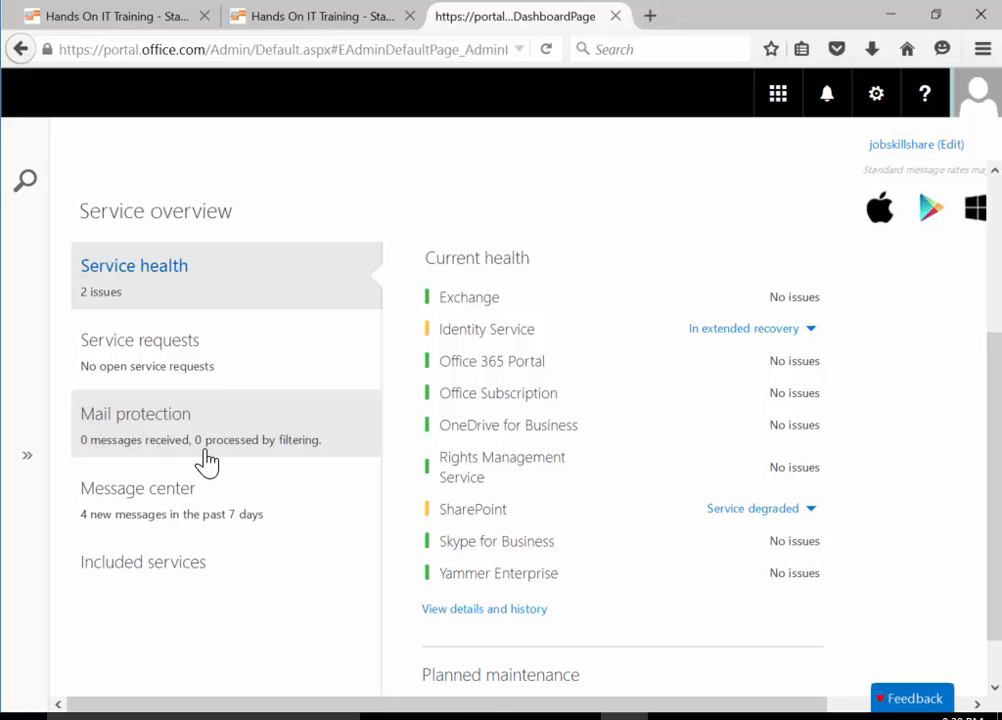
mouse_move(148, 472)
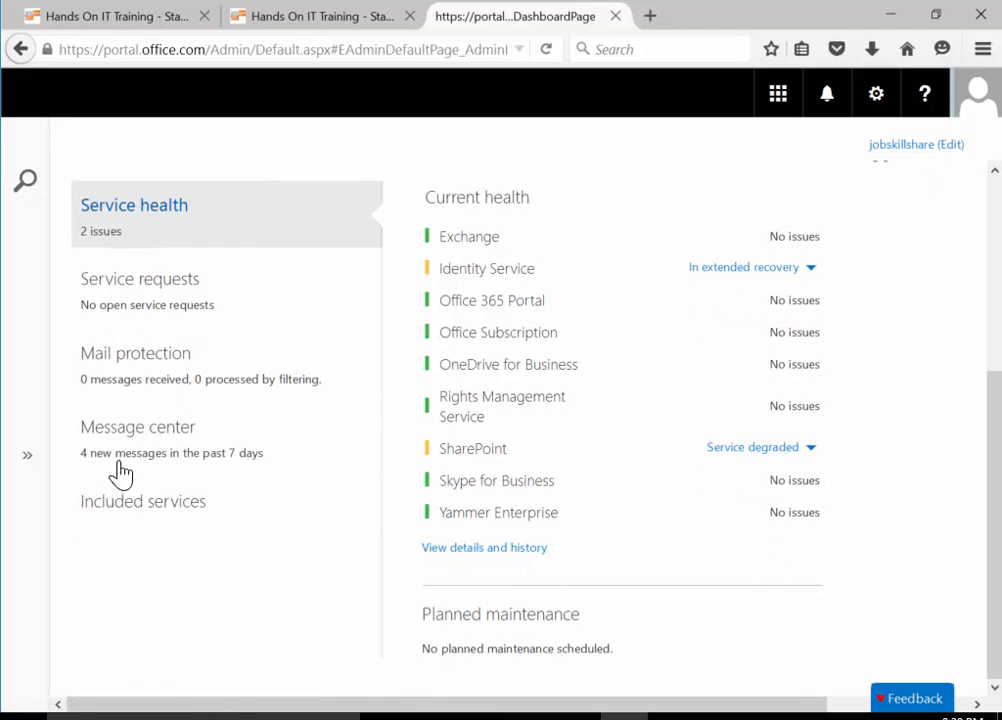
mouse_move(162, 466)
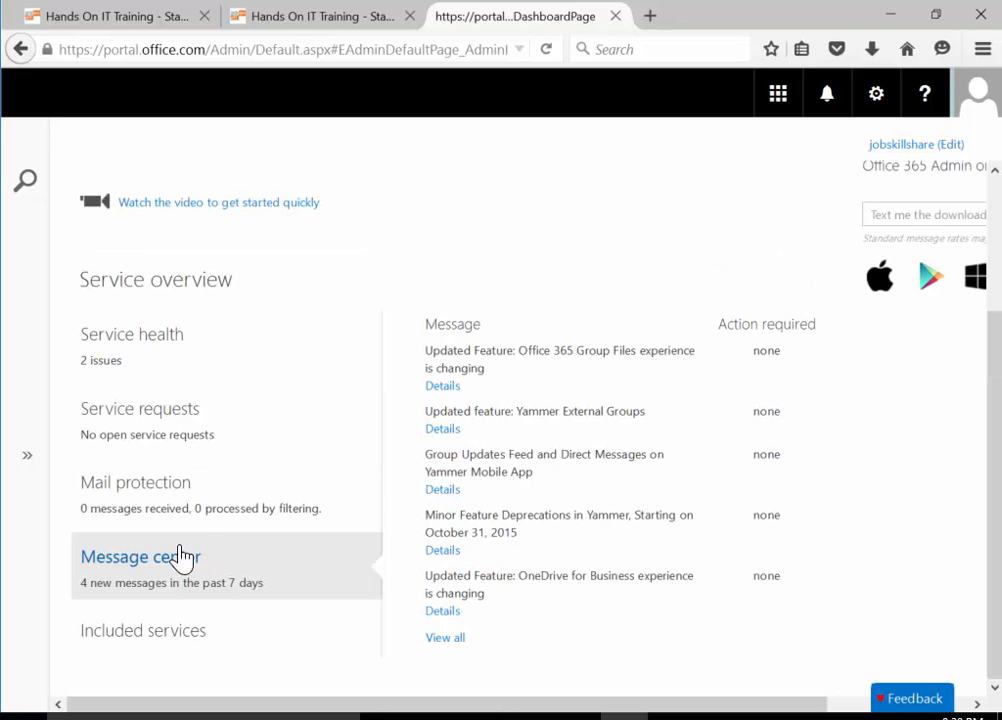
mouse_move(564, 370)
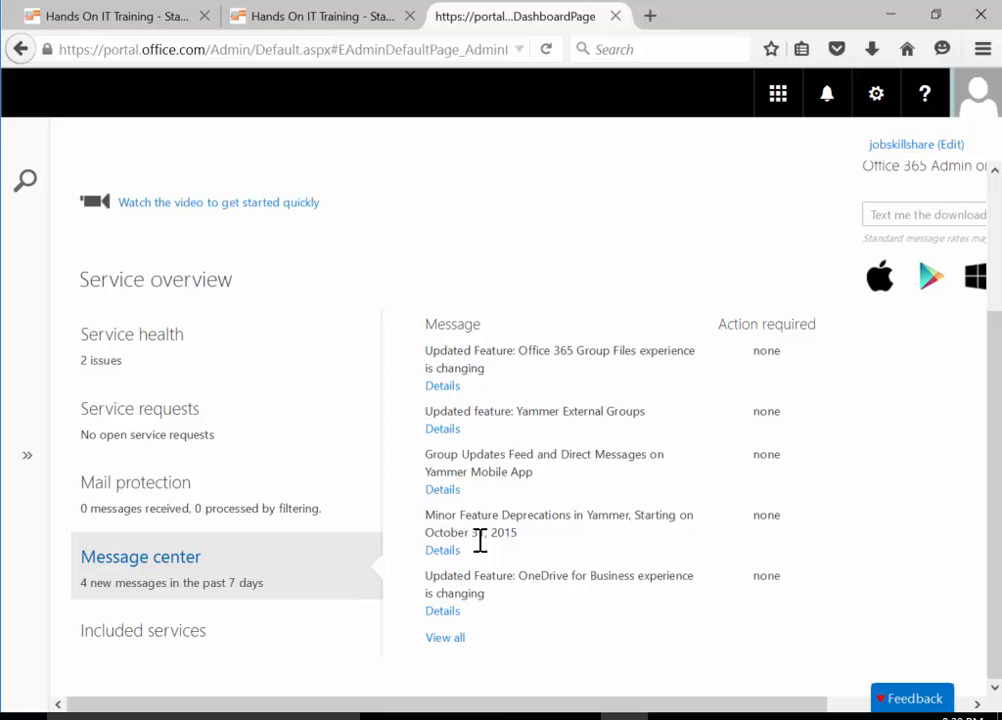
mouse_move(210, 576)
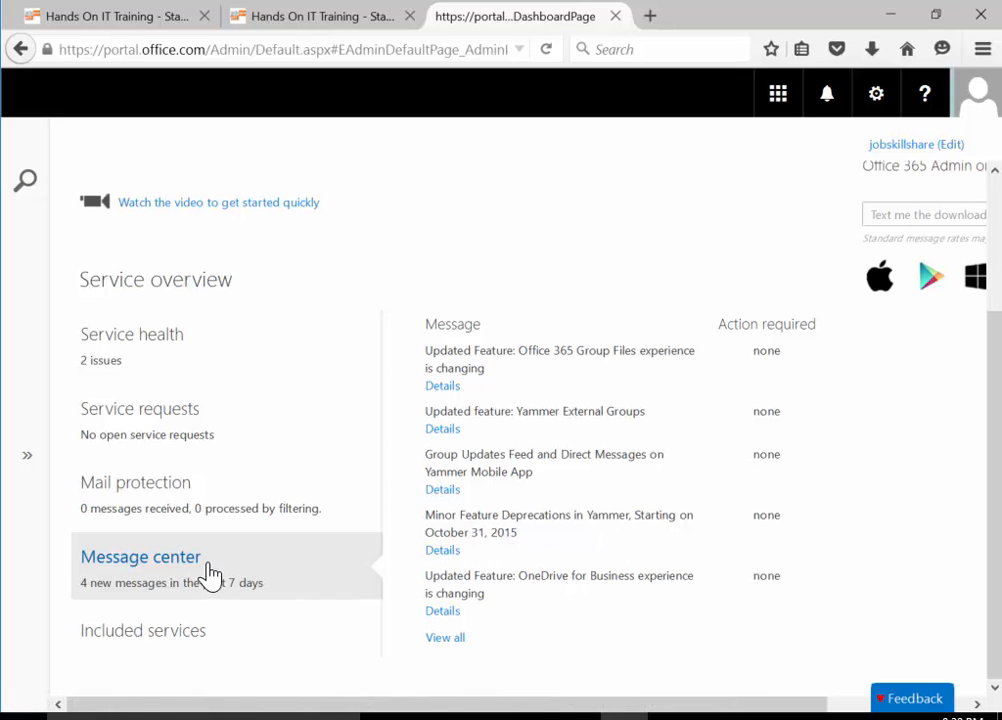
mouse_move(470, 584)
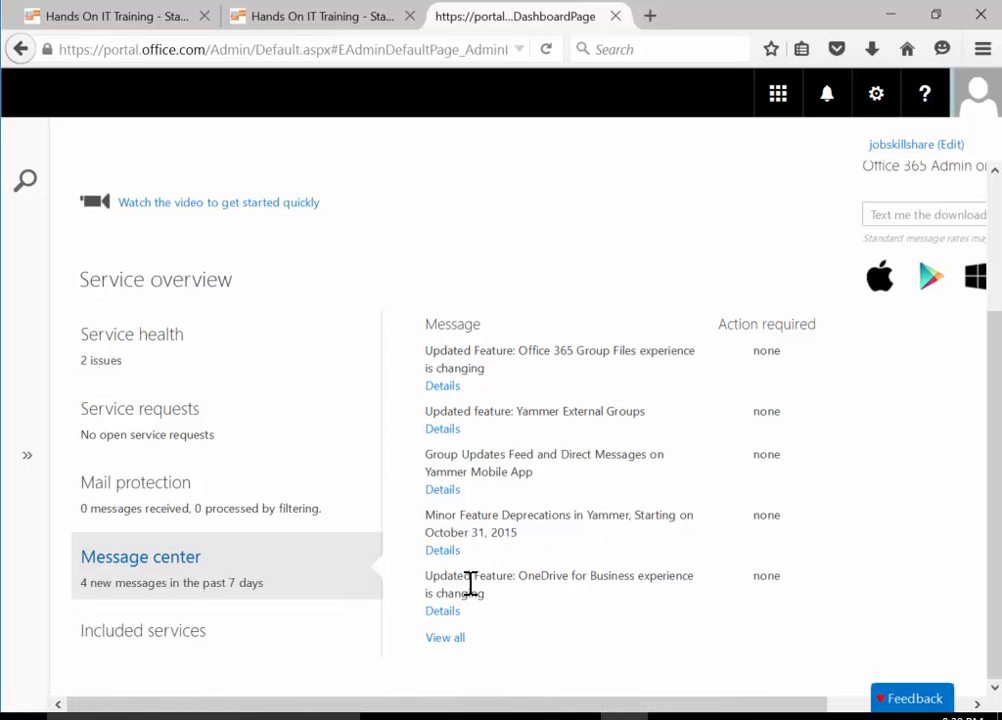
Show the Included services summary with the Yammer Enterprise offer and expand the left navigation pane
click(144, 630)
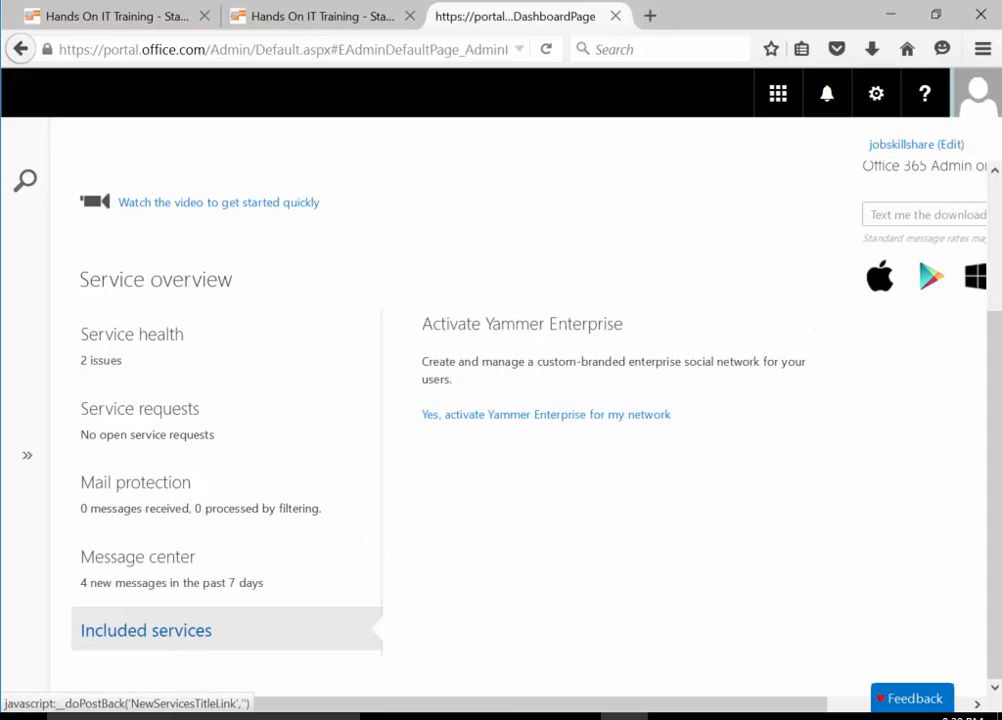
mouse_move(458, 458)
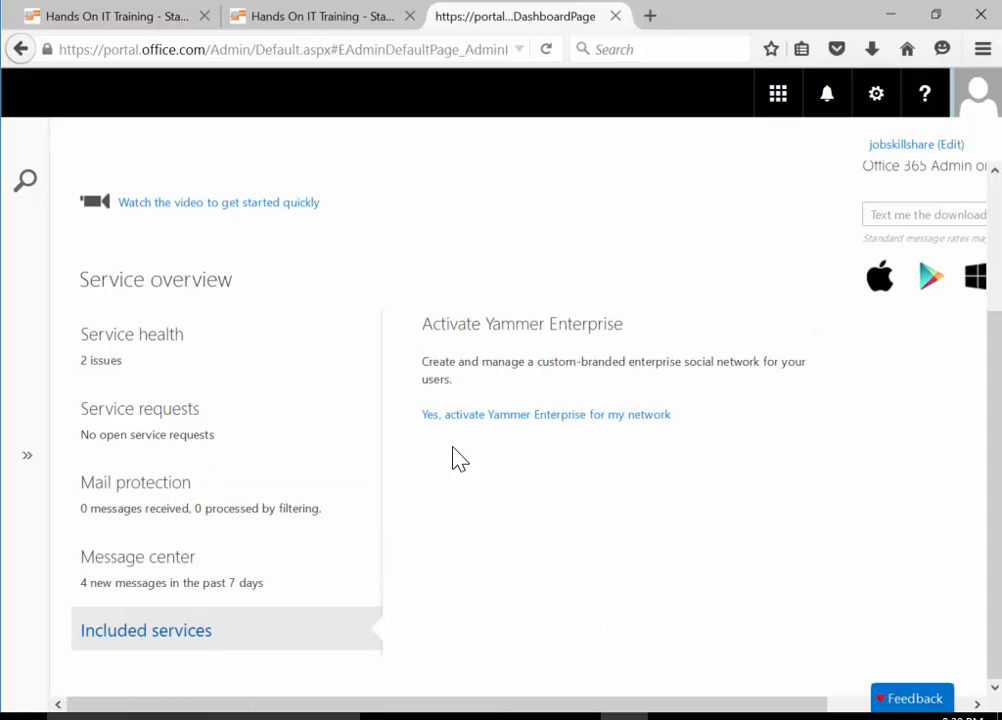
mouse_move(28, 308)
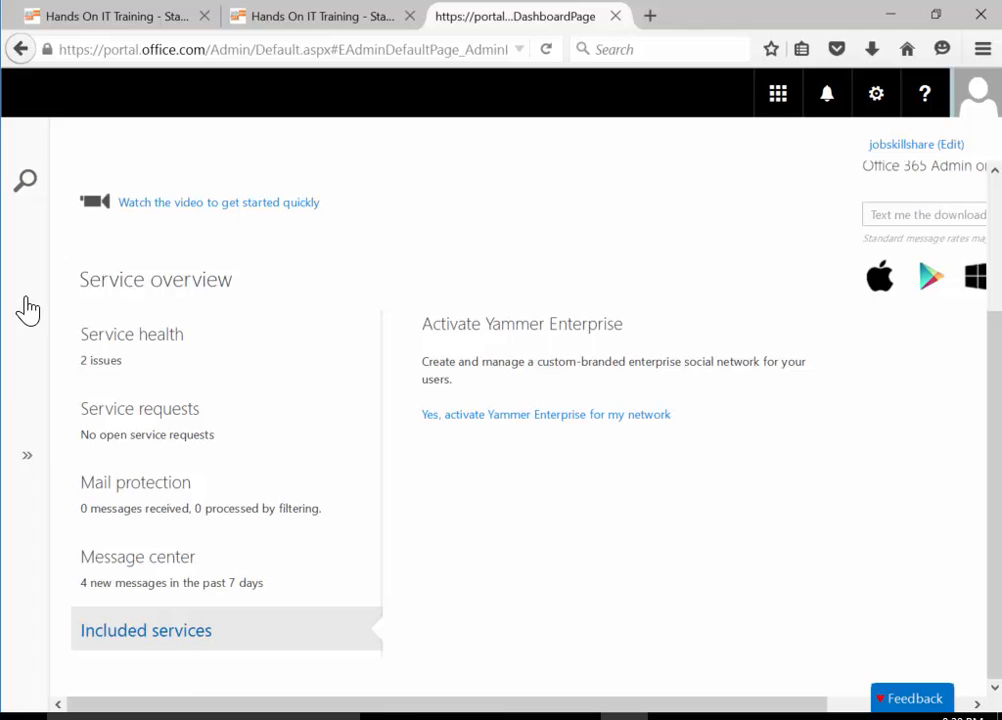
click(28, 456)
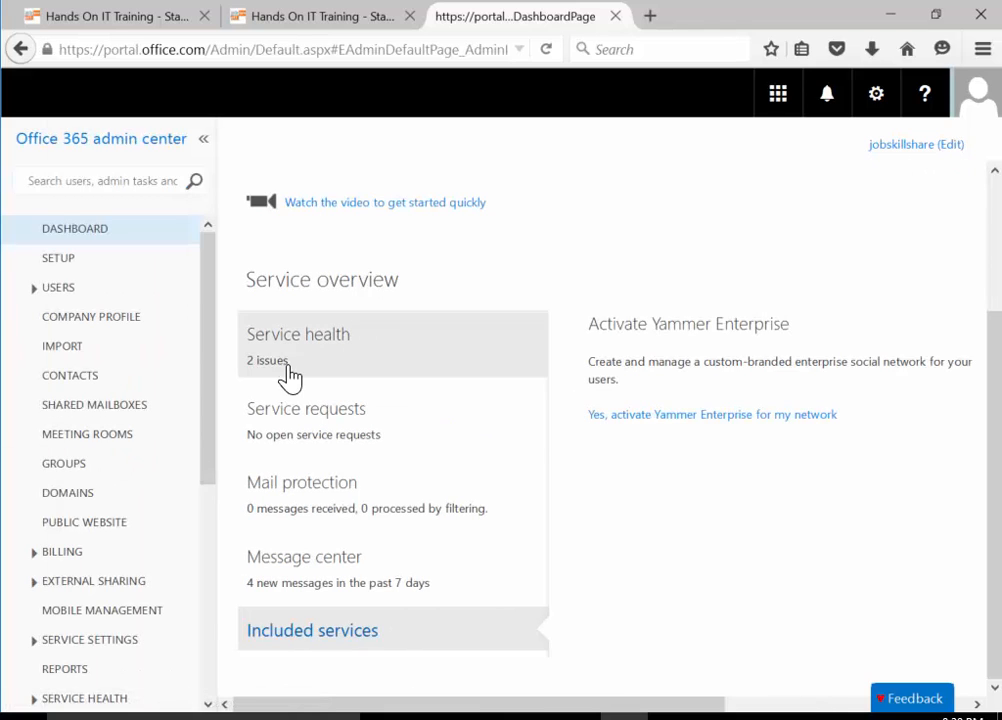
mouse_move(400, 600)
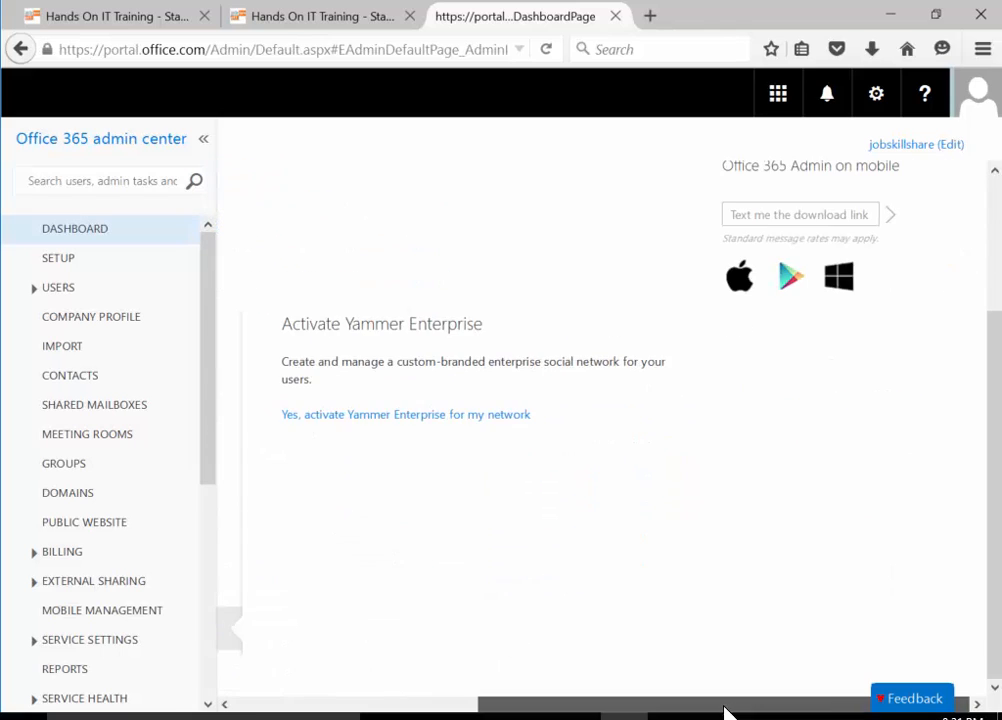
scroll(up, 3)
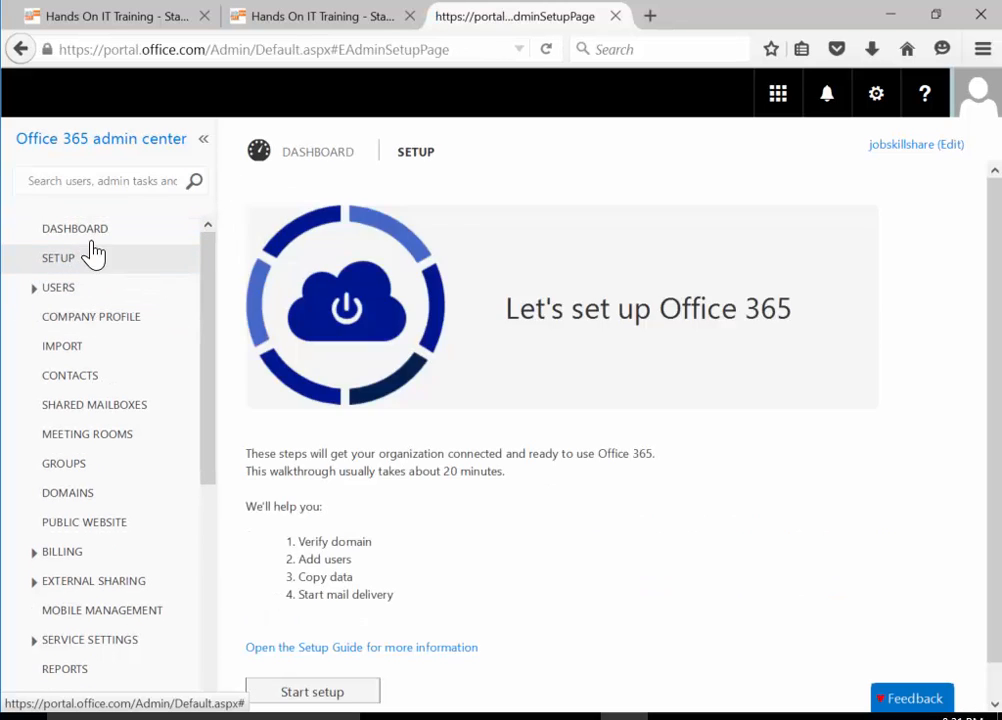
click(74, 228)
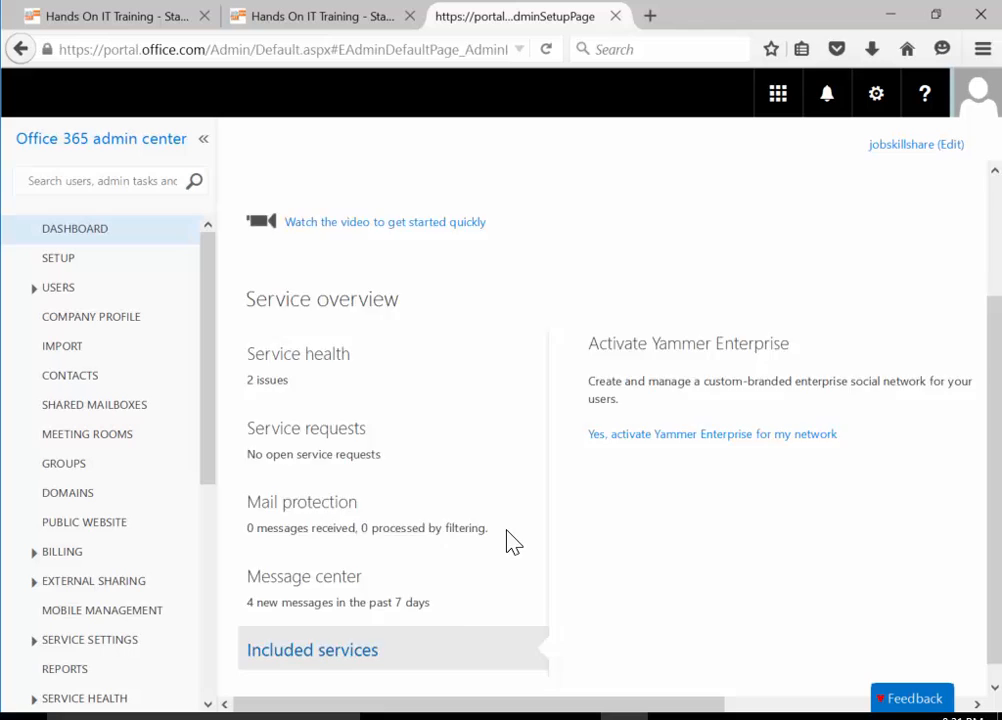
scroll(up, 3)
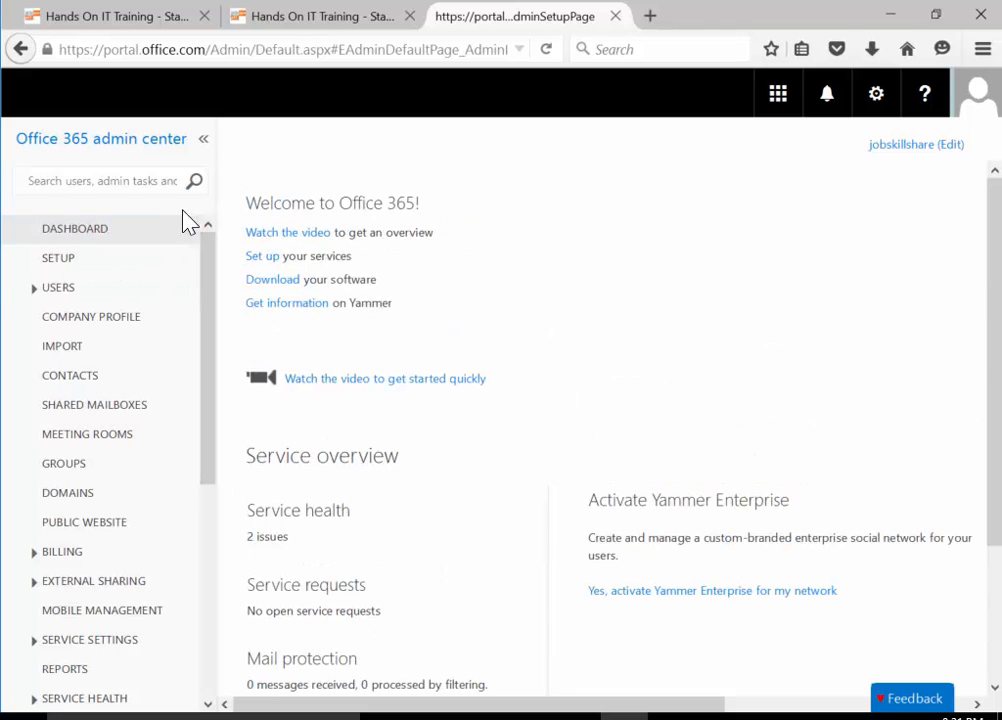
click(204, 140)
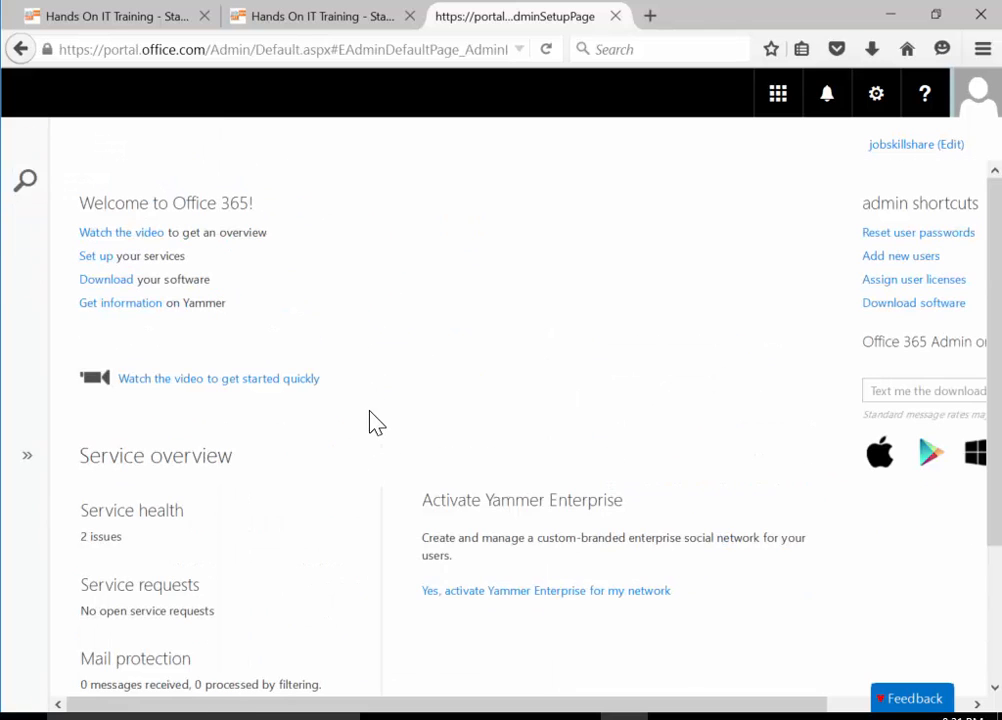
scroll(down, 3)
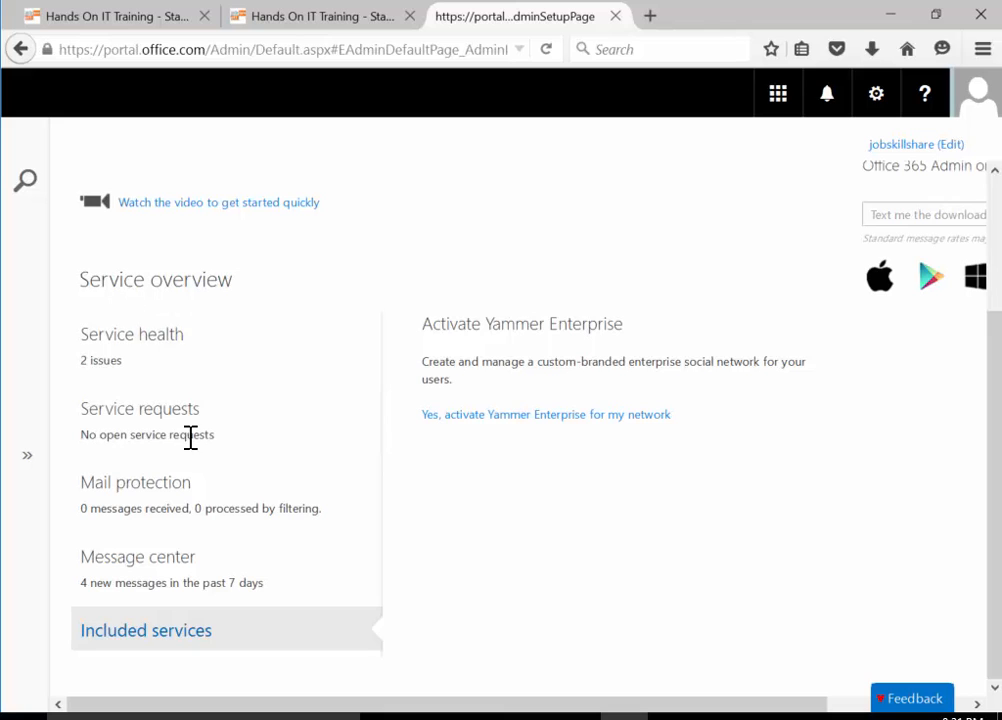
click(132, 334)
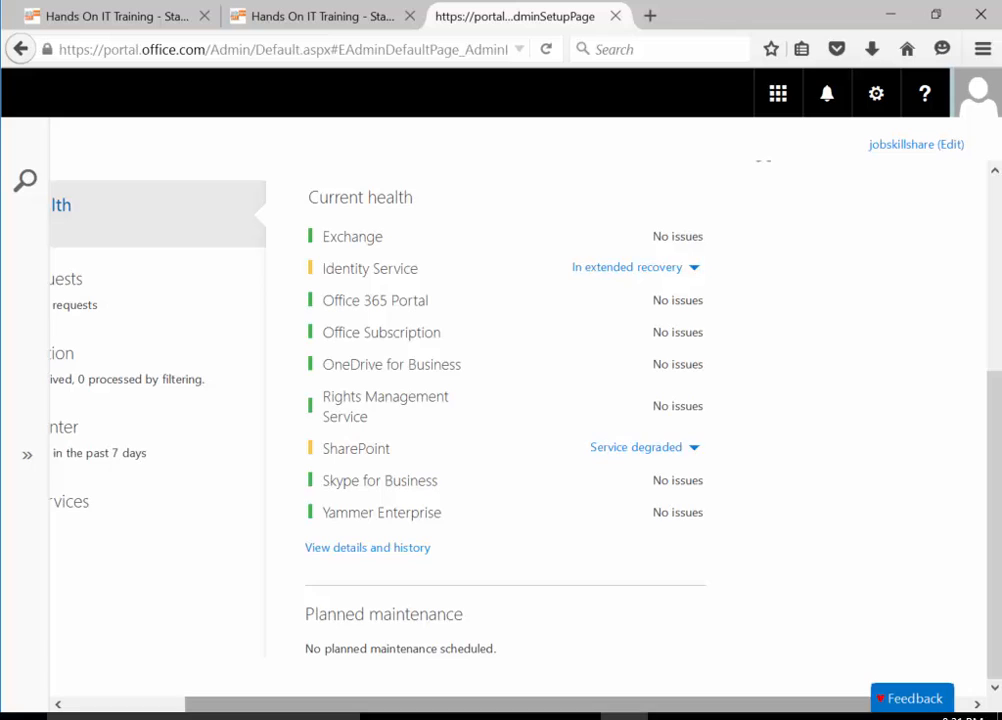
scroll(up, 3)
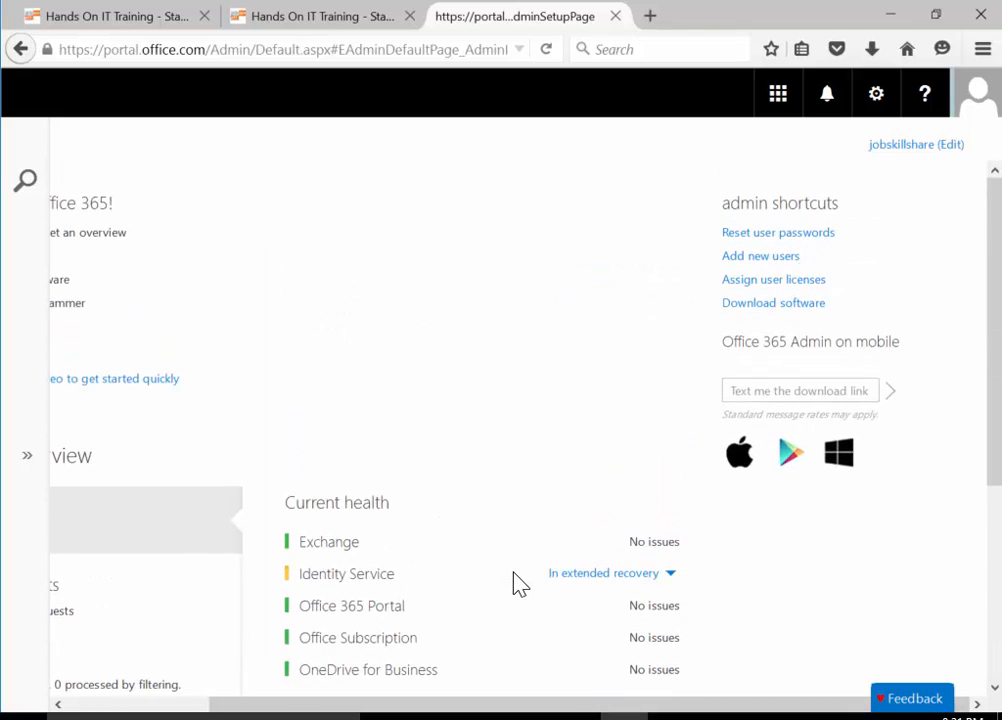
mouse_move(874, 438)
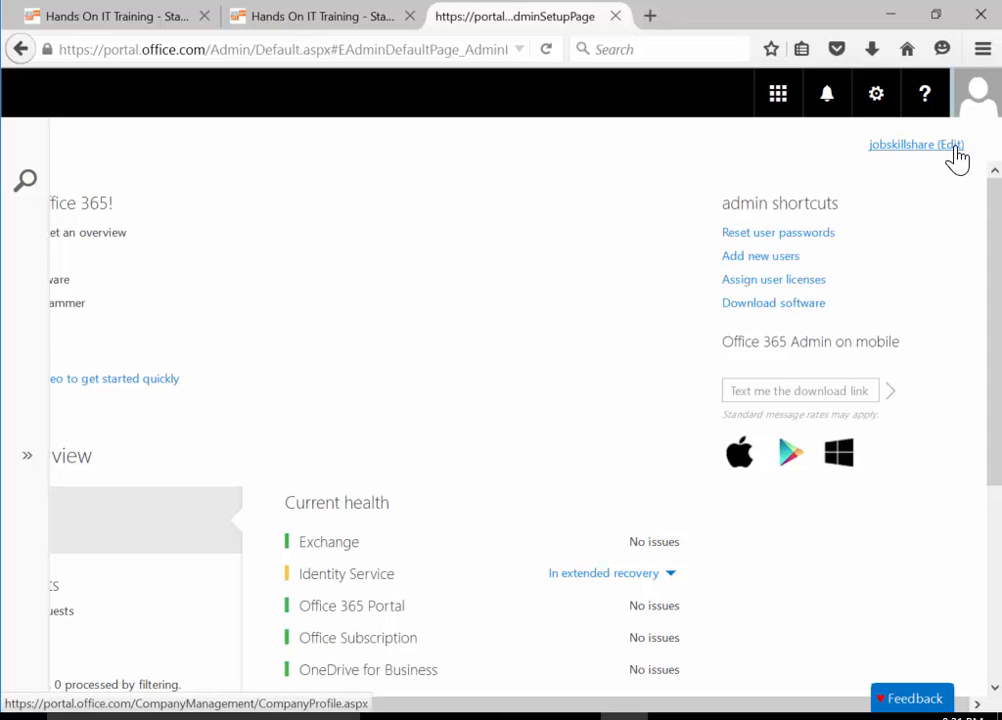
mouse_move(958, 164)
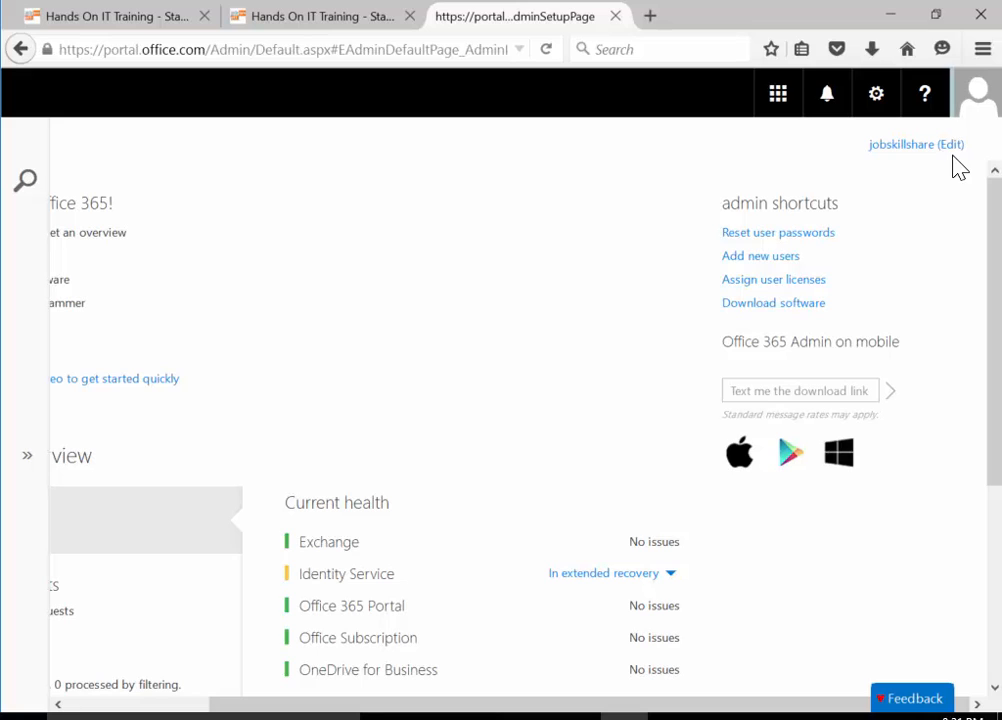
mouse_move(948, 144)
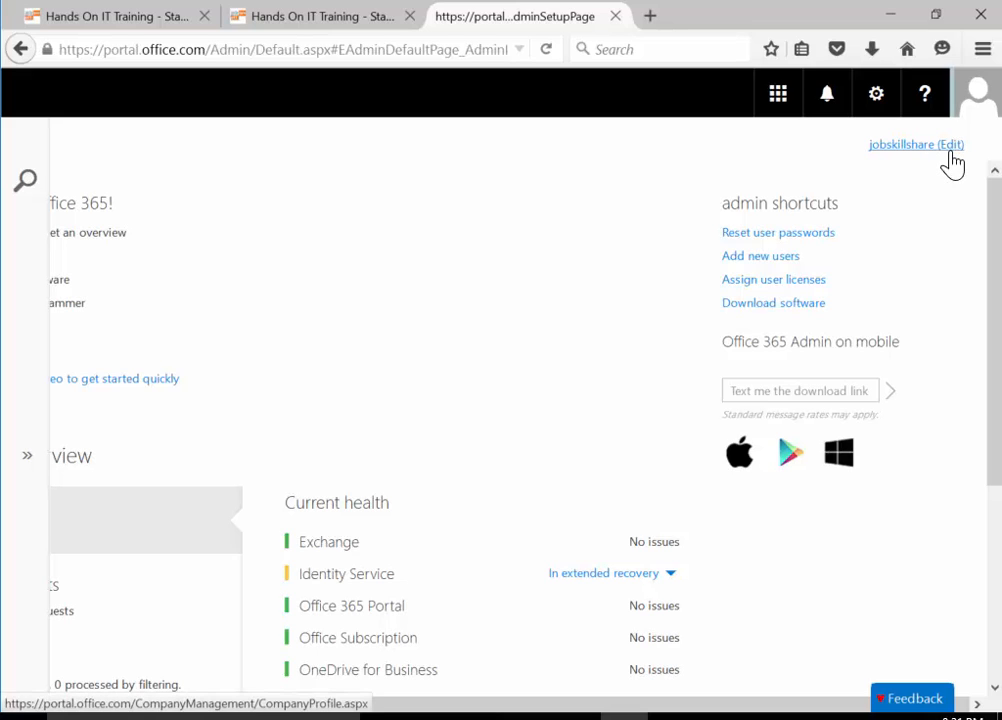
mouse_move(916, 160)
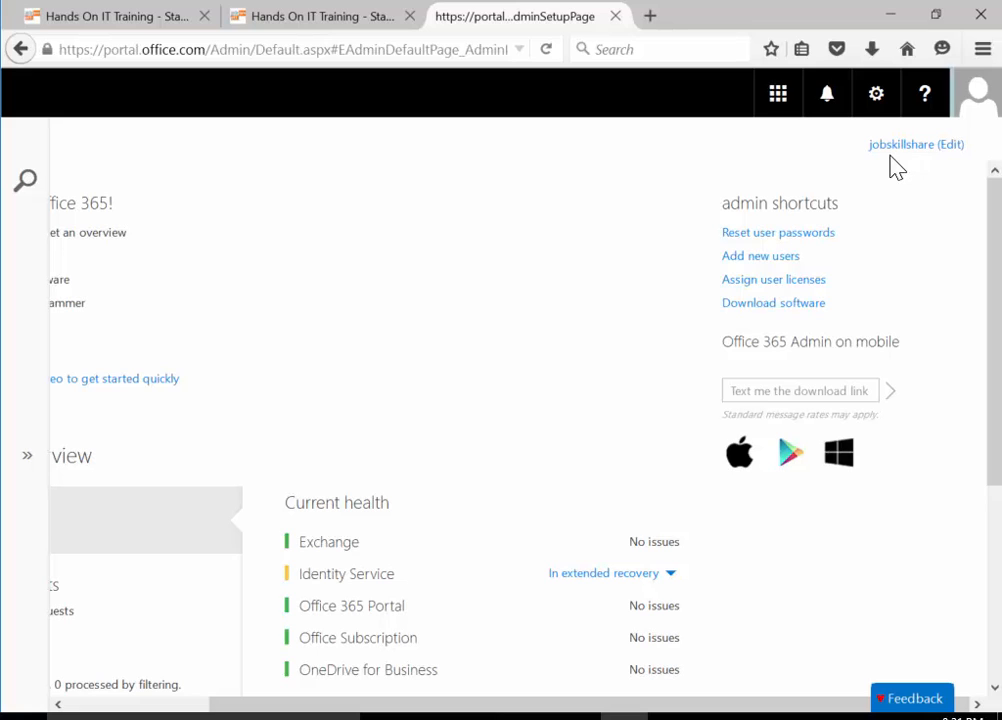
mouse_move(916, 144)
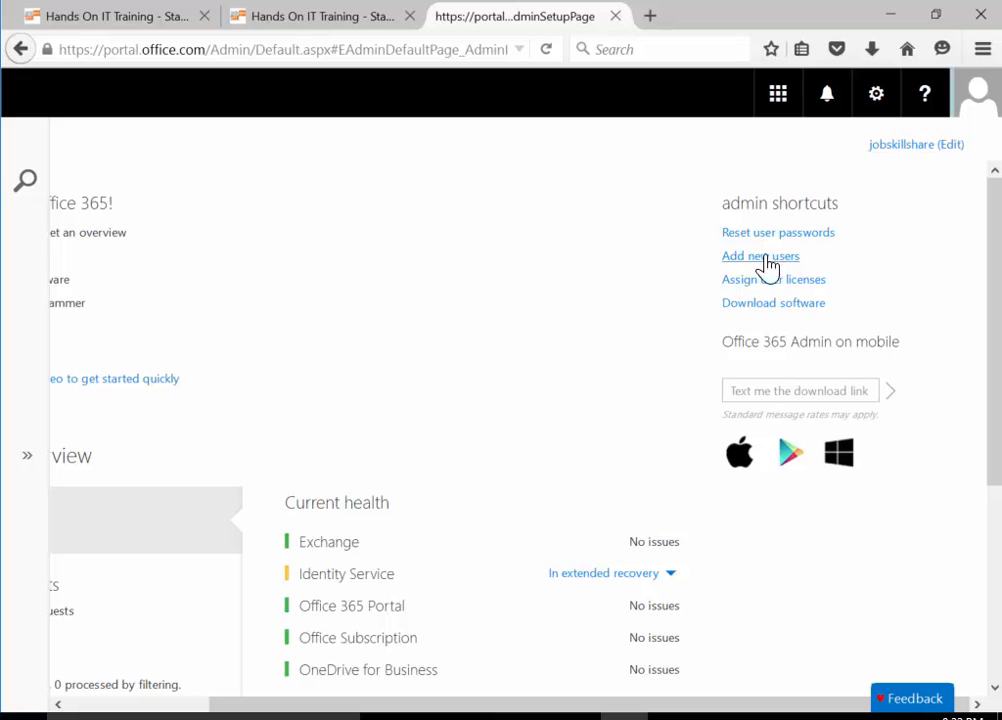
mouse_move(728, 232)
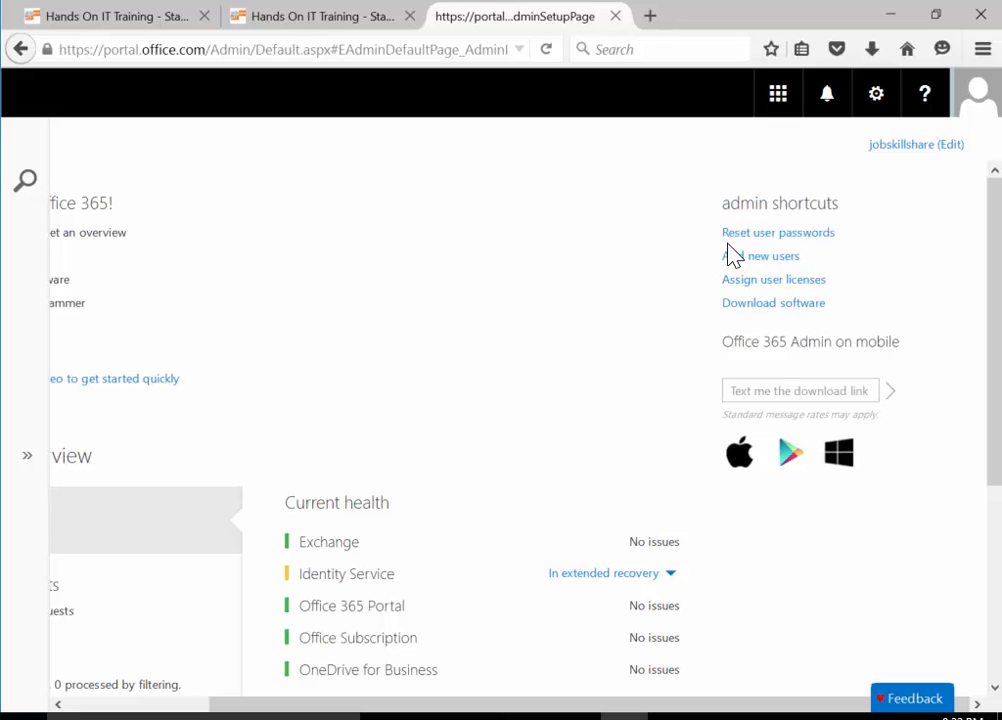
mouse_move(788, 252)
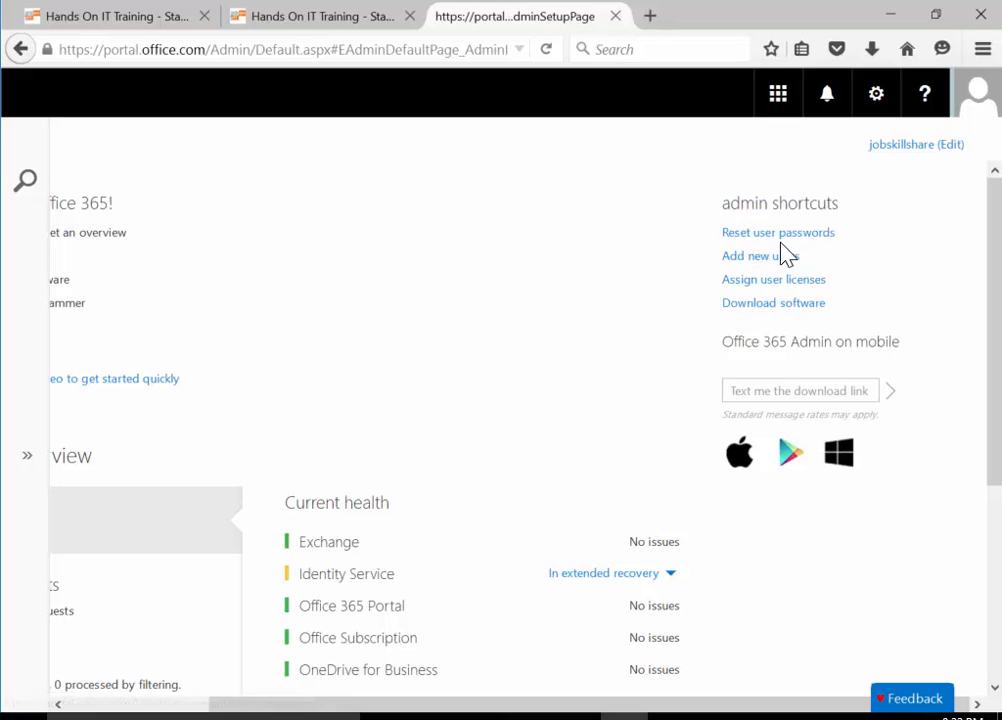
mouse_move(760, 256)
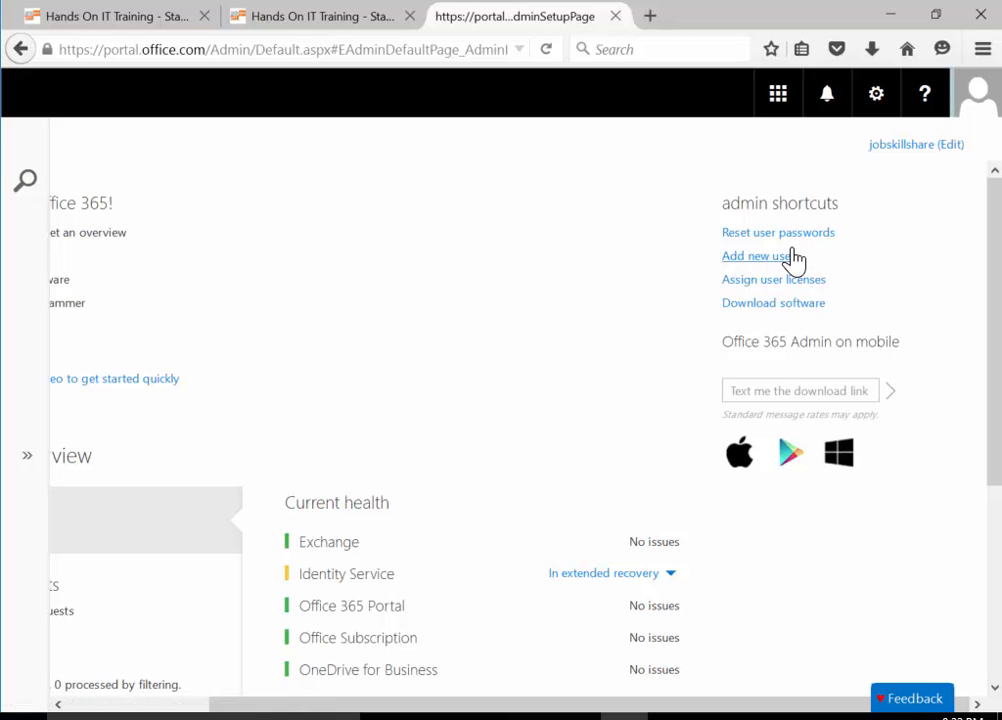
mouse_move(748, 256)
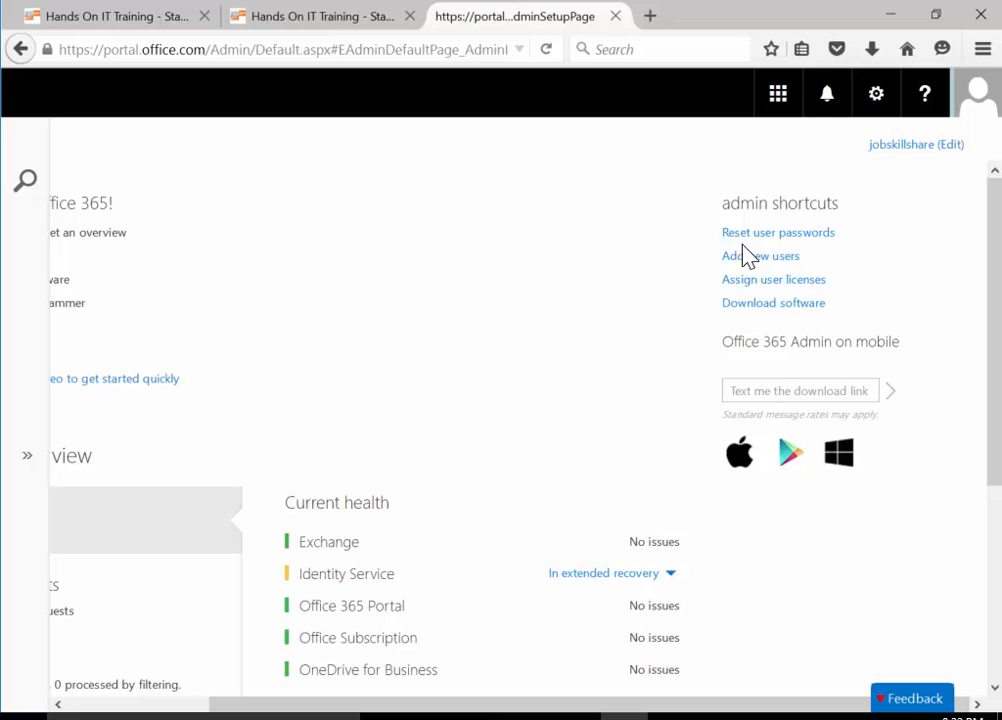
mouse_move(784, 252)
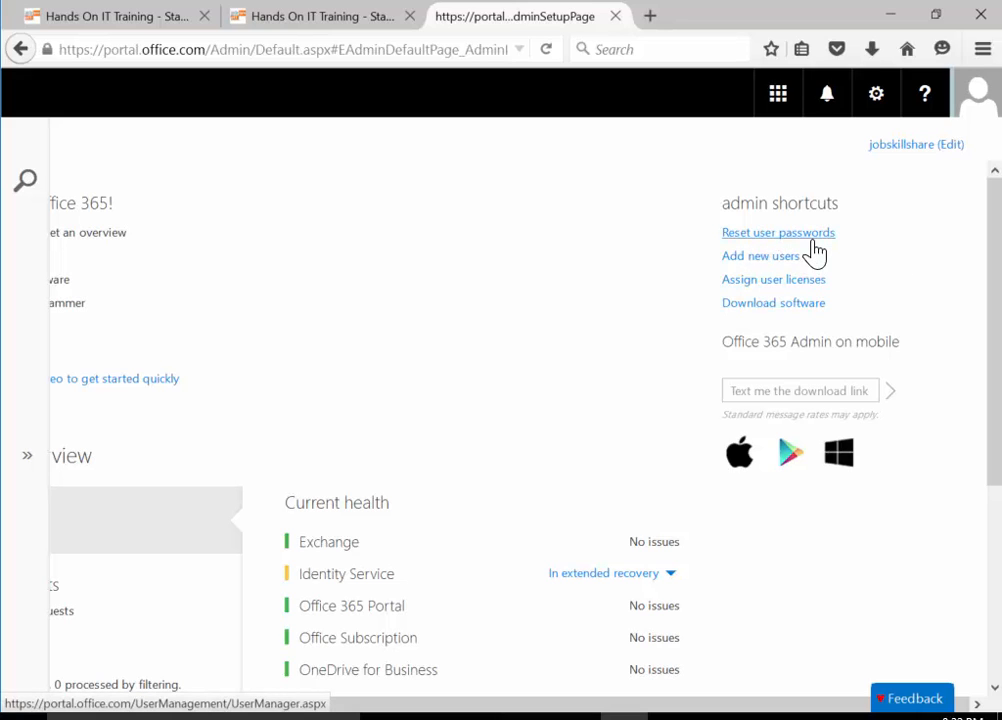
mouse_move(778, 270)
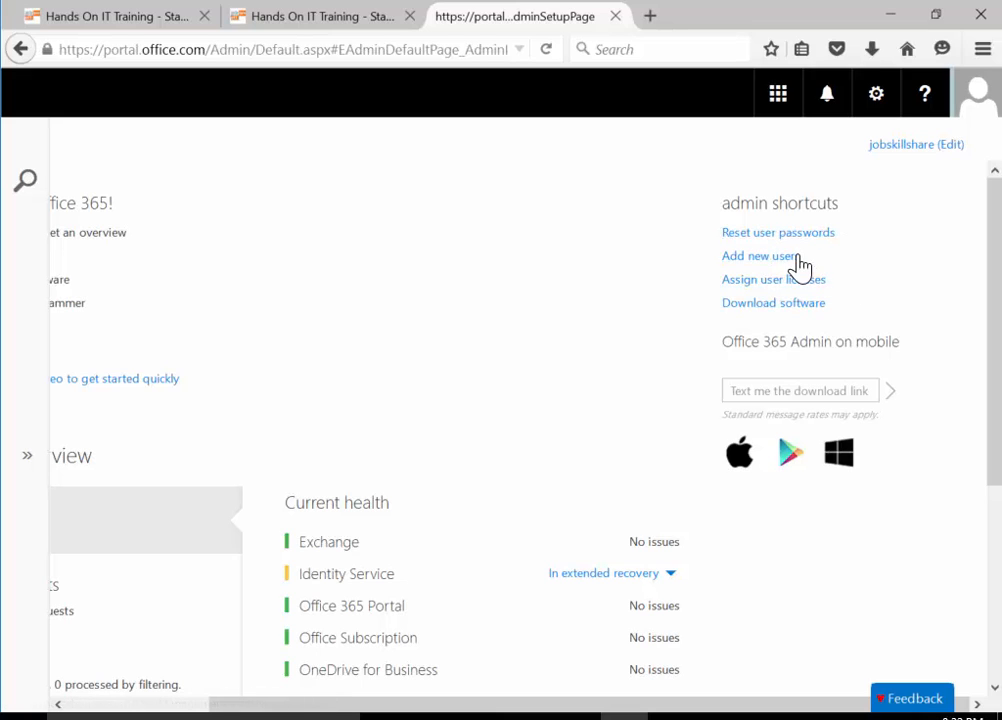
mouse_move(760, 256)
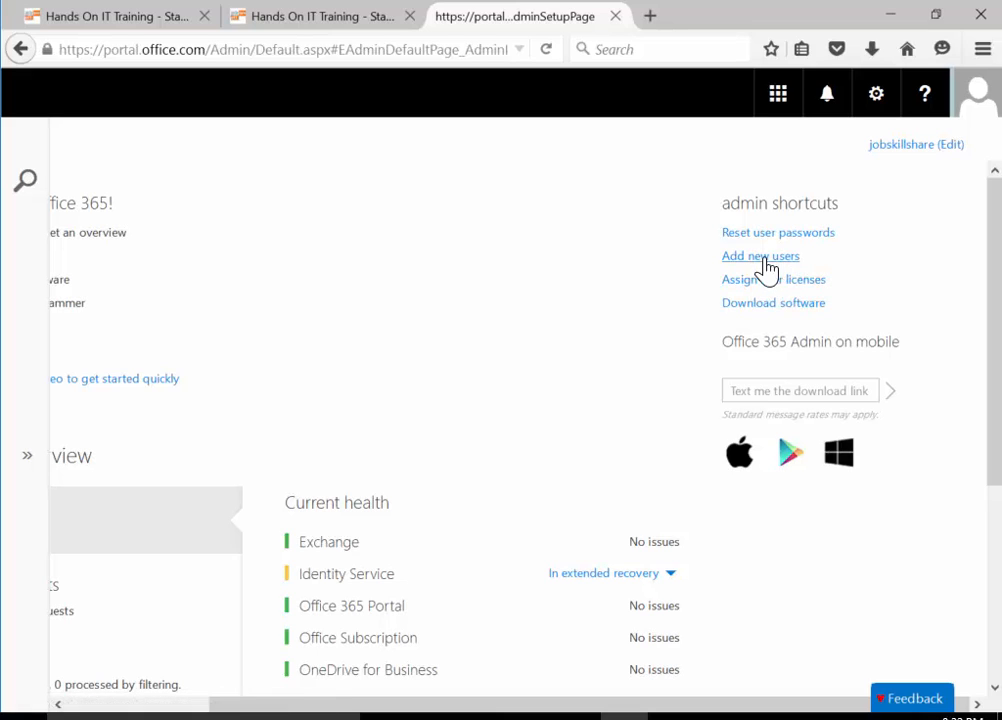
mouse_move(760, 256)
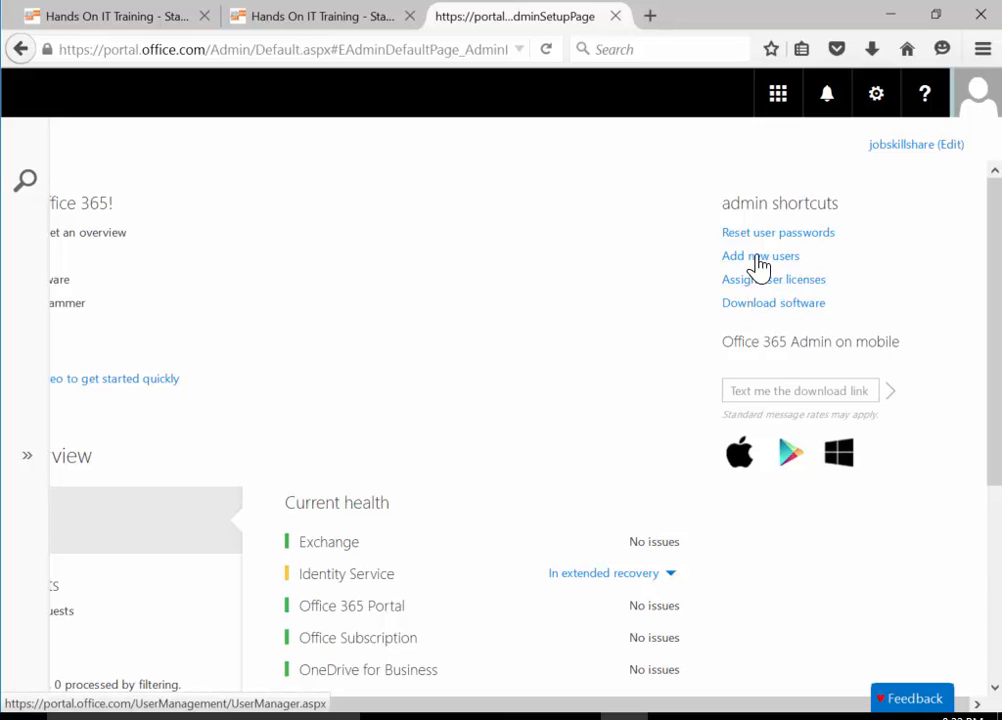
mouse_move(784, 296)
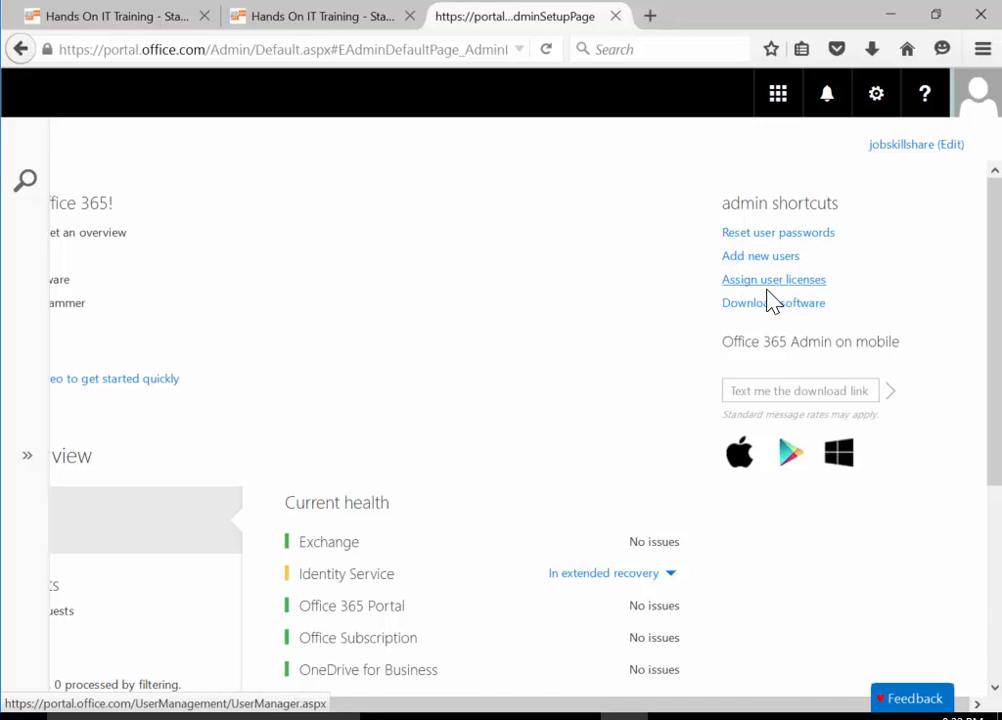
mouse_move(780, 320)
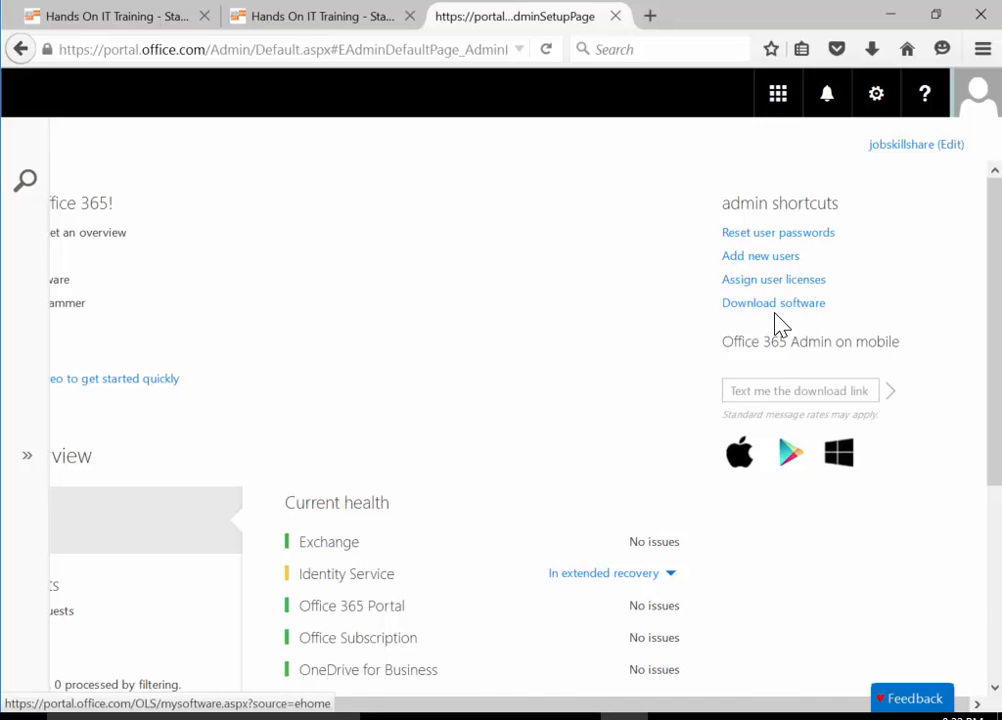
mouse_move(856, 318)
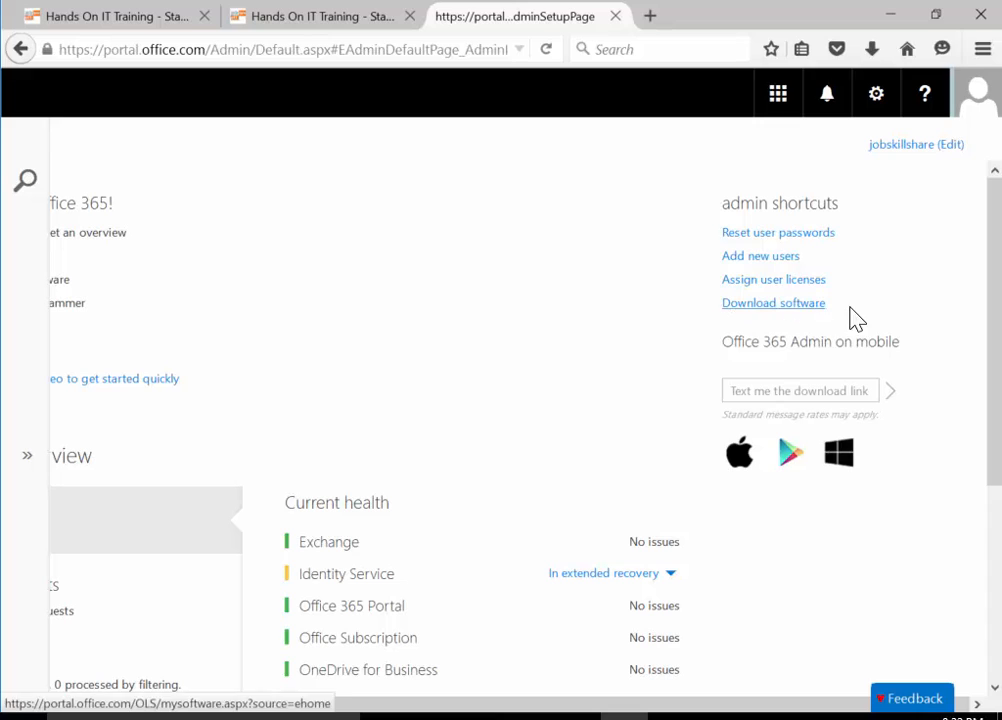
mouse_move(772, 280)
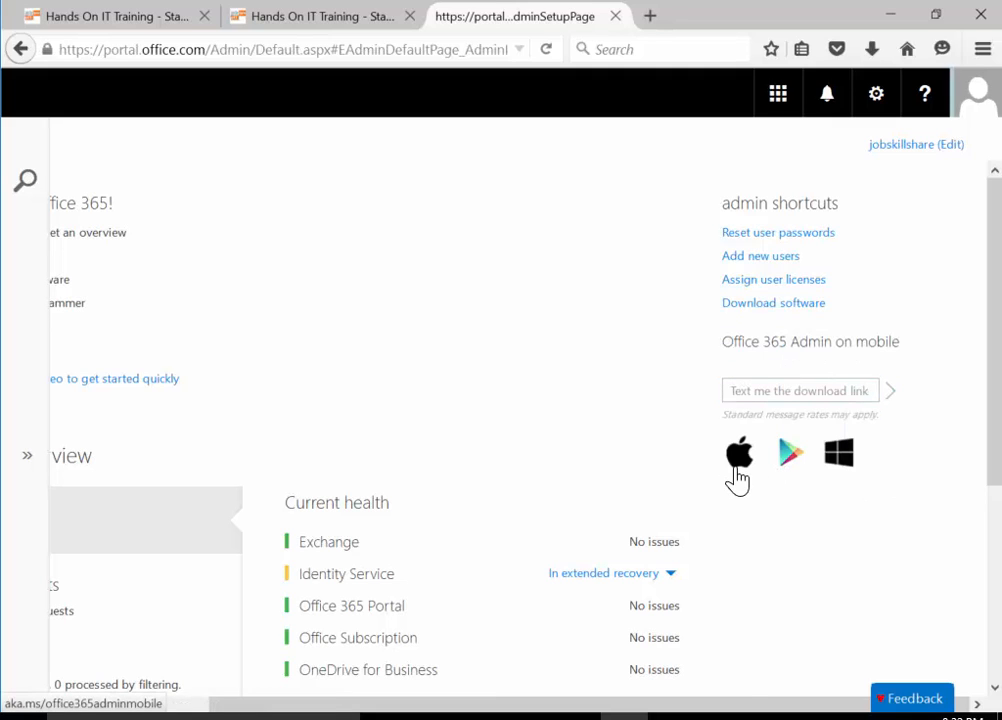
mouse_move(790, 470)
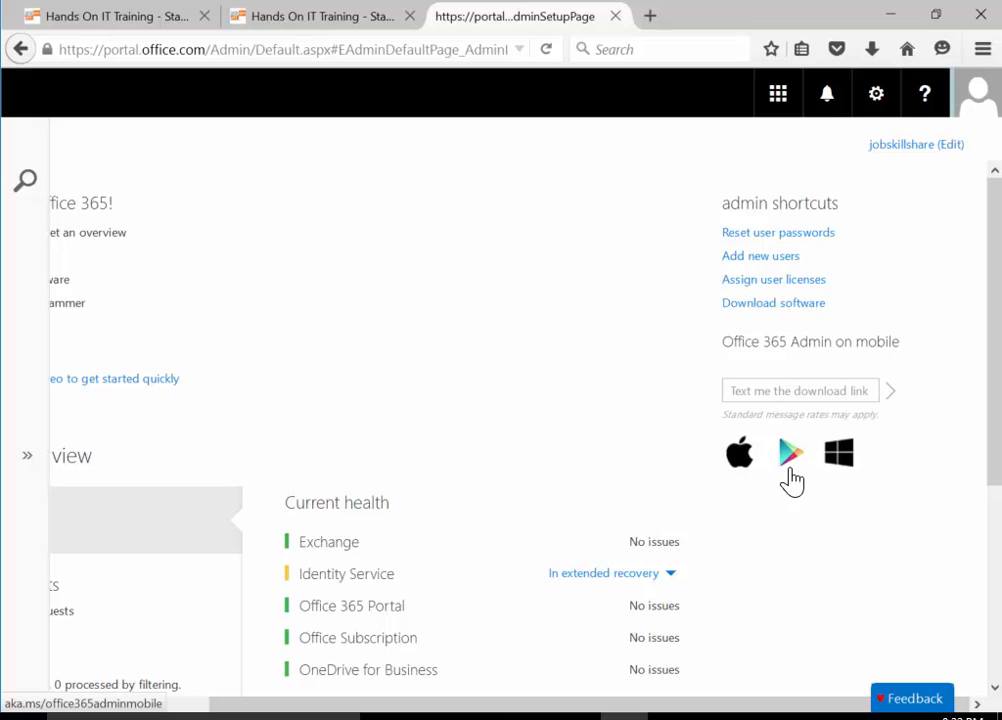
mouse_move(792, 470)
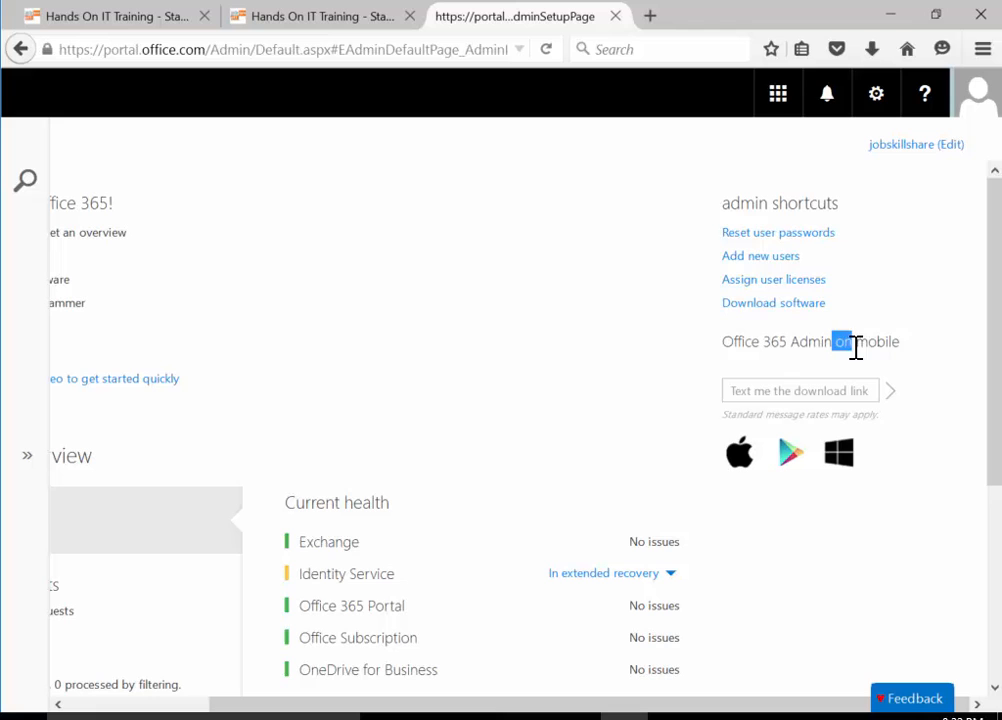
mouse_move(790, 560)
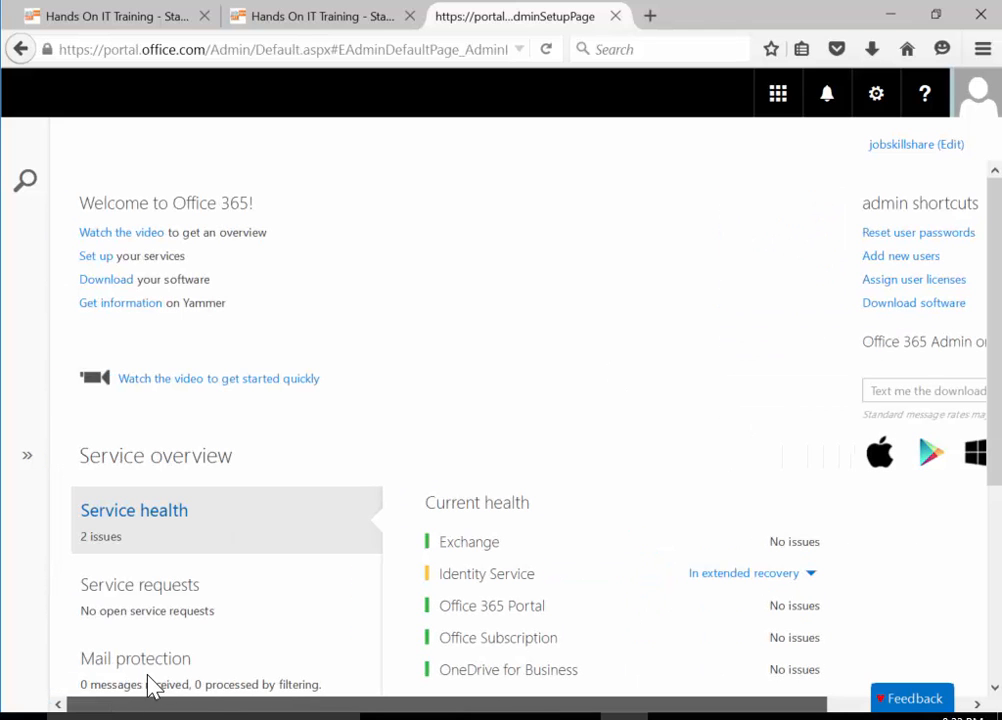
Scroll the dashboard down past the Service overview and back up toward the navigation
scroll(down, 3)
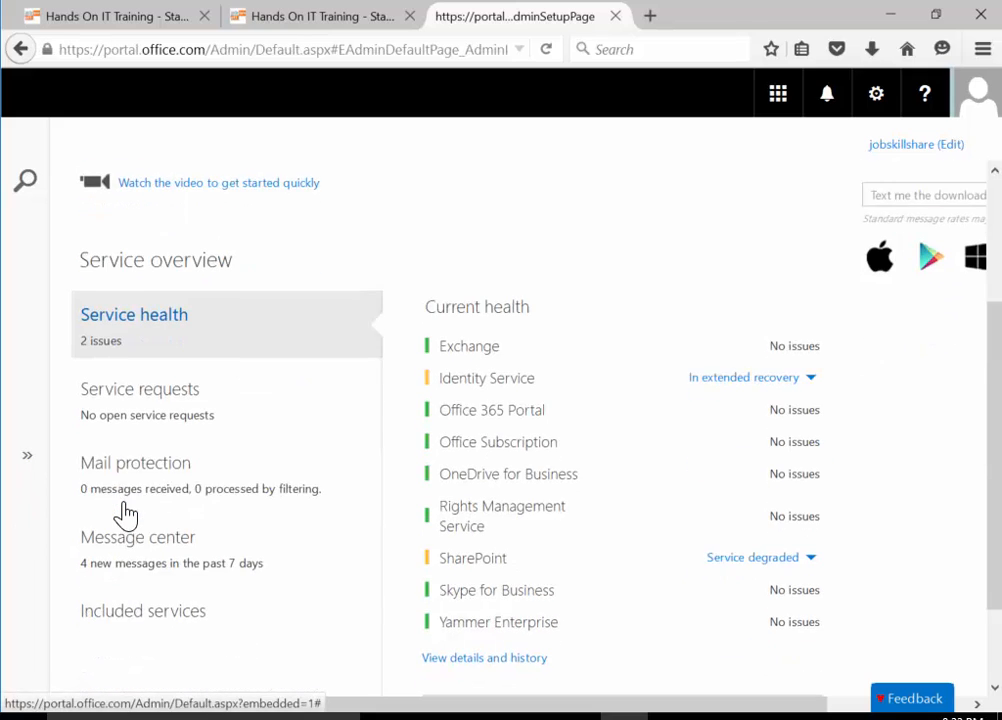
scroll(down, 3)
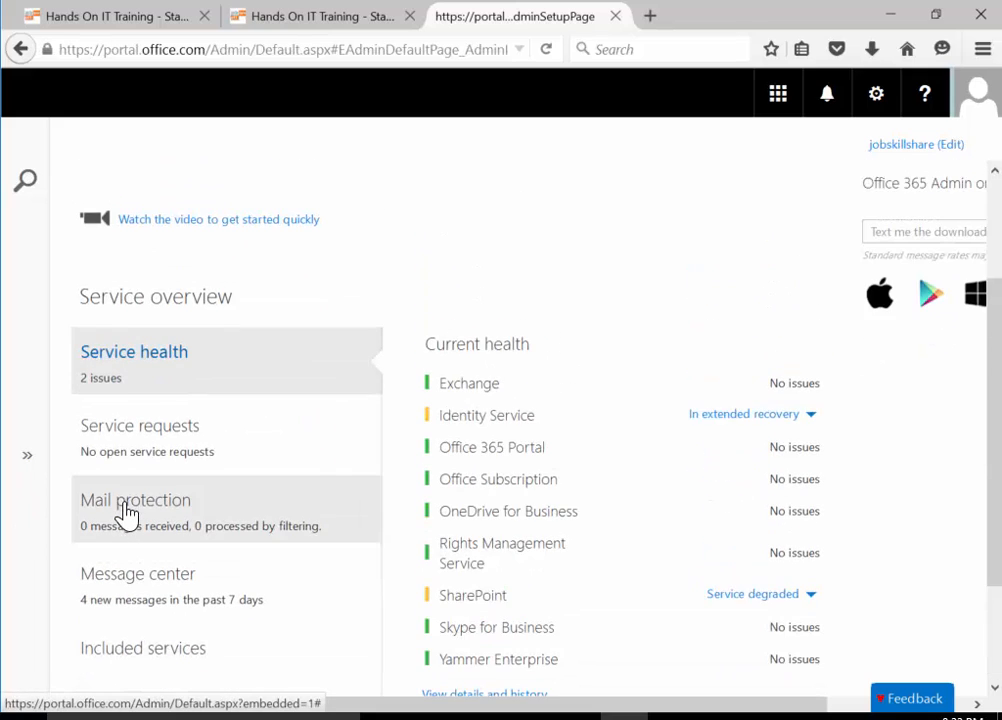
scroll(up, 3)
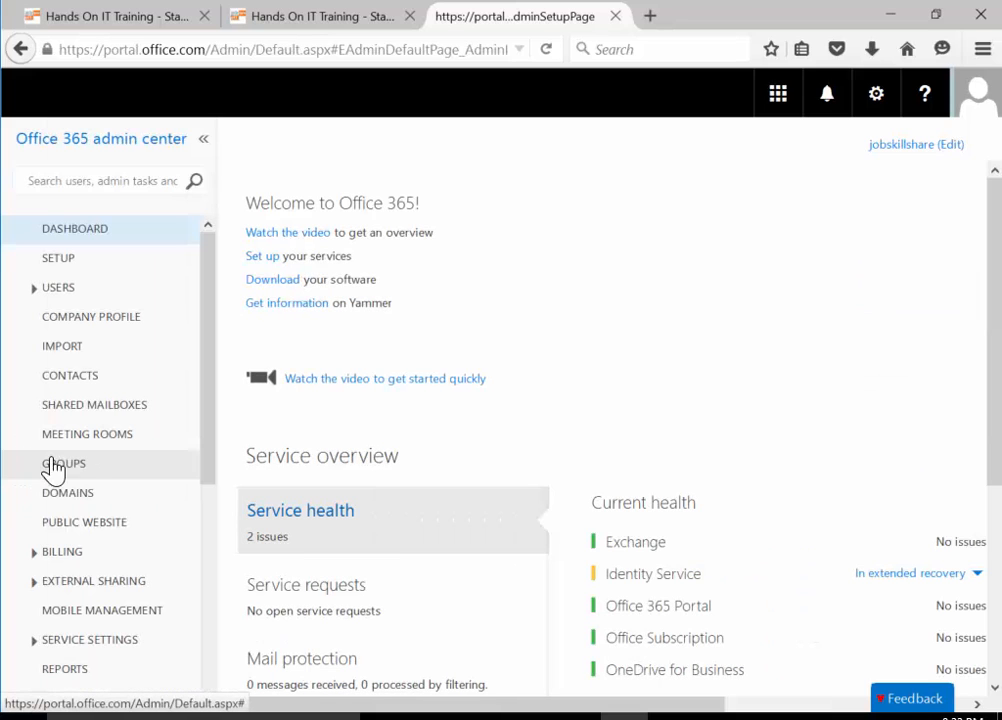
mouse_move(44, 296)
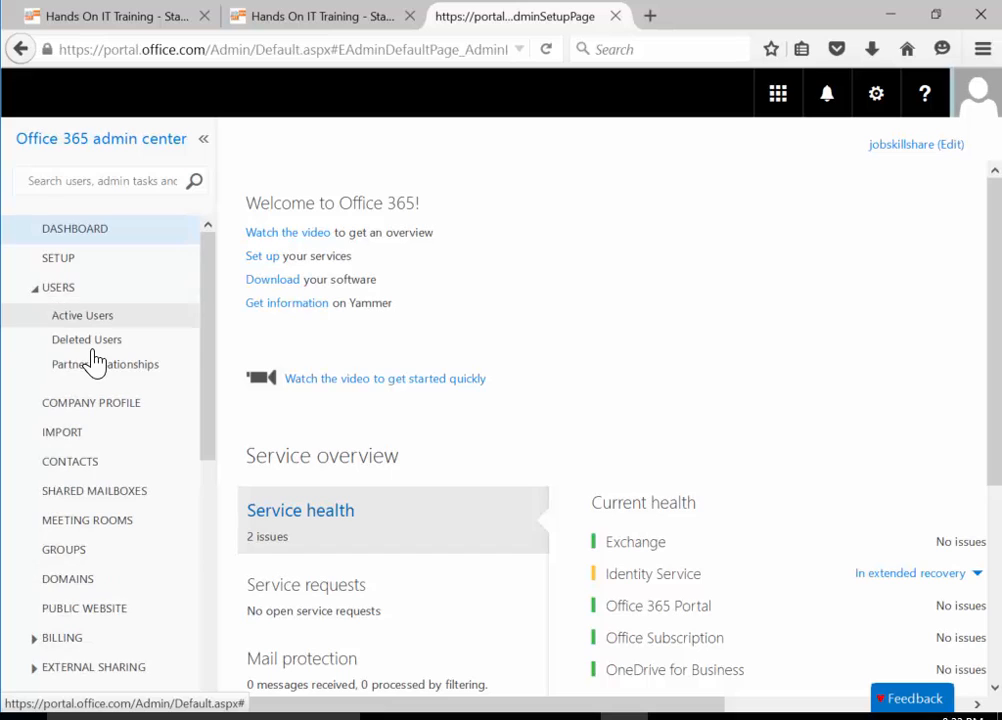
mouse_move(98, 330)
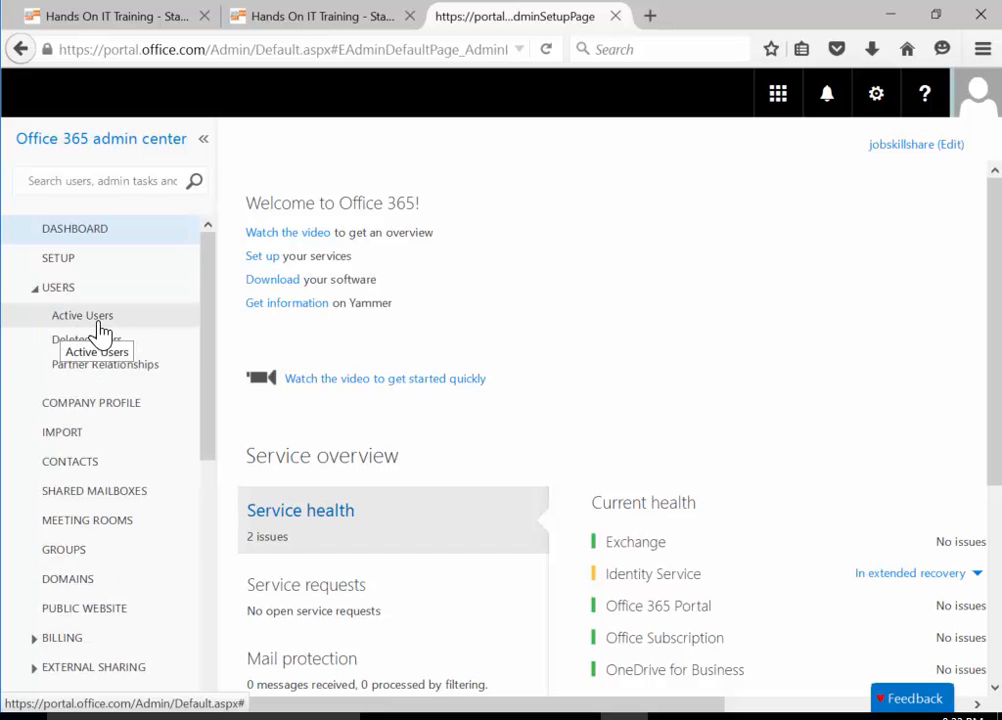
mouse_move(148, 370)
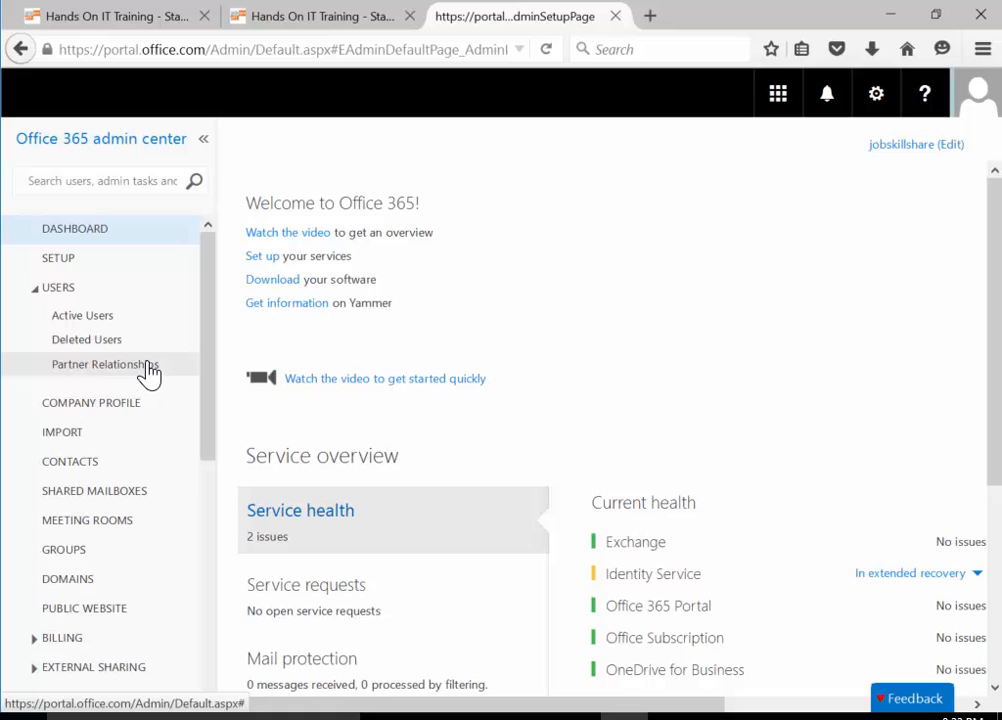
mouse_move(688, 672)
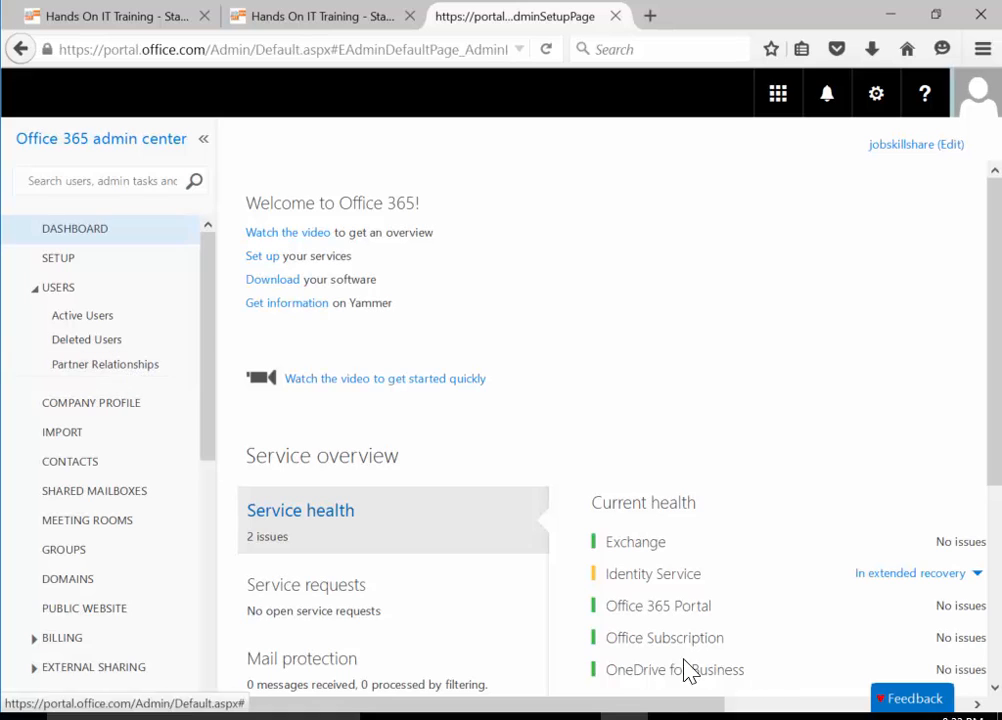